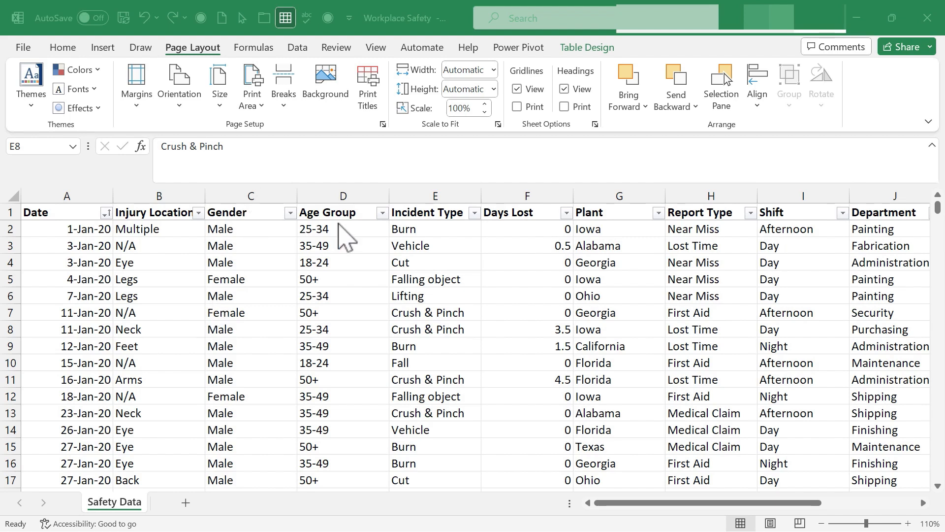
{"action": "mouse_move", "coordinate": [280, 330]}
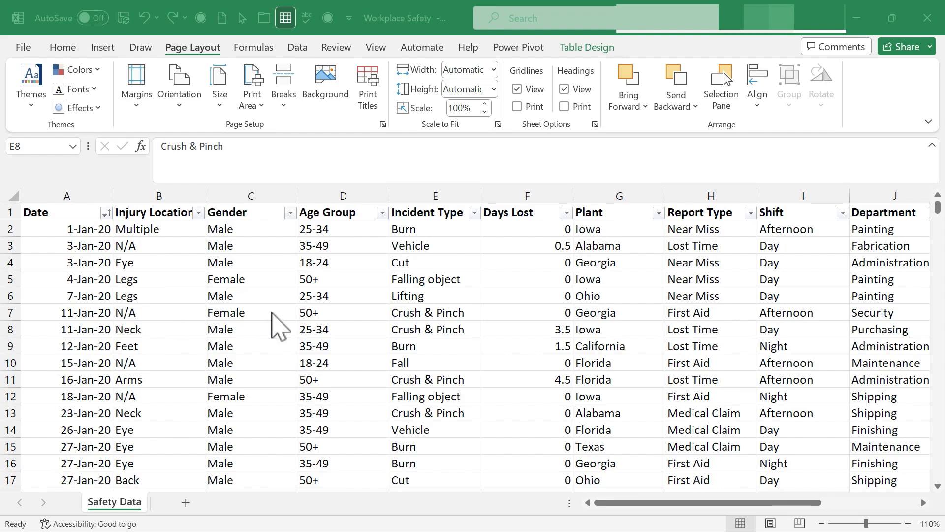
{"action": "mouse_move", "coordinate": [270, 312]}
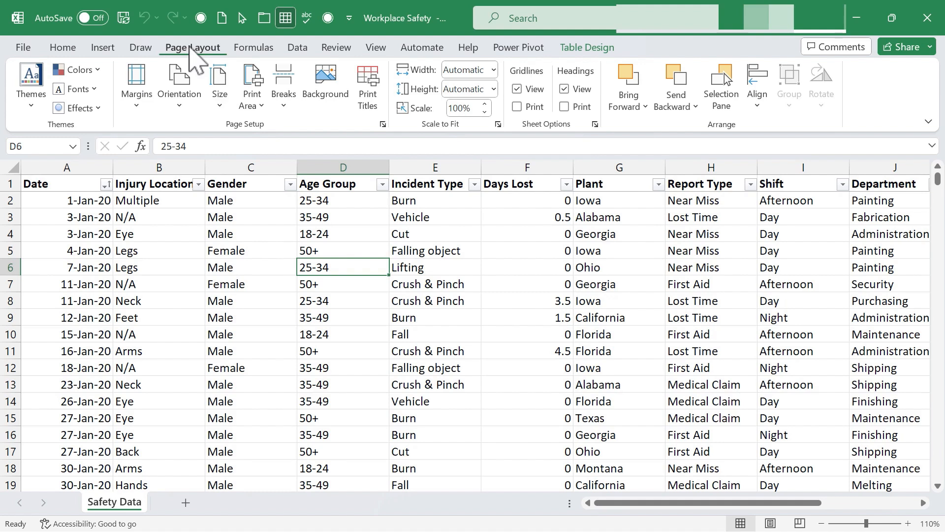
{"action": "mouse_move", "coordinate": [196, 58]}
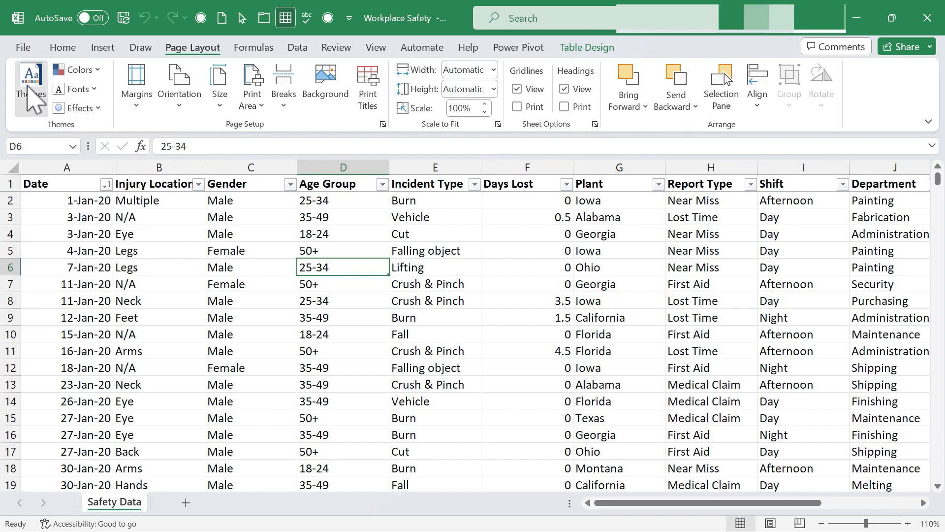
- Browse the Themes gallery and keep Damask as the workbook theme
{"action": "left_click", "coordinate": [31, 85]}
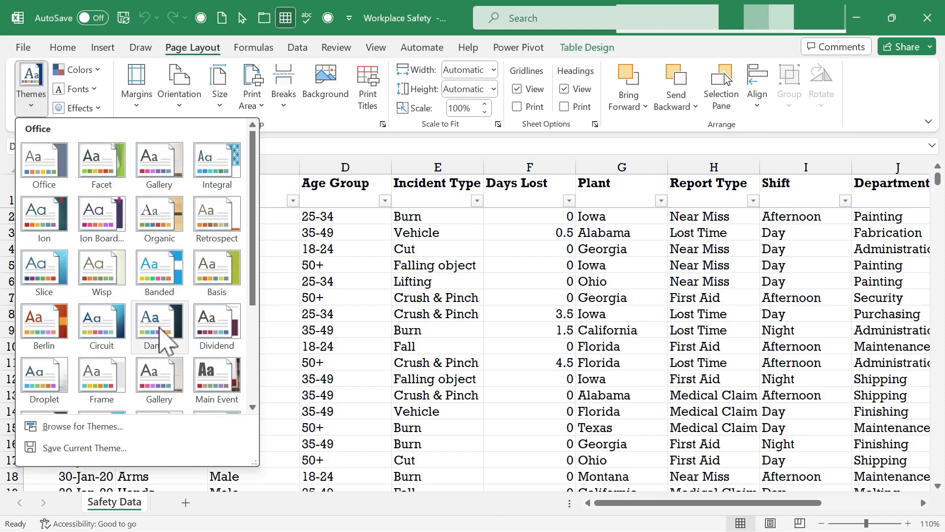
{"action": "mouse_move", "coordinate": [160, 328]}
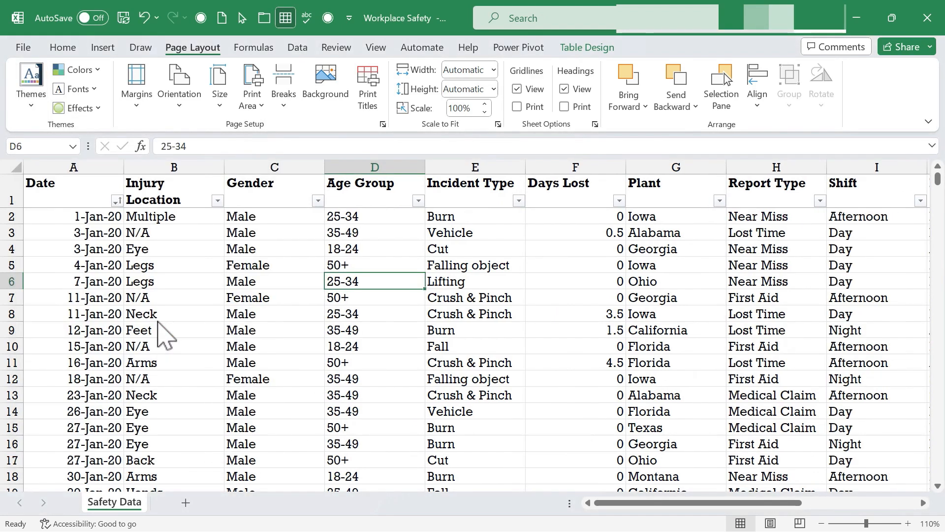
{"action": "mouse_move", "coordinate": [223, 278]}
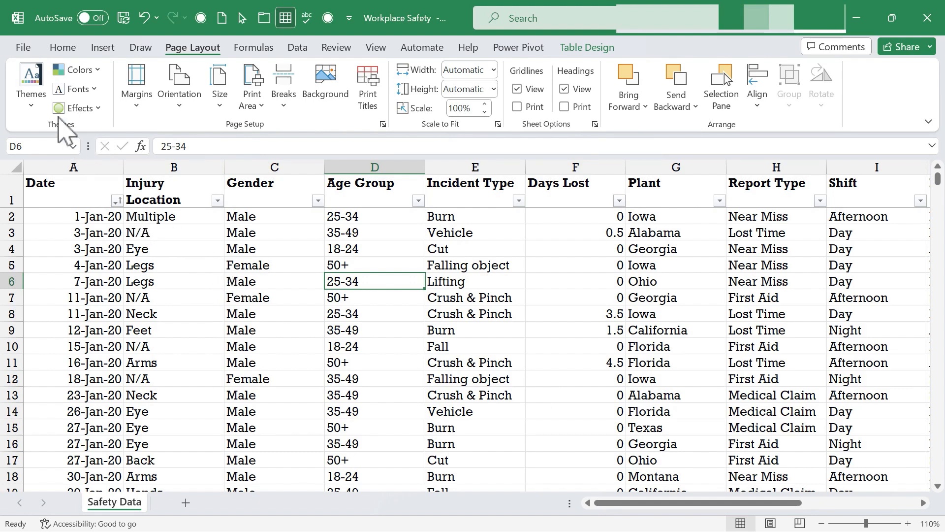
{"action": "left_click", "coordinate": [30, 85]}
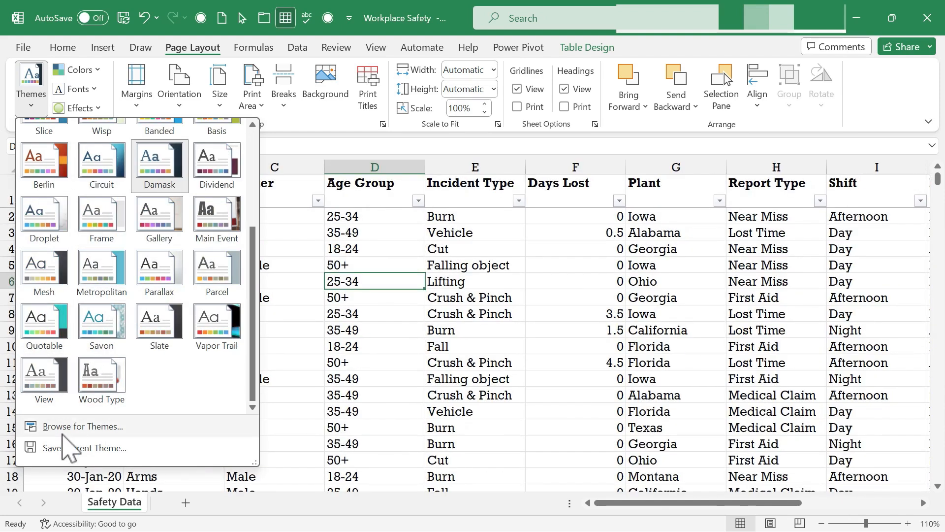
{"action": "left_click", "coordinate": [83, 426]}
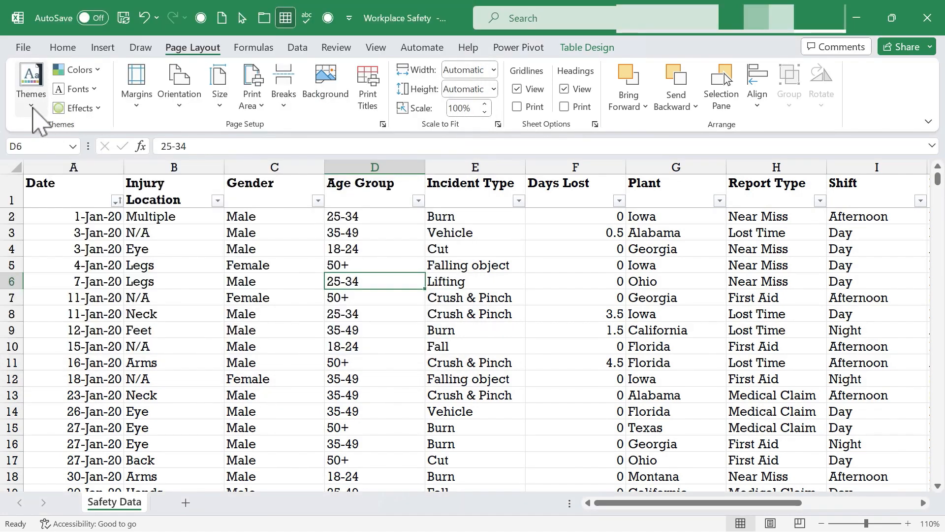
{"action": "left_click", "coordinate": [30, 85]}
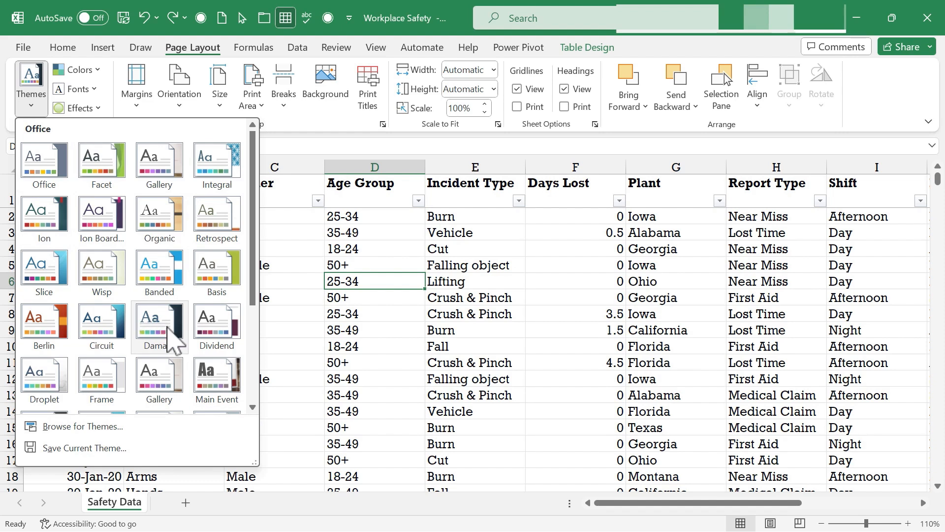
{"action": "left_click", "coordinate": [592, 281]}
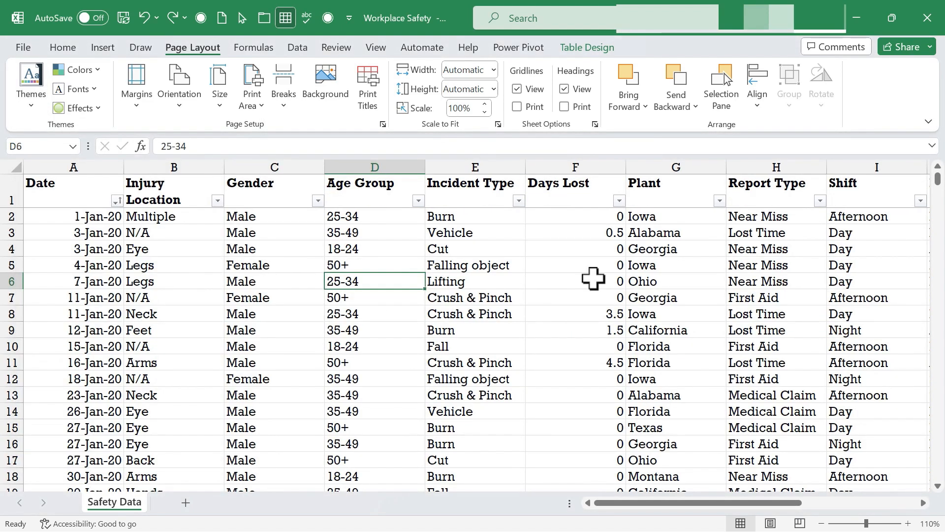
{"action": "mouse_move", "coordinate": [232, 219]}
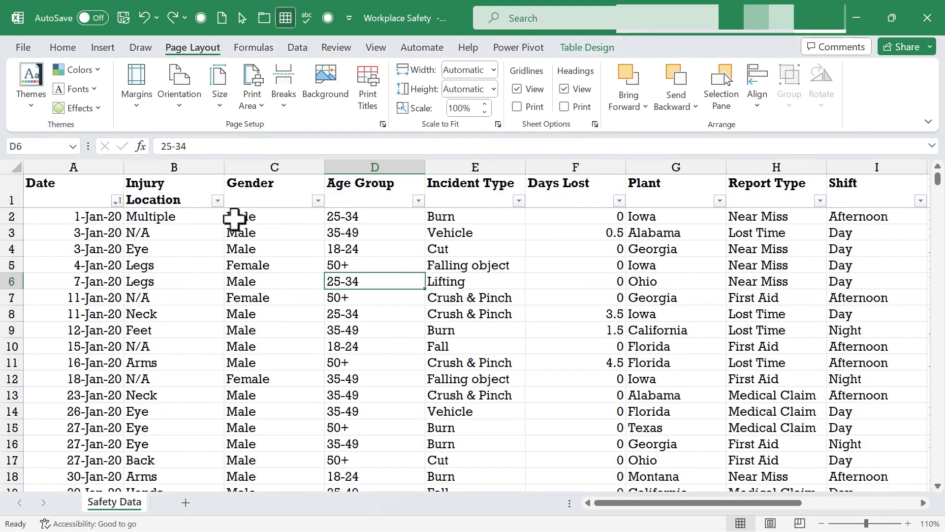
{"action": "mouse_move", "coordinate": [263, 285]}
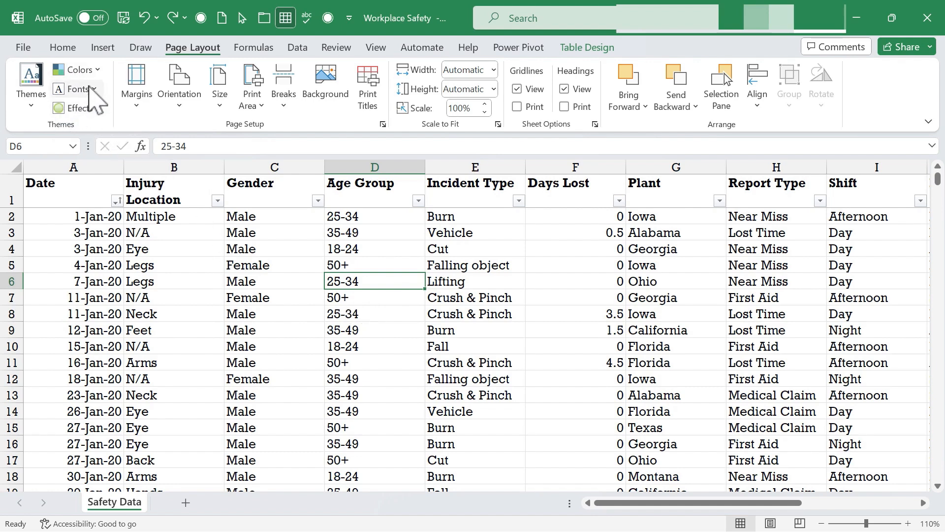
{"action": "mouse_move", "coordinate": [77, 69]}
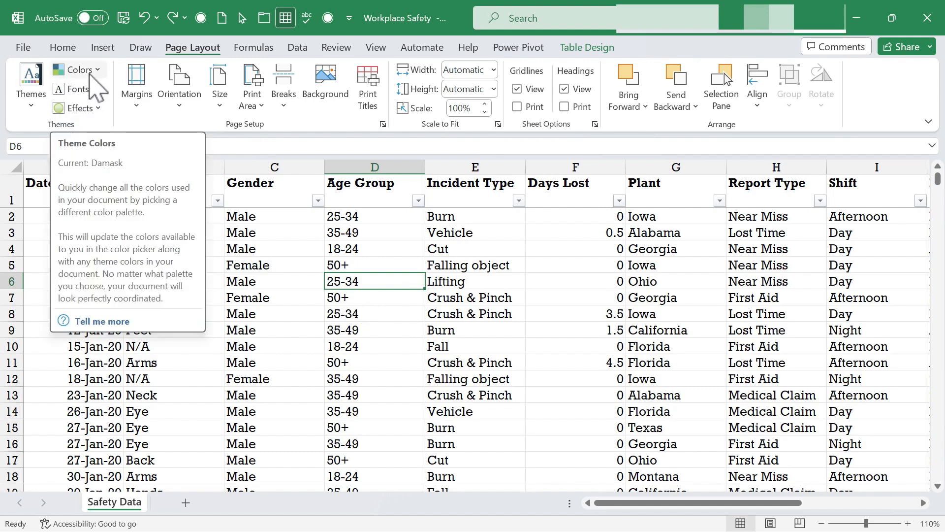
- Review the theme Colors and Fonts palettes without changing them
{"action": "left_click", "coordinate": [75, 68]}
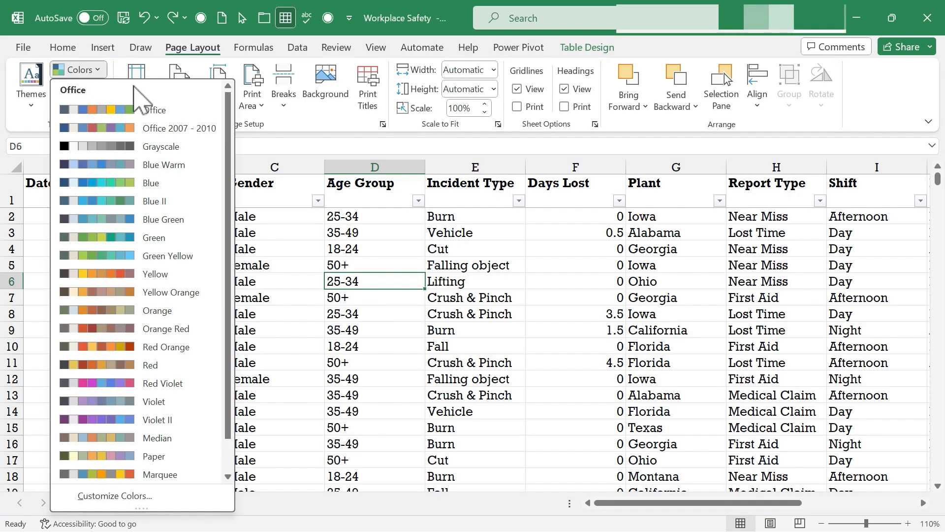
{"action": "mouse_move", "coordinate": [111, 142]}
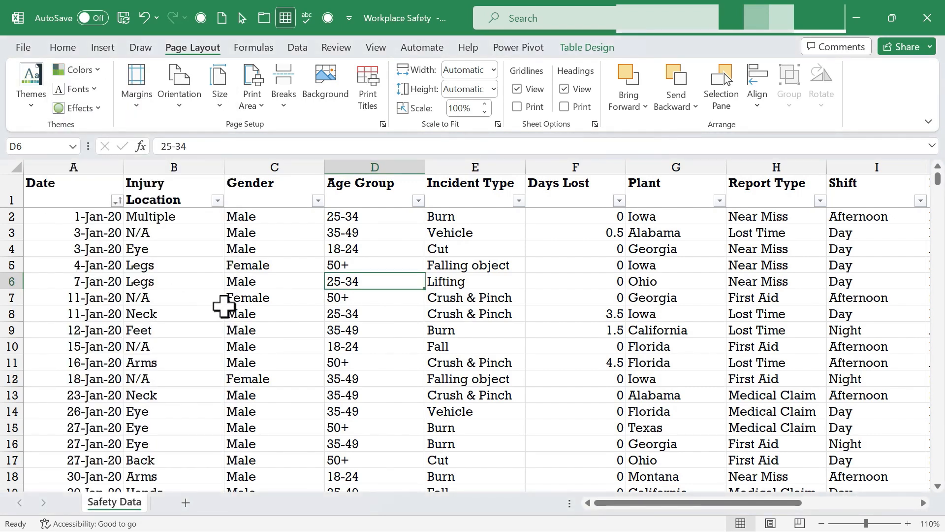
{"action": "left_click", "coordinate": [72, 89]}
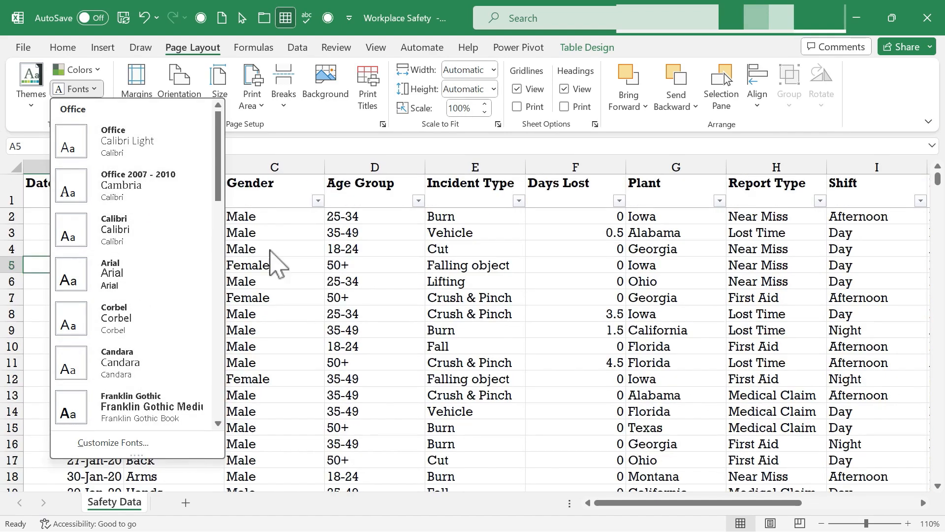
{"action": "left_click", "coordinate": [75, 107]}
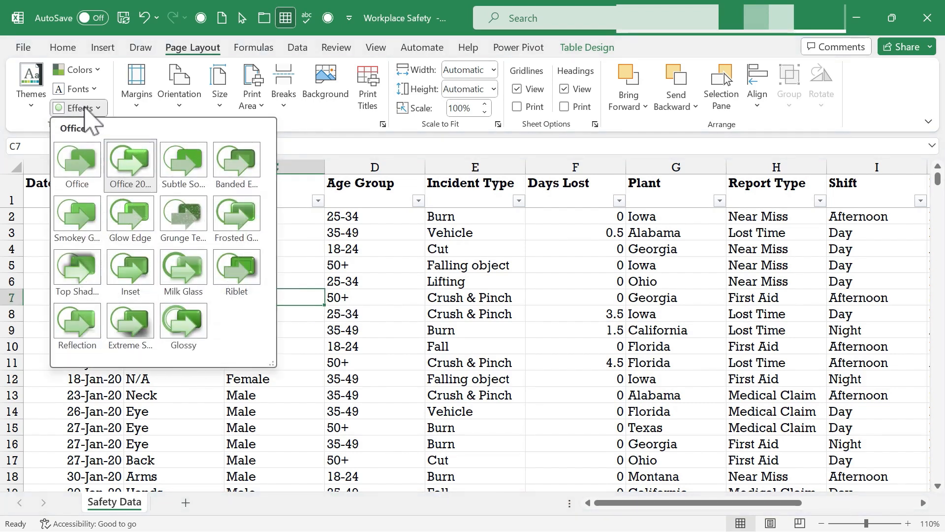
- Insert a right-pointing block arrow from Shapes and drag it down over rows 10–16
{"action": "left_click", "coordinate": [102, 47]}
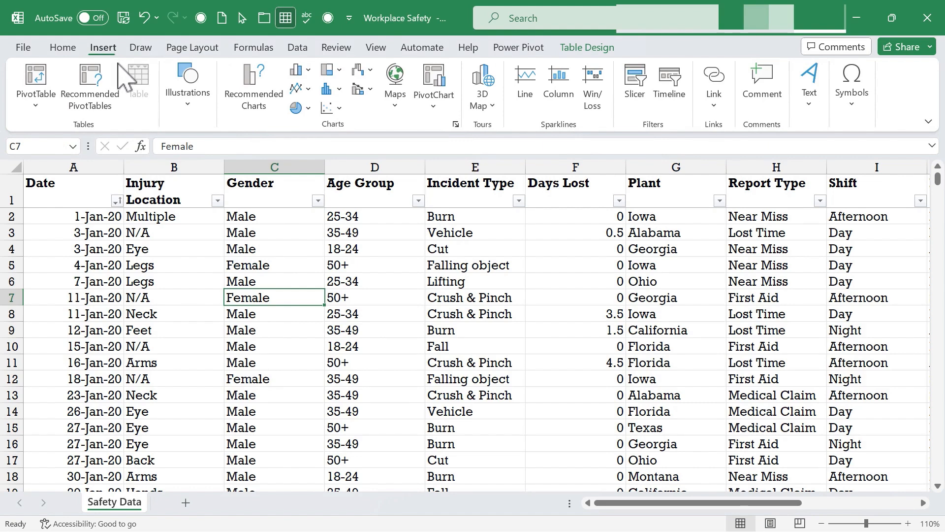
{"action": "left_click", "coordinate": [187, 84]}
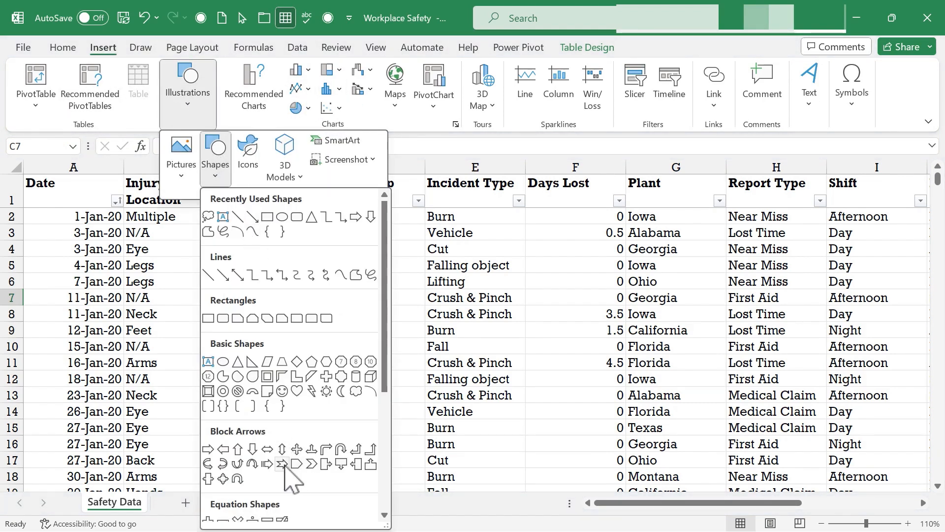
{"action": "left_click", "coordinate": [279, 464]}
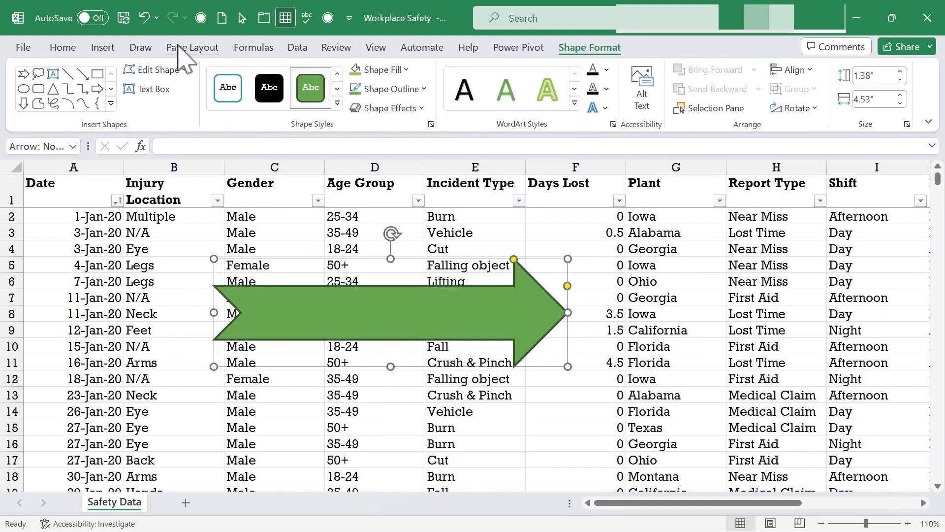
{"action": "left_click", "coordinate": [193, 48]}
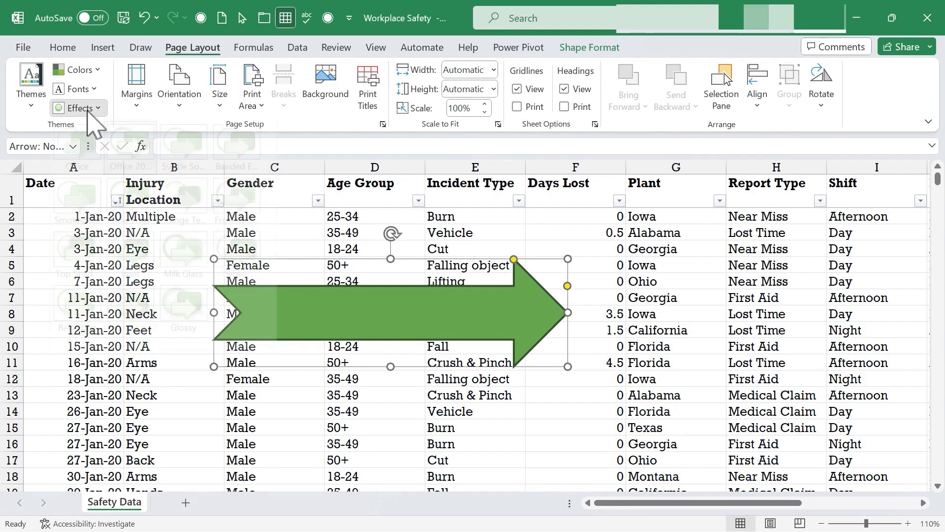
{"action": "left_click", "coordinate": [374, 346]}
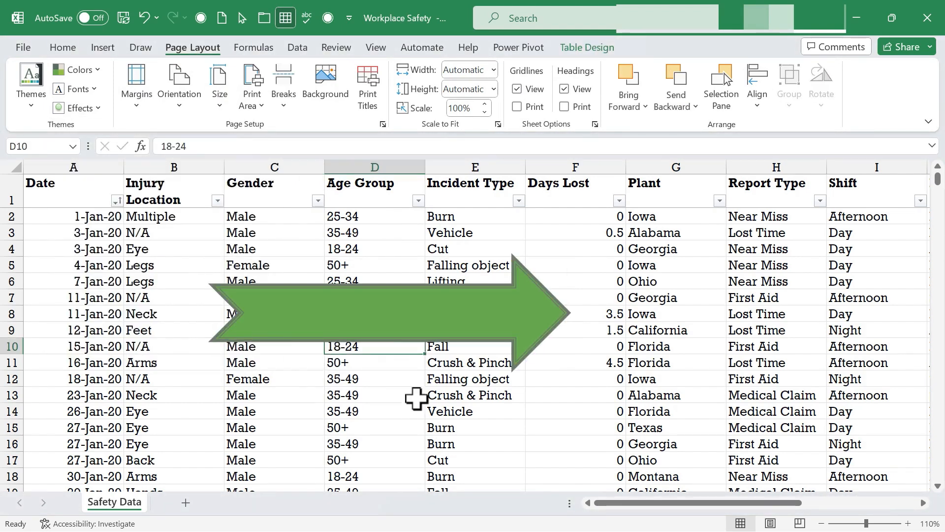
{"action": "left_click", "coordinate": [79, 107]}
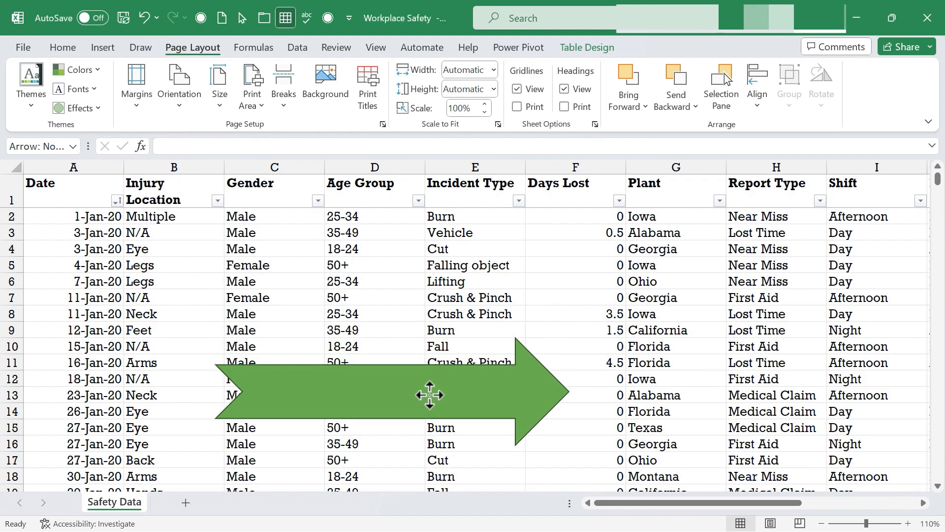
- Set Narrow page margins, glancing at Custom Margins in Page Setup before closing it
{"action": "left_click", "coordinate": [429, 394]}
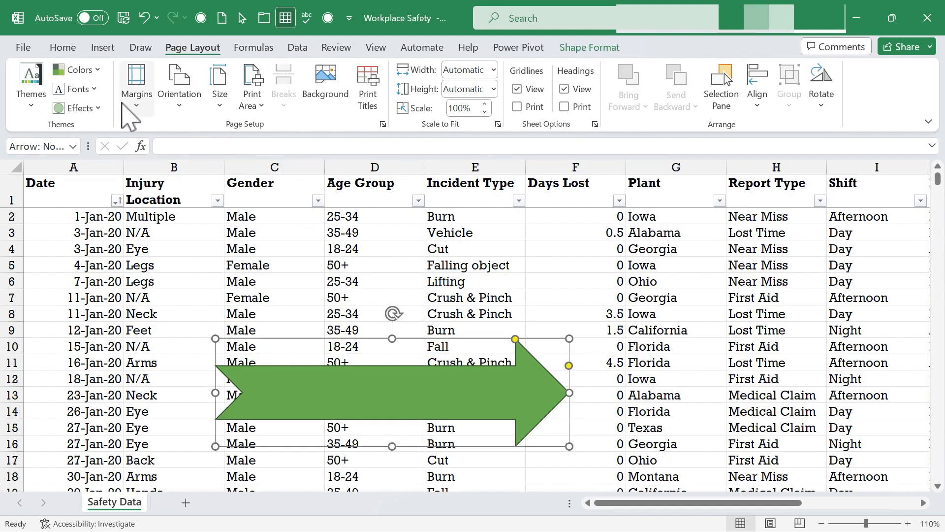
{"action": "mouse_move", "coordinate": [180, 85]}
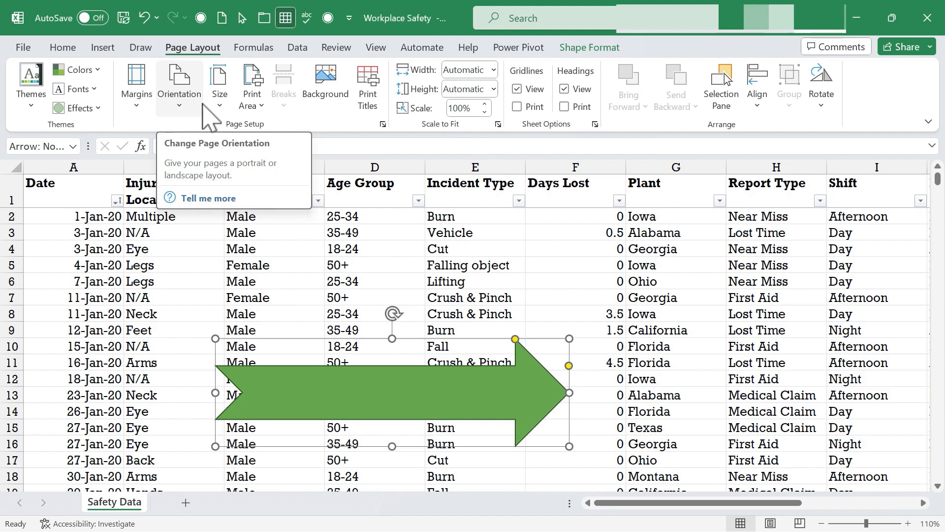
{"action": "mouse_move", "coordinate": [136, 81]}
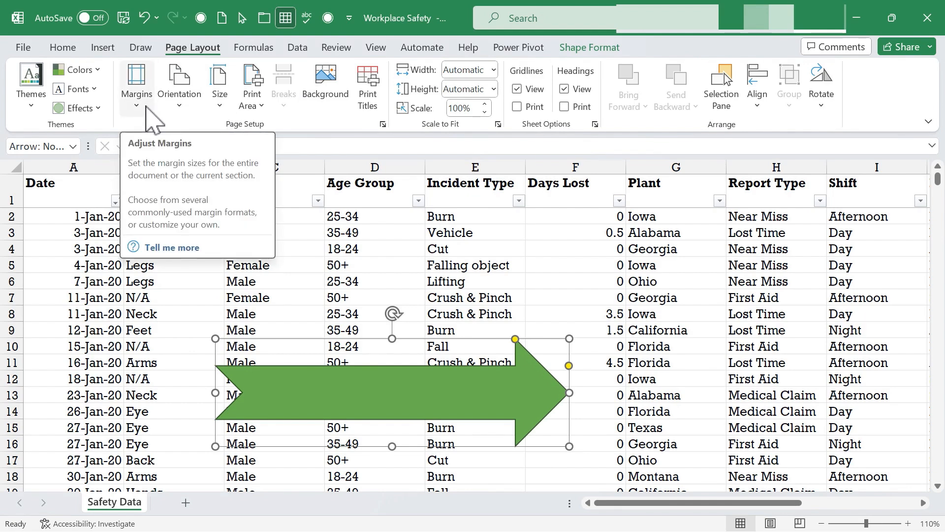
{"action": "left_click", "coordinate": [135, 85]}
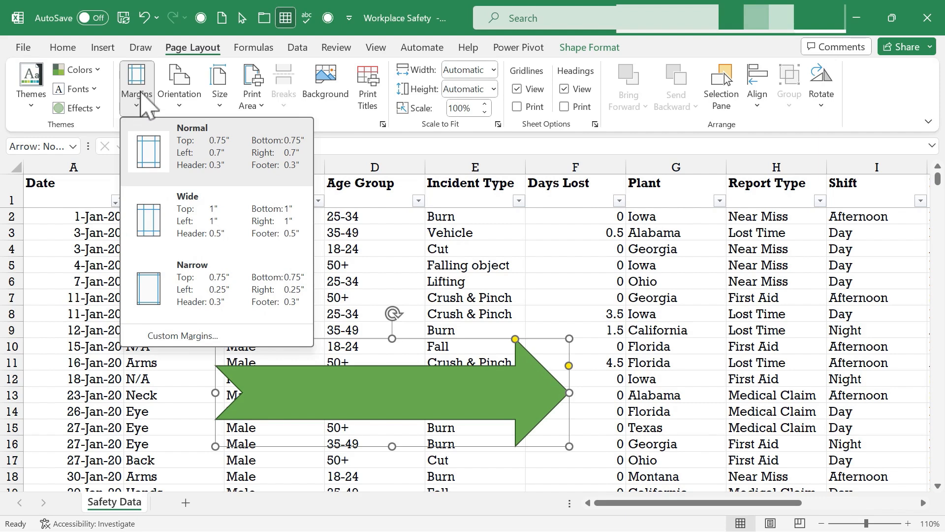
{"action": "mouse_move", "coordinate": [208, 171]}
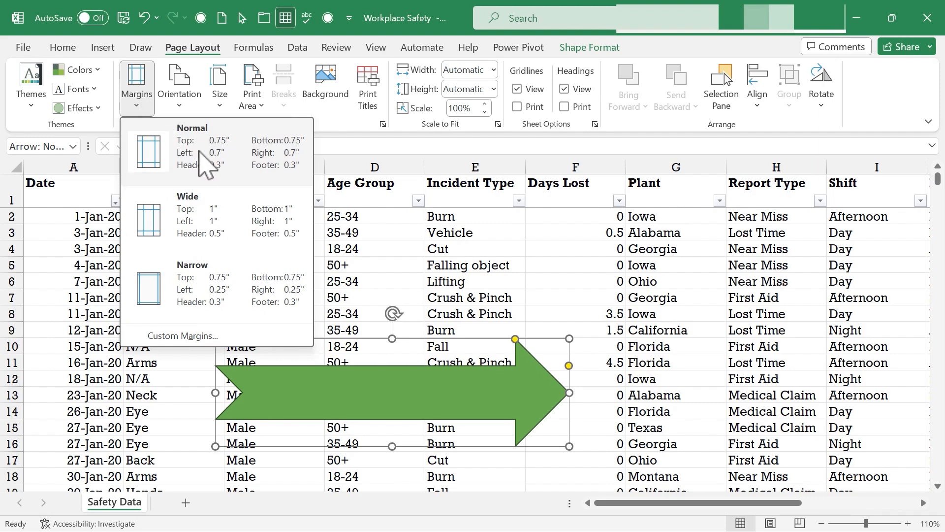
{"action": "mouse_move", "coordinate": [202, 219]}
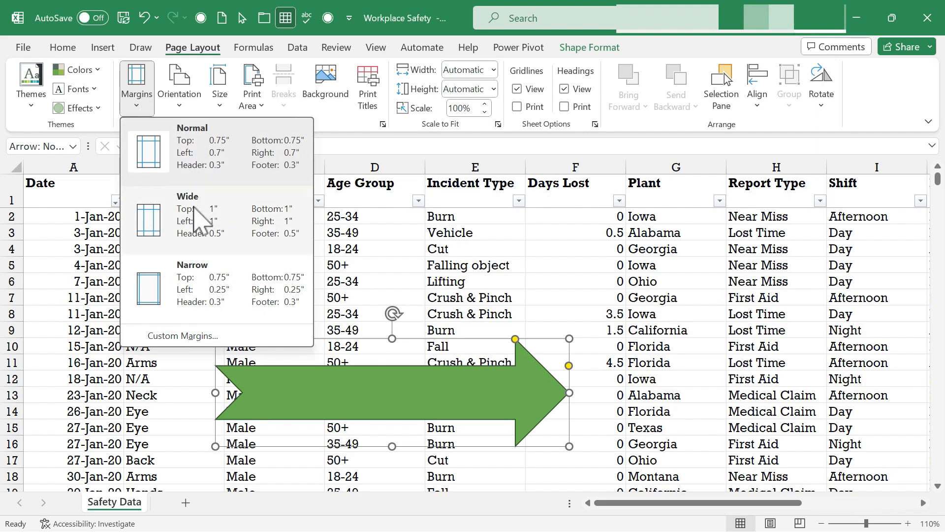
{"action": "left_click", "coordinate": [136, 94]}
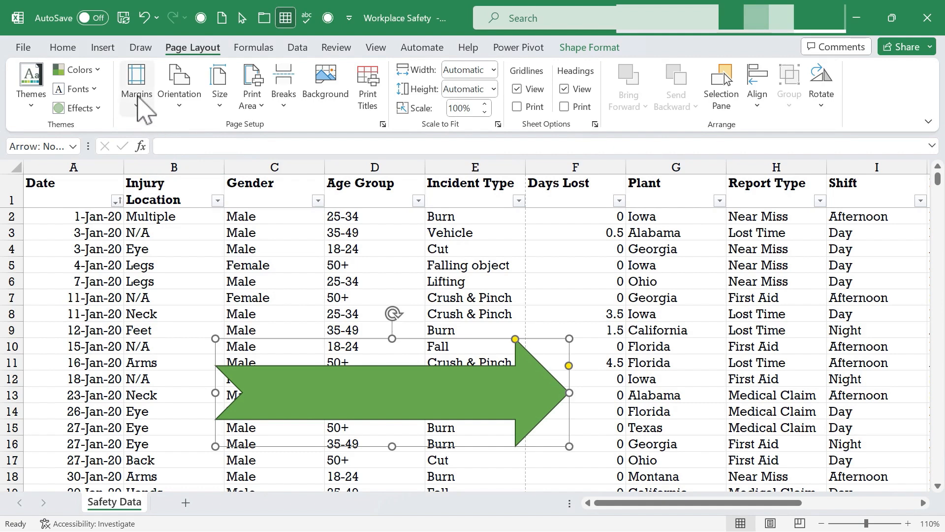
{"action": "left_click", "coordinate": [136, 84]}
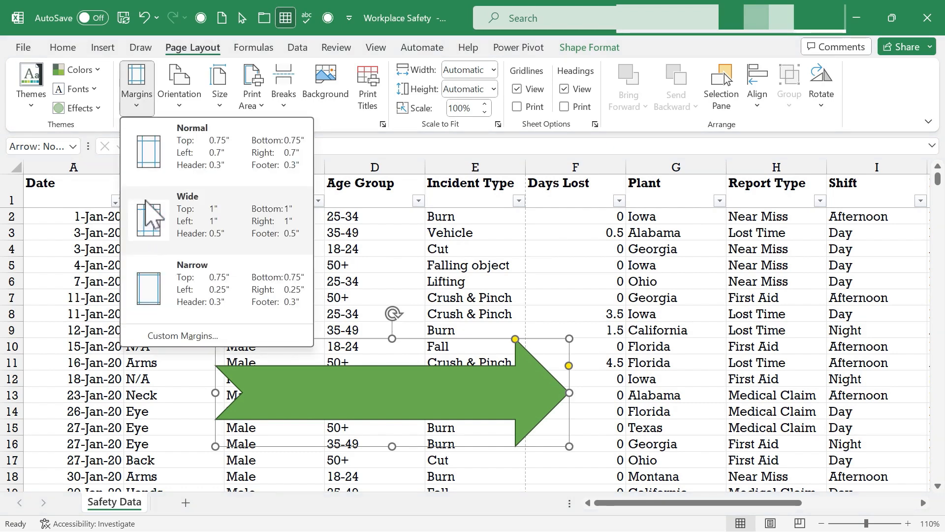
{"action": "mouse_move", "coordinate": [162, 295]}
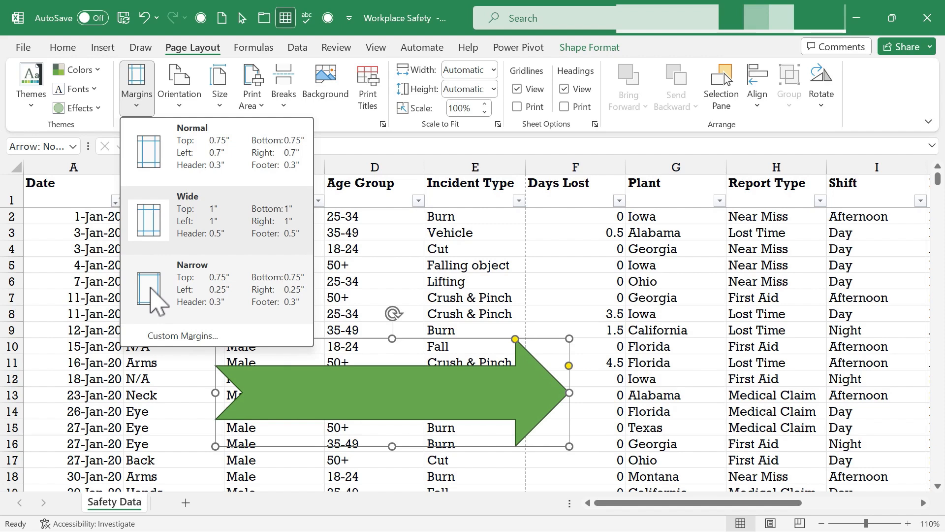
{"action": "mouse_move", "coordinate": [205, 284]}
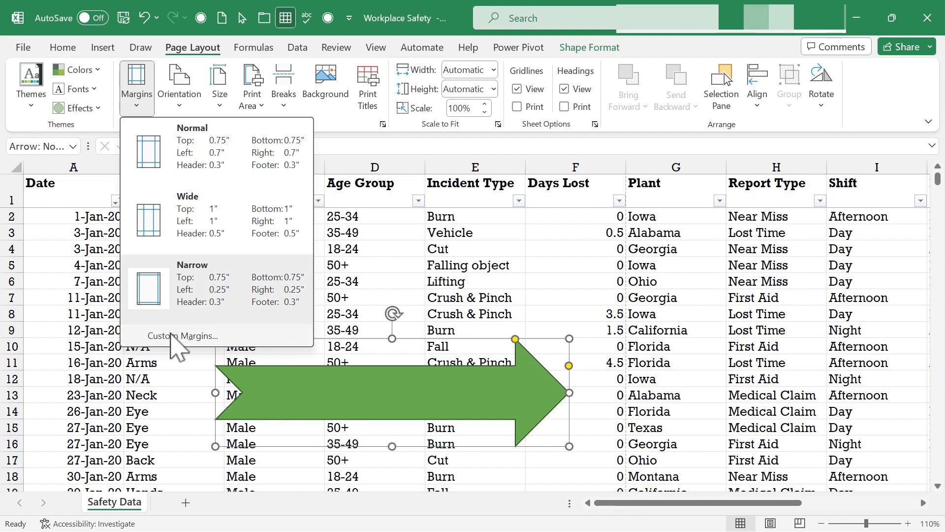
{"action": "left_click", "coordinate": [184, 336]}
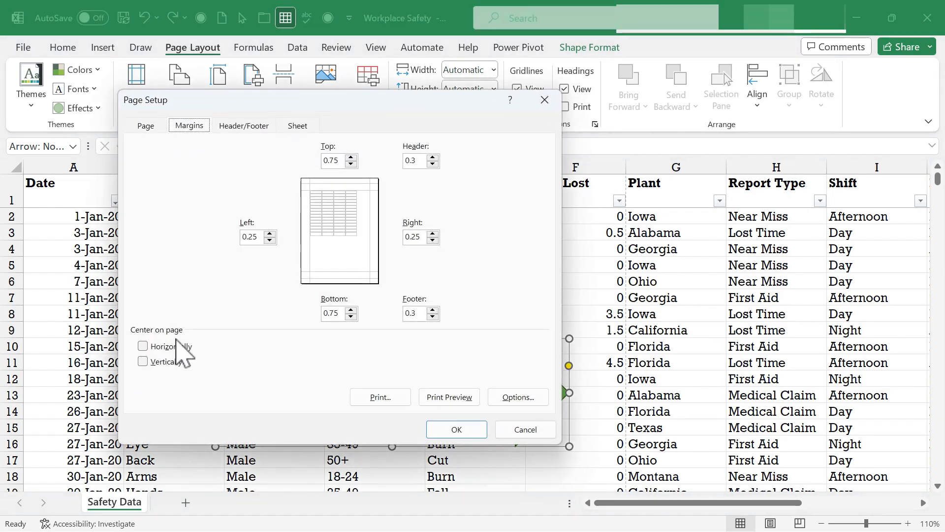
{"action": "mouse_move", "coordinate": [359, 190]}
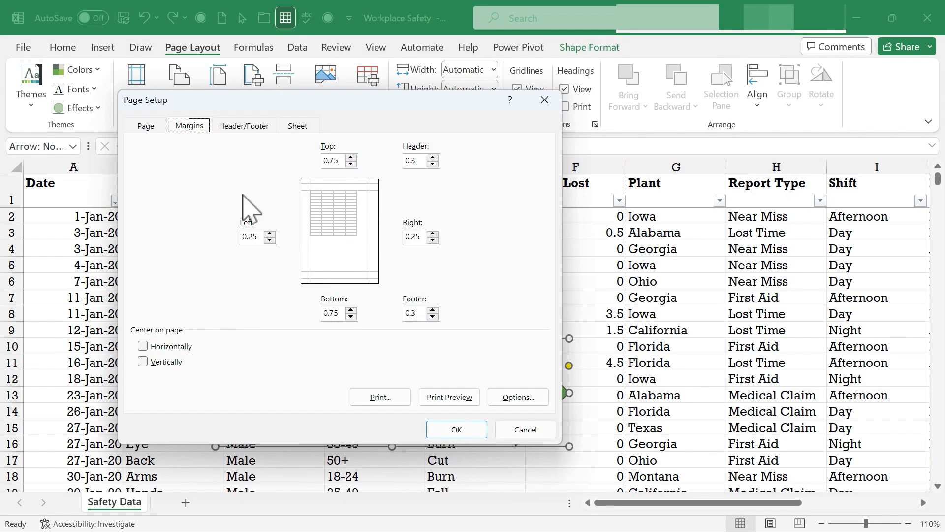
{"action": "left_click", "coordinate": [136, 82]}
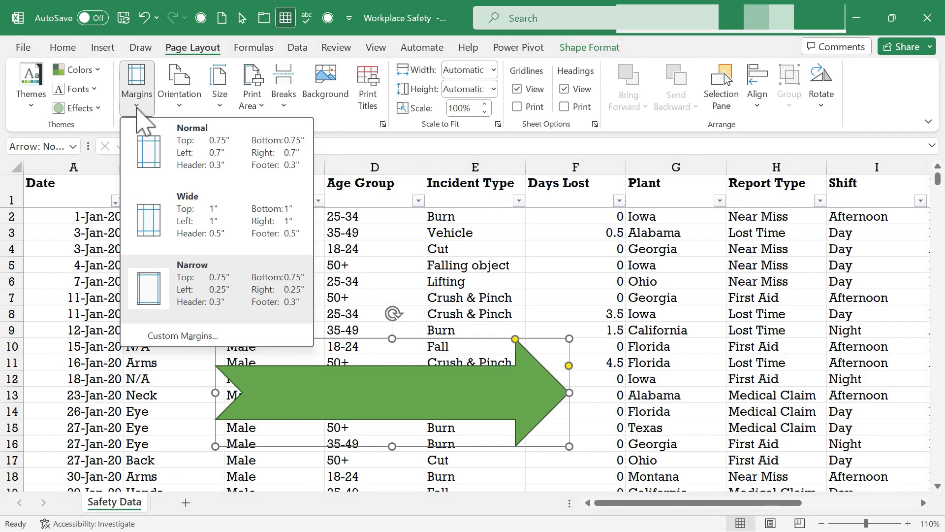
- Switch to Landscape orientation and check the print preview before returning to the sheet
{"action": "left_click", "coordinate": [179, 85]}
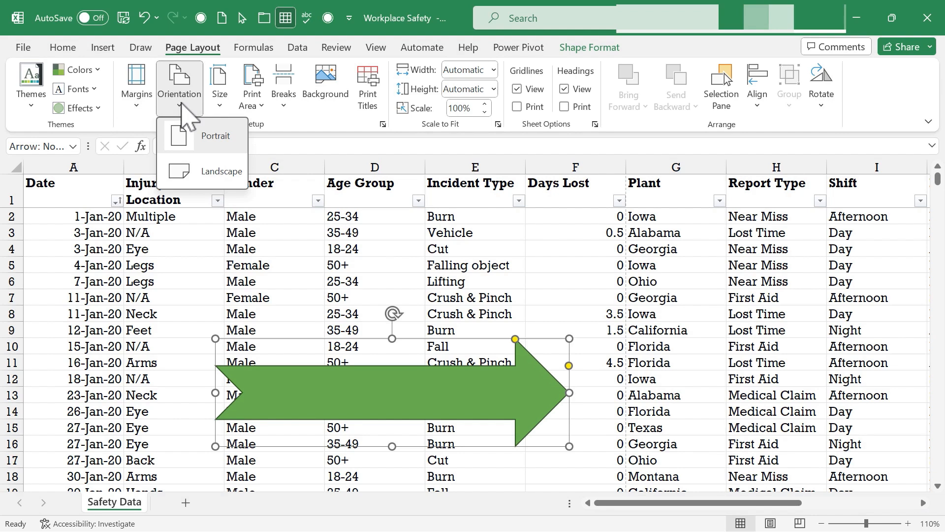
{"action": "mouse_move", "coordinate": [192, 139]}
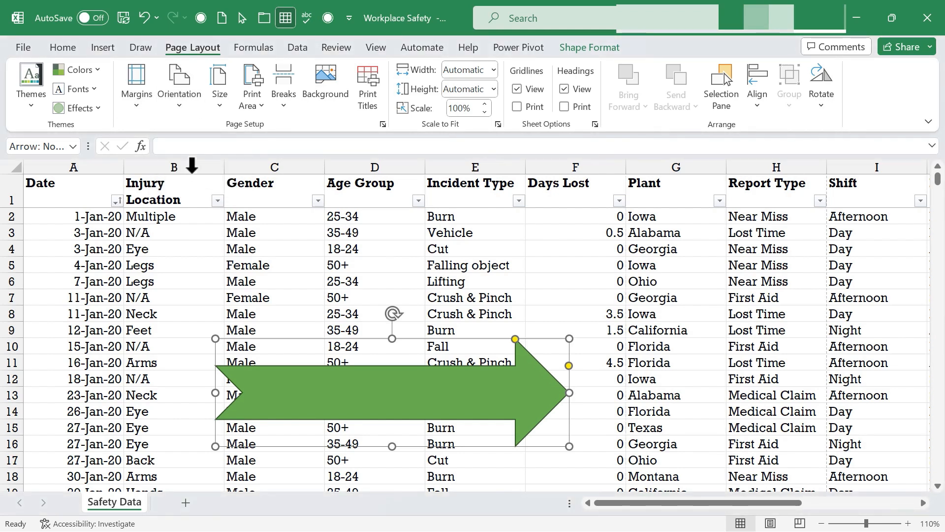
{"action": "left_click", "coordinate": [179, 85]}
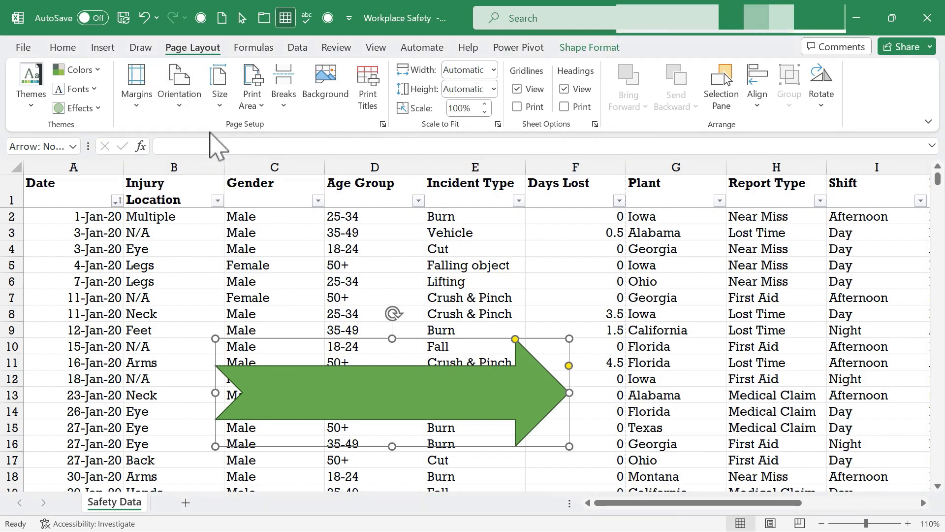
{"action": "mouse_move", "coordinate": [66, 71]}
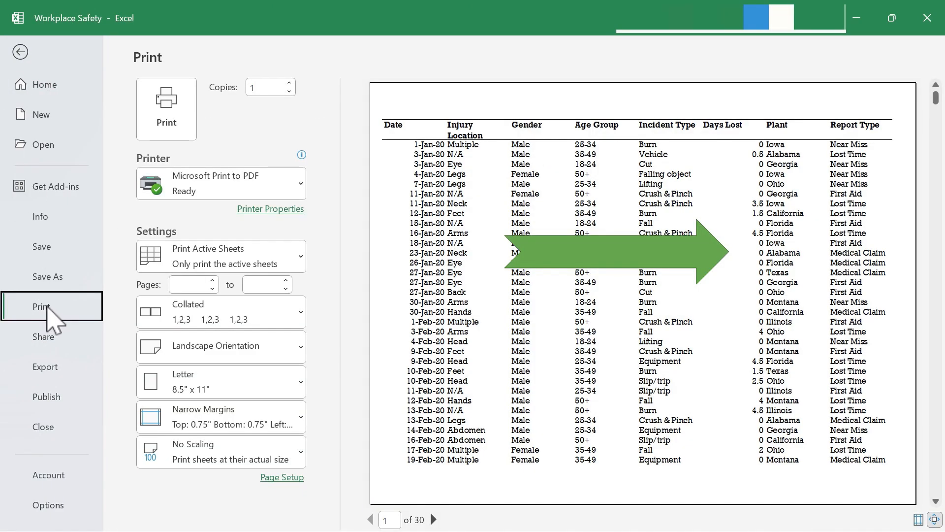
{"action": "scroll", "scroll_direction": "down", "scroll_amount": 3}
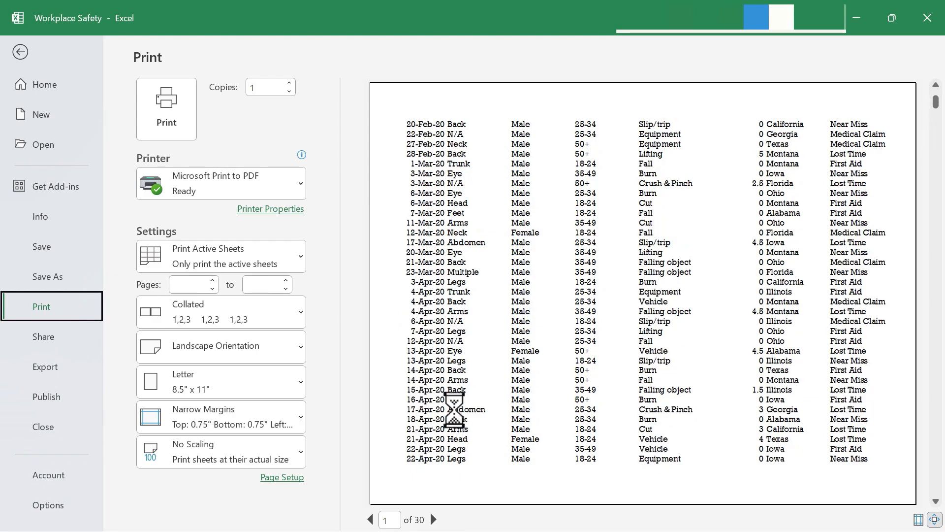
{"action": "left_click", "coordinate": [20, 52]}
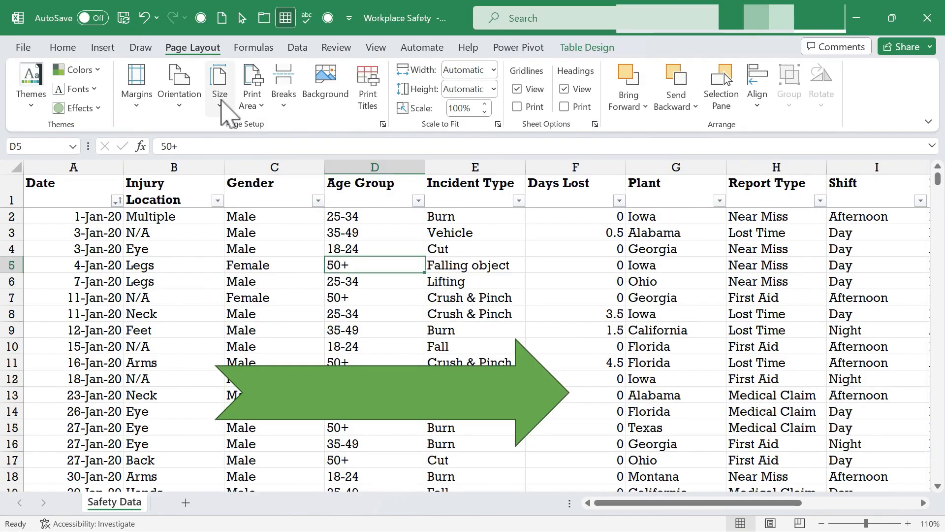
- Review the paper Size list, keeping Letter as the page size
{"action": "left_click", "coordinate": [219, 85]}
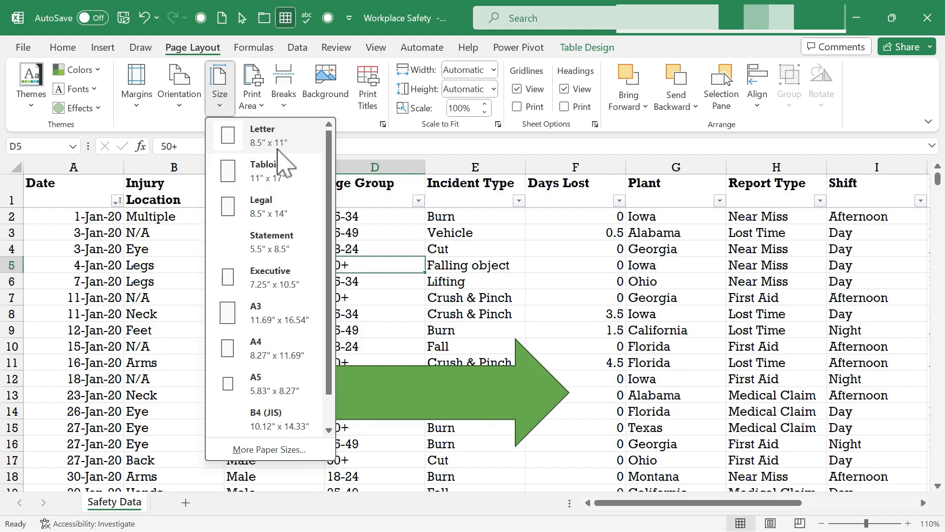
{"action": "mouse_move", "coordinate": [272, 235]}
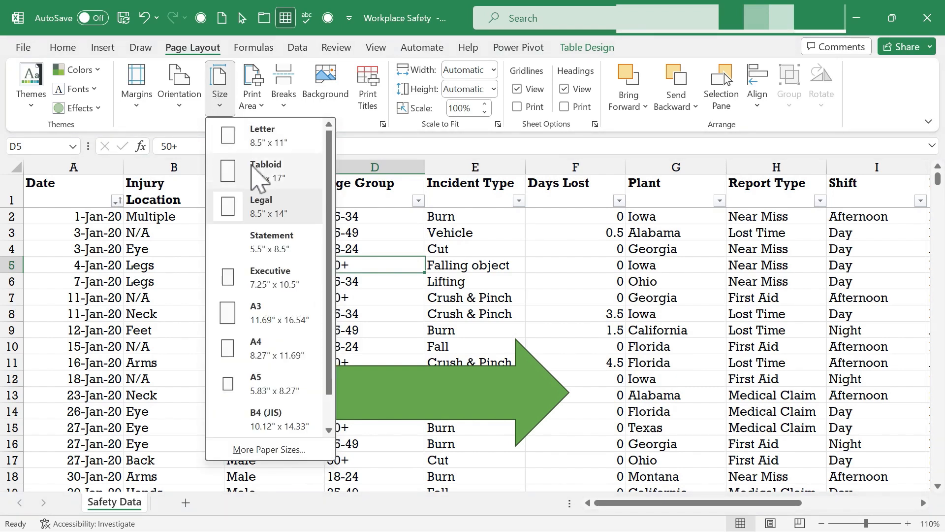
{"action": "mouse_move", "coordinate": [265, 347]}
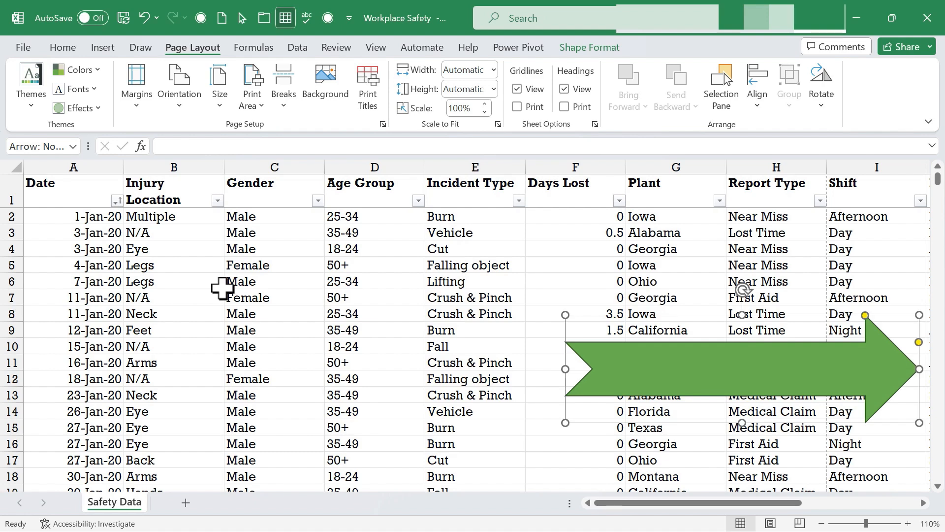
{"action": "mouse_move", "coordinate": [120, 235]}
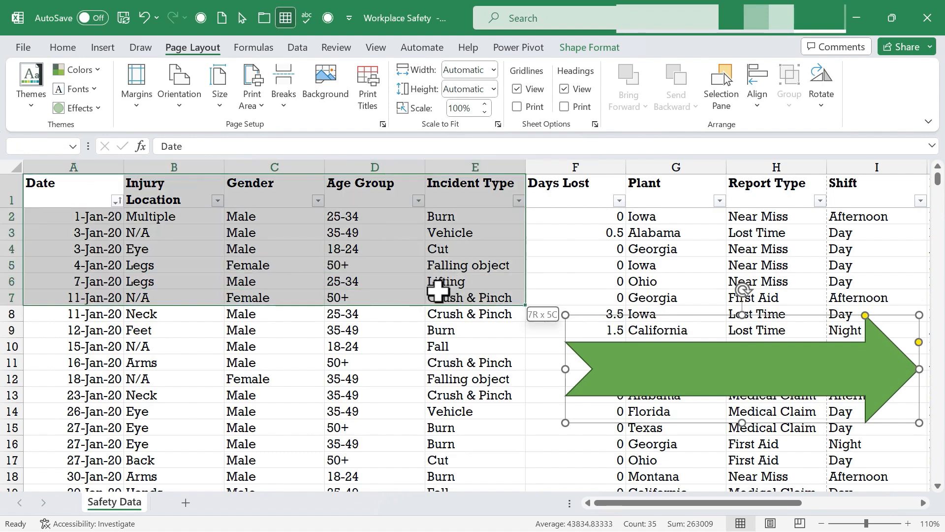
- Set columns A–E (Date through Incident Type) as the print area
{"action": "scroll", "scroll_direction": "down", "scroll_amount": 3}
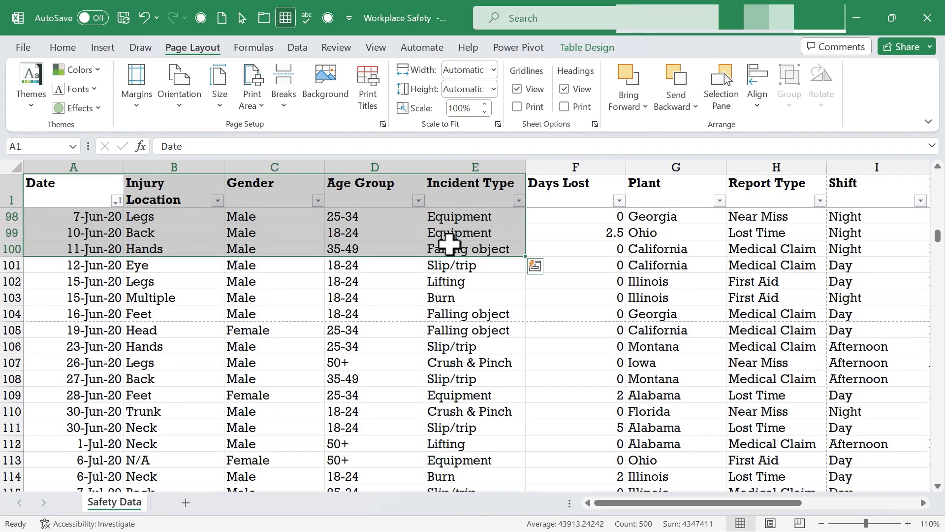
{"action": "scroll", "scroll_direction": "up", "scroll_amount": 3}
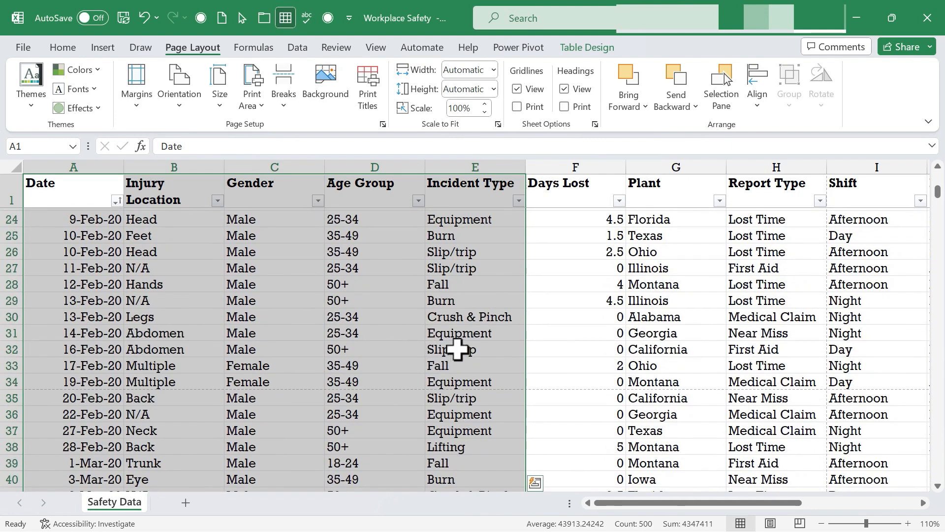
{"action": "left_click", "coordinate": [251, 85]}
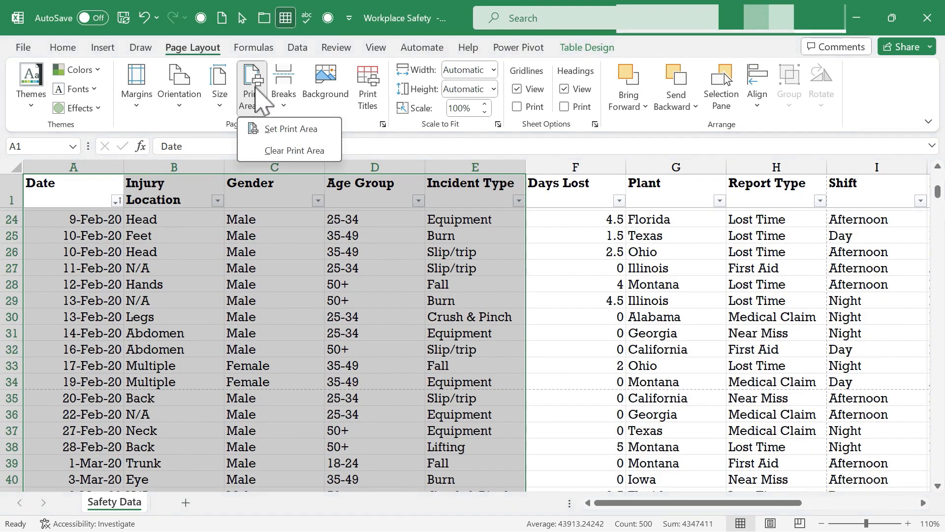
{"action": "left_click", "coordinate": [291, 128]}
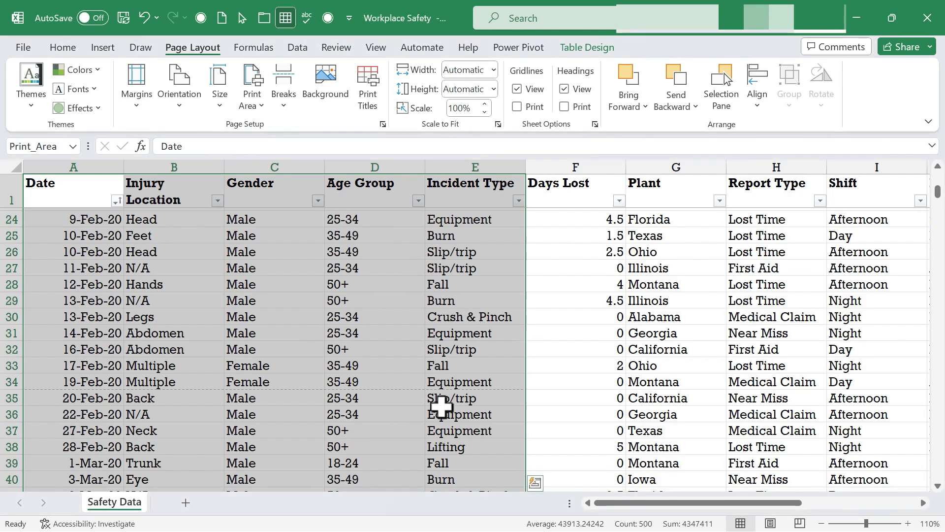
{"action": "left_click", "coordinate": [252, 85]}
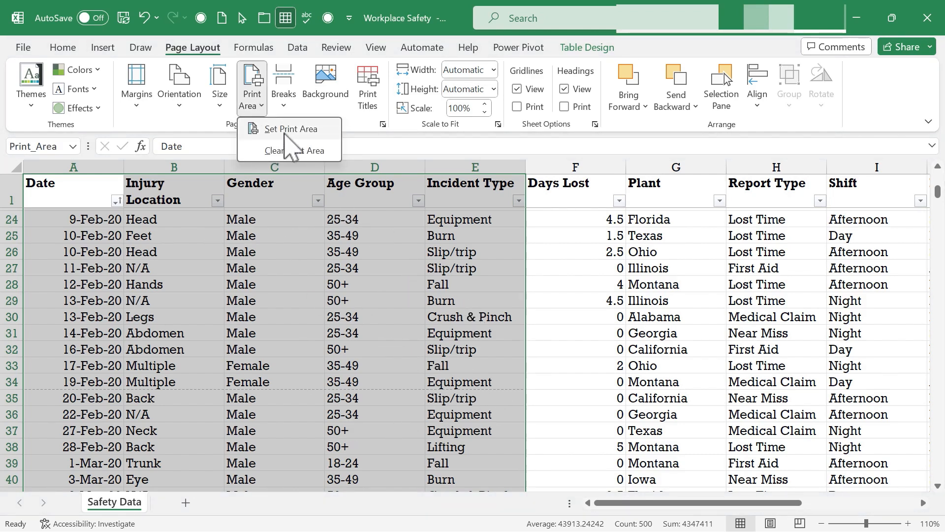
{"action": "mouse_move", "coordinate": [121, 72]}
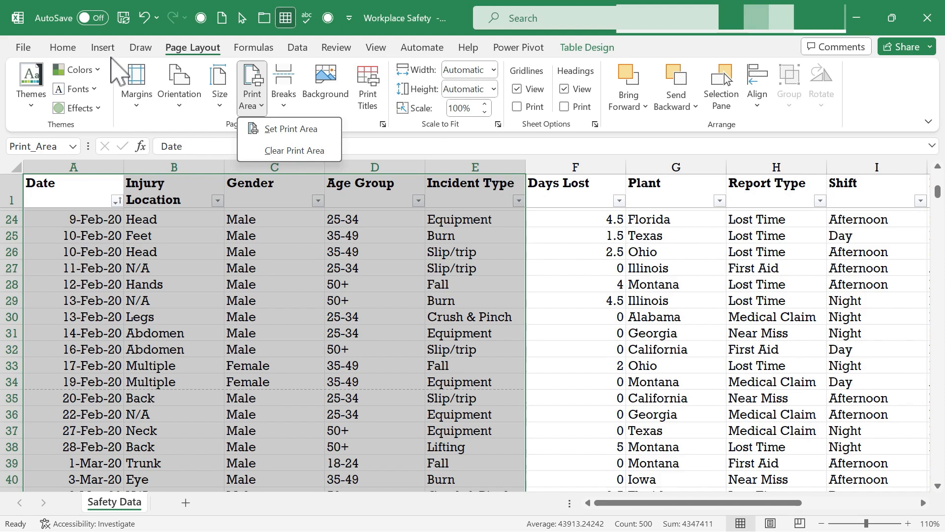
{"action": "mouse_move", "coordinate": [369, 392]}
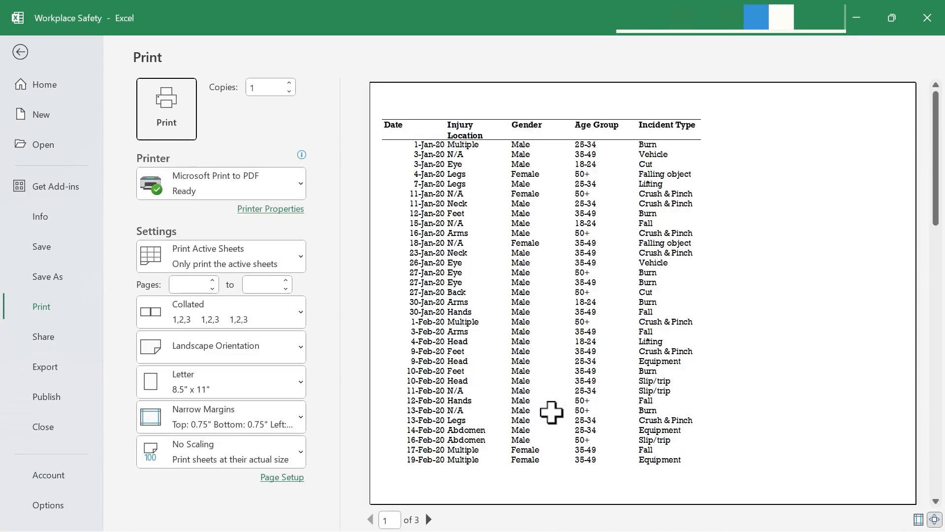
- Page through the three-page print preview of the selected columns
{"action": "left_click", "coordinate": [428, 519]}
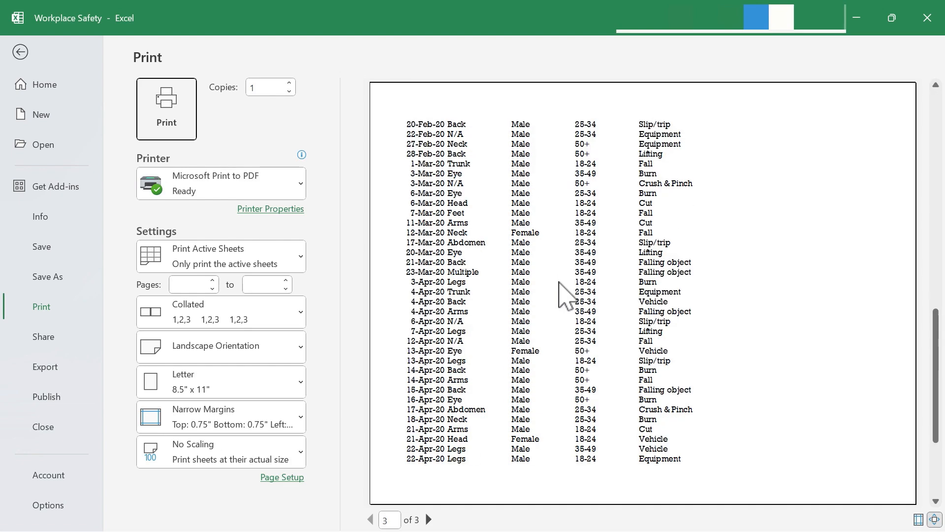
{"action": "left_click", "coordinate": [372, 519]}
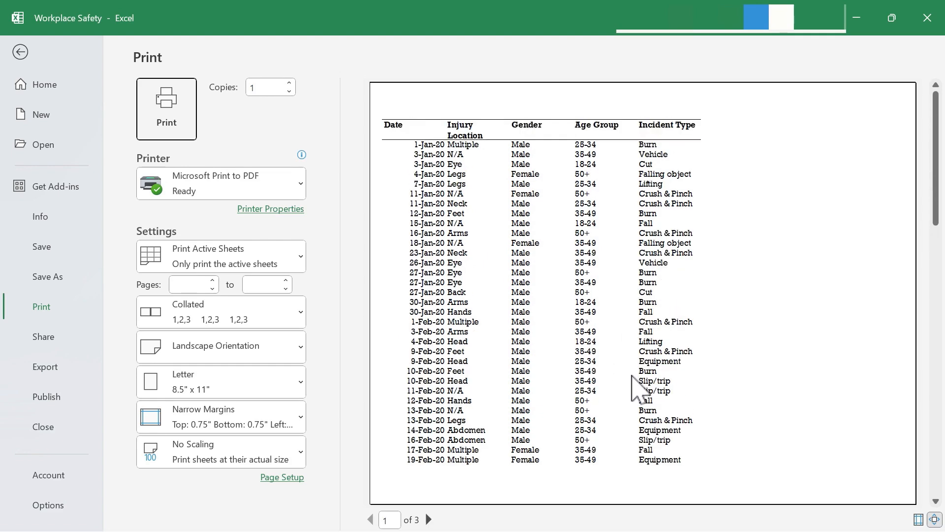
- Clear the print area and confirm the full table again previews across 30 pages
{"action": "left_click", "coordinate": [20, 52]}
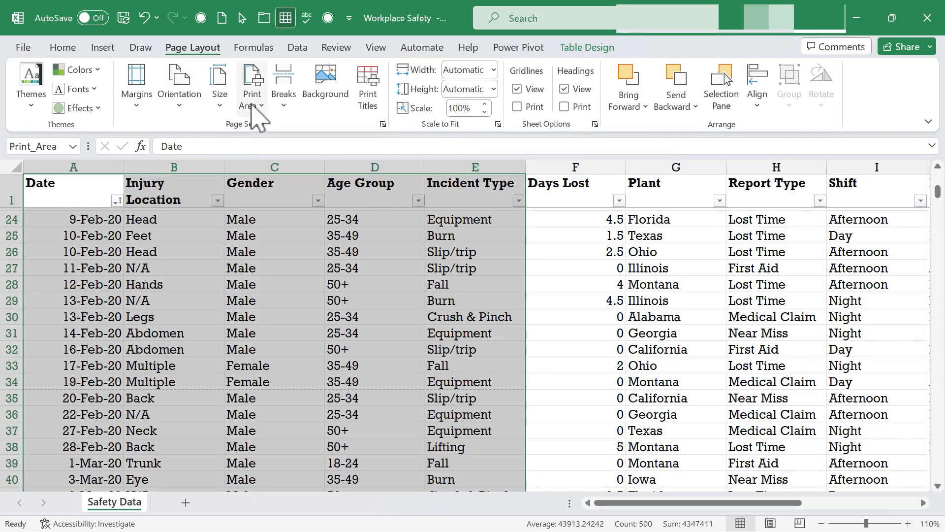
{"action": "left_click", "coordinate": [250, 85]}
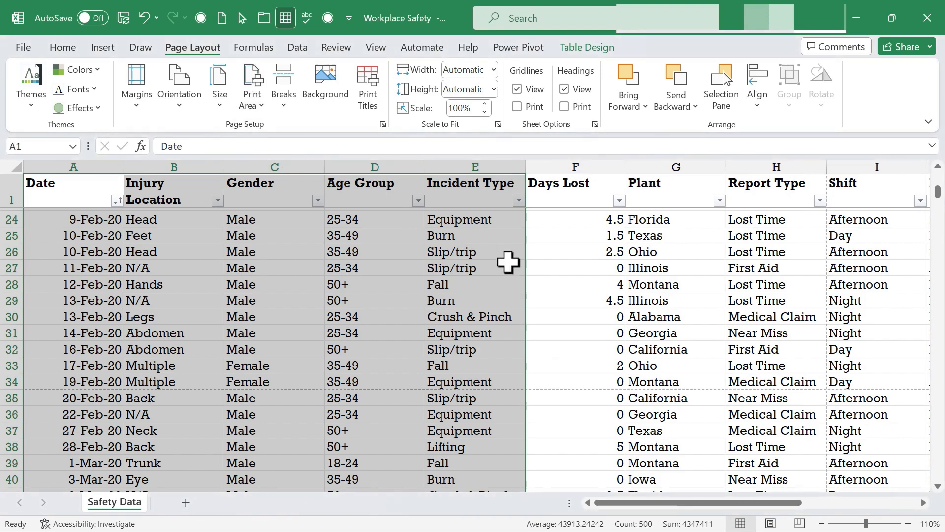
{"action": "left_click", "coordinate": [574, 283]}
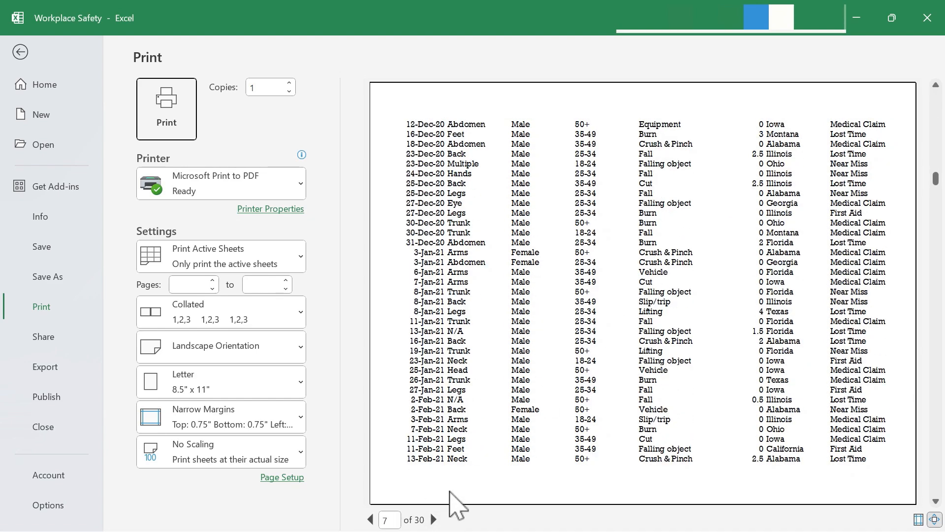
{"action": "left_click", "coordinate": [371, 519]}
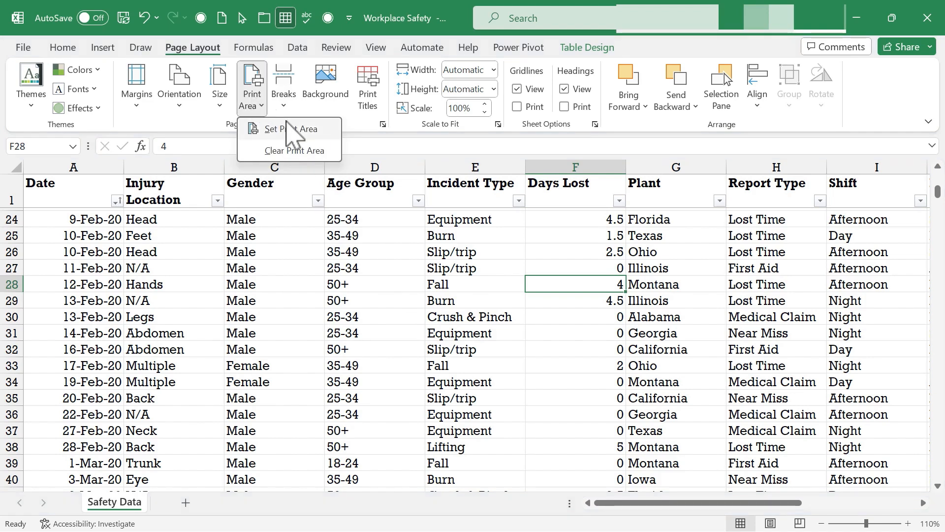
{"action": "mouse_move", "coordinate": [295, 129]}
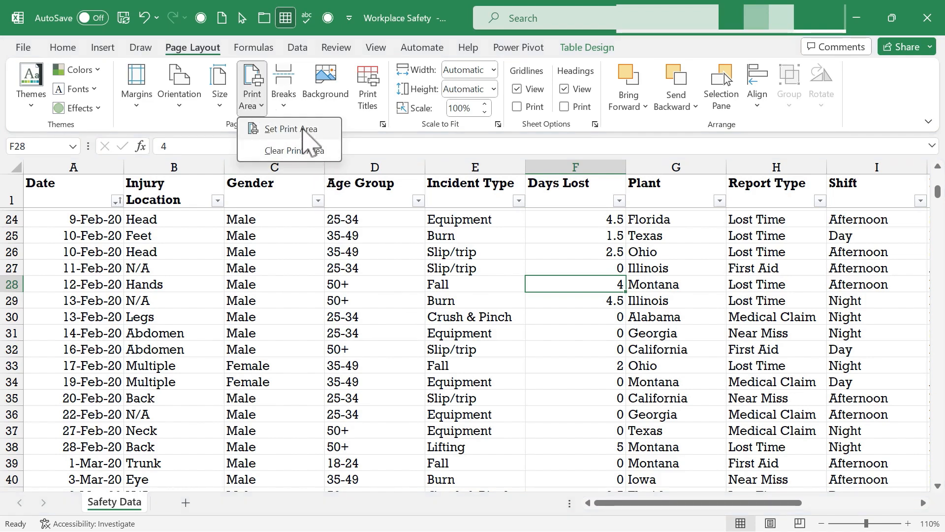
{"action": "mouse_move", "coordinate": [326, 323]}
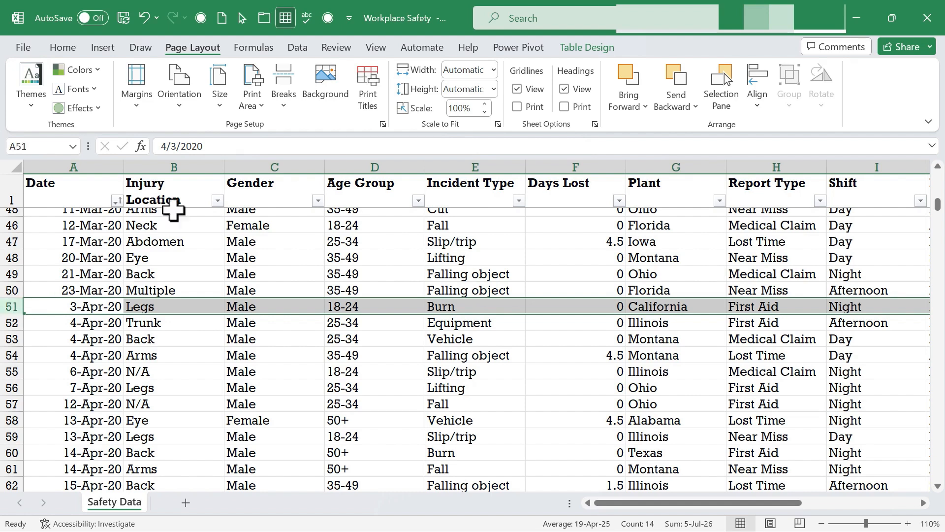
{"action": "left_click", "coordinate": [284, 85]}
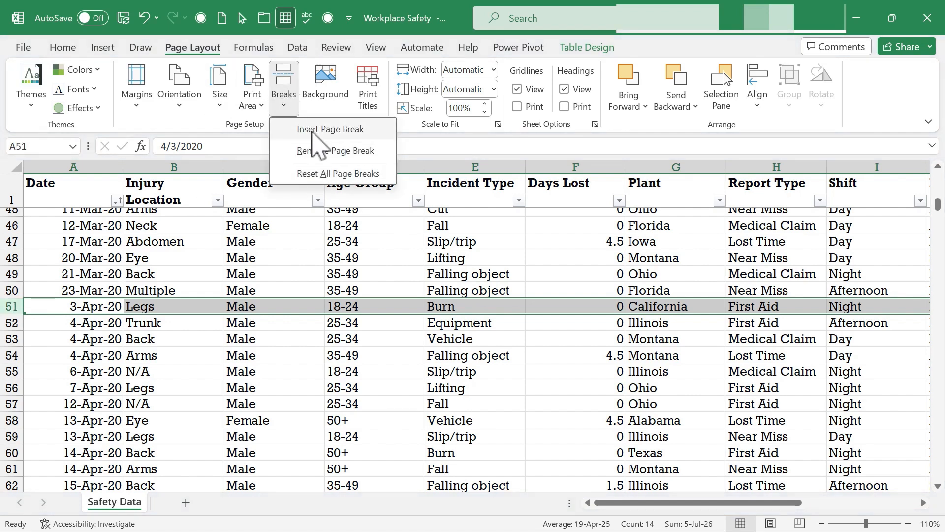
{"action": "left_click", "coordinate": [273, 337]}
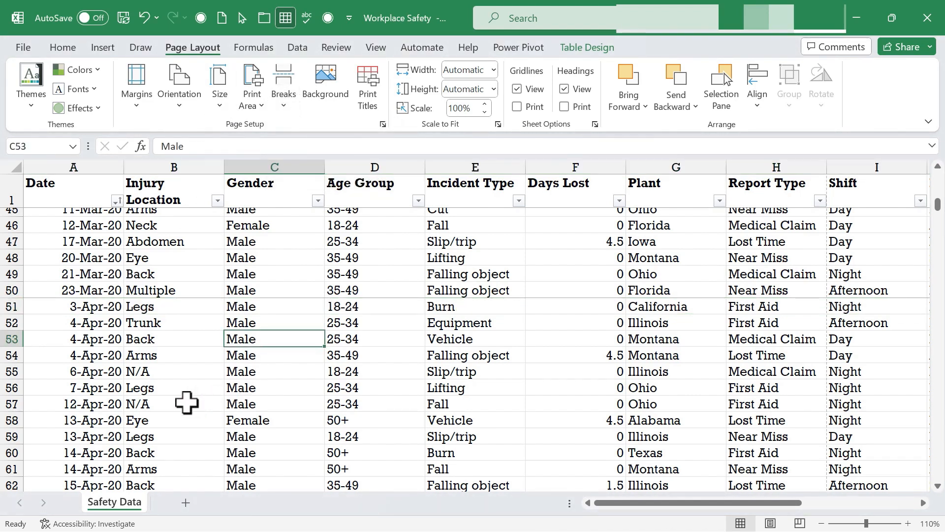
{"action": "left_click", "coordinate": [173, 403]}
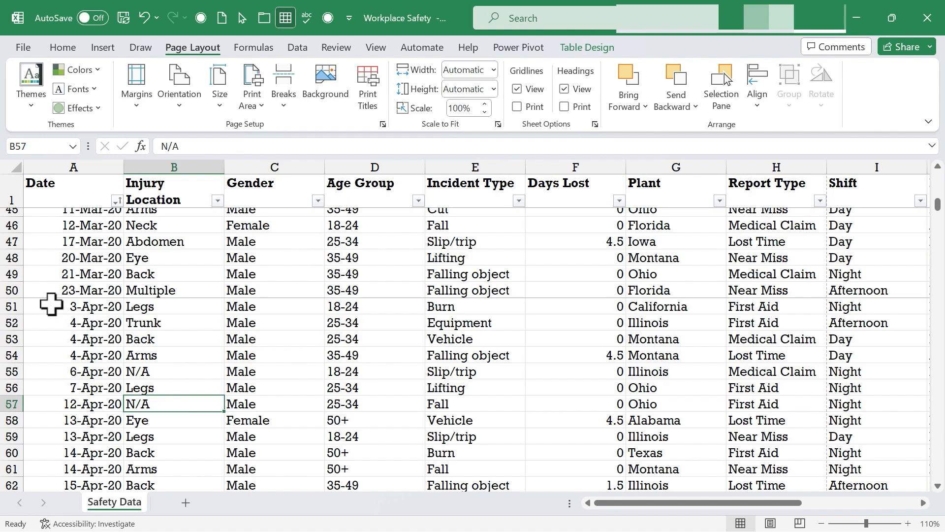
{"action": "mouse_move", "coordinate": [609, 304]}
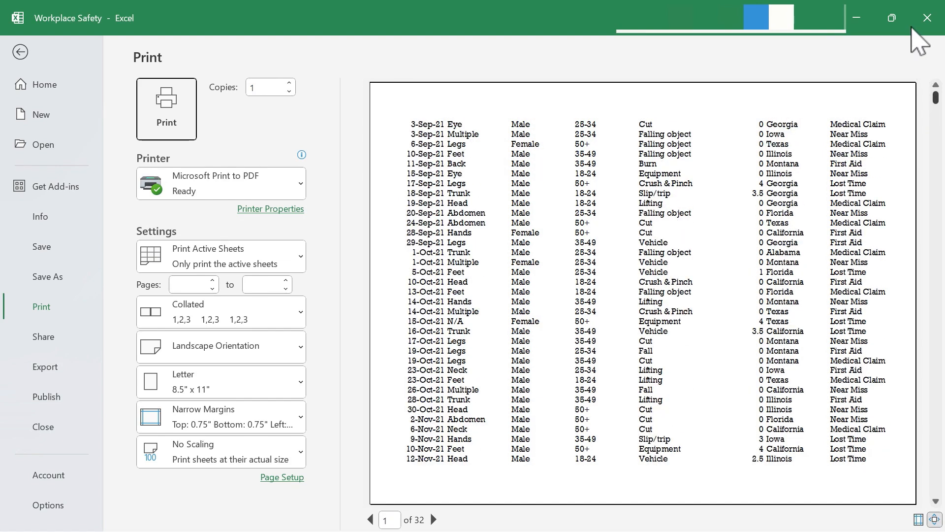
{"action": "left_click", "coordinate": [433, 520]}
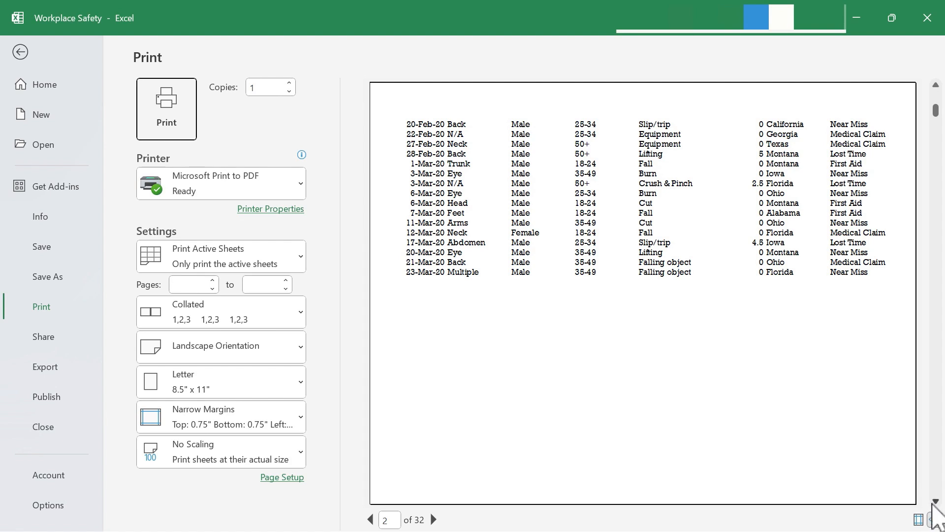
{"action": "left_click", "coordinate": [433, 518]}
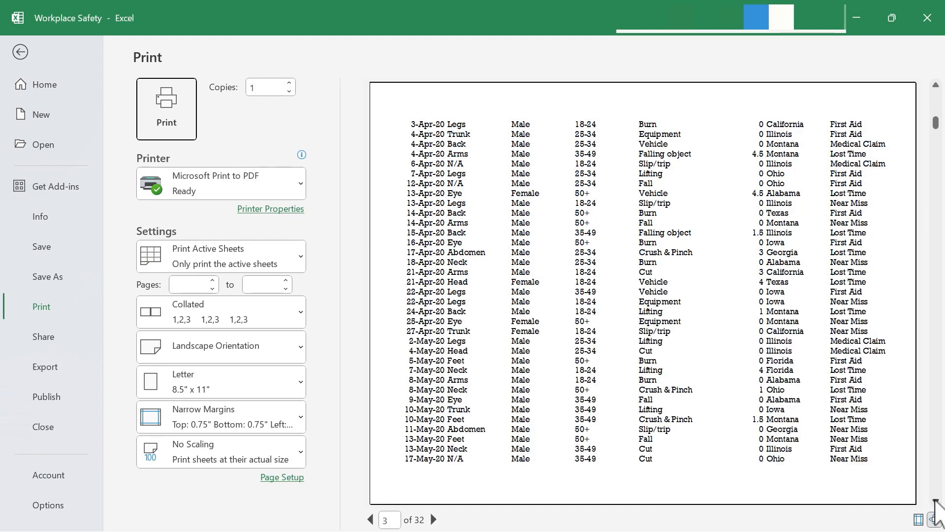
{"action": "left_click", "coordinate": [20, 52]}
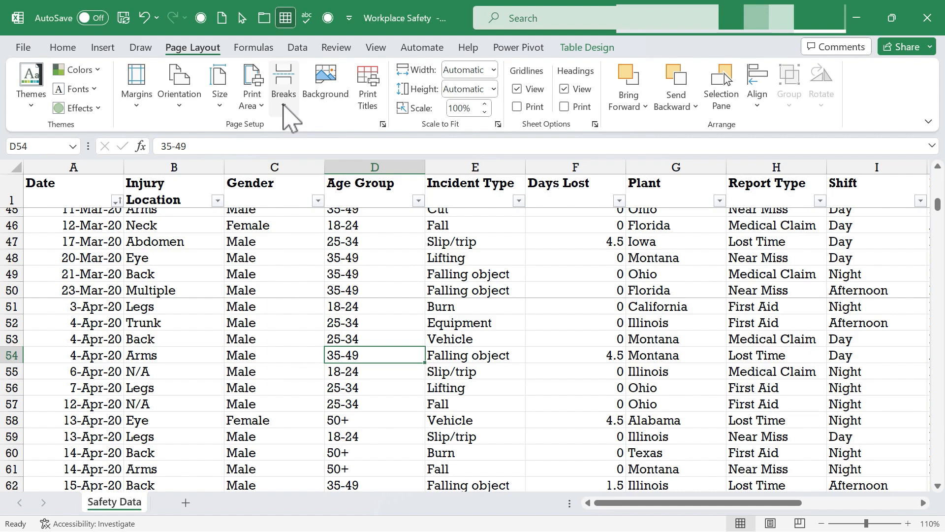
- Remove the manual page break above row 51, the 3-Apr-20 row
{"action": "left_click", "coordinate": [284, 84]}
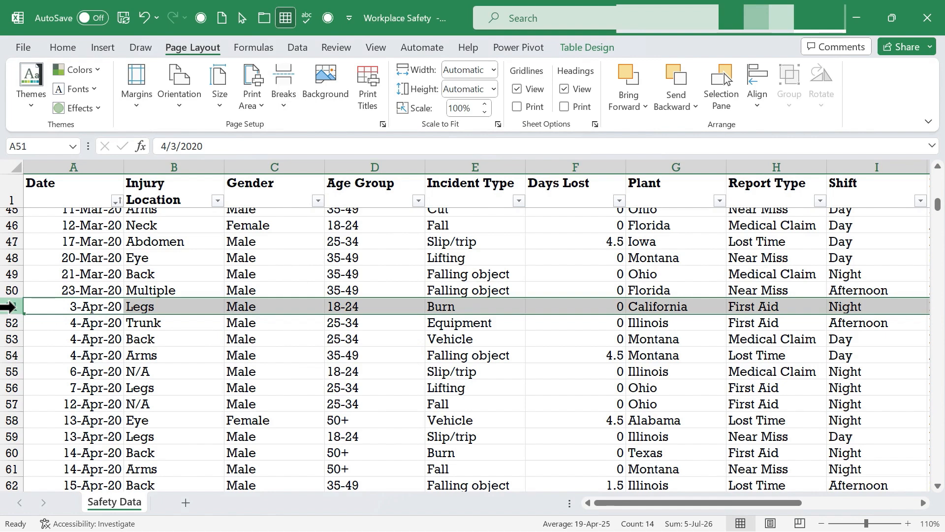
{"action": "left_click", "coordinate": [284, 84]}
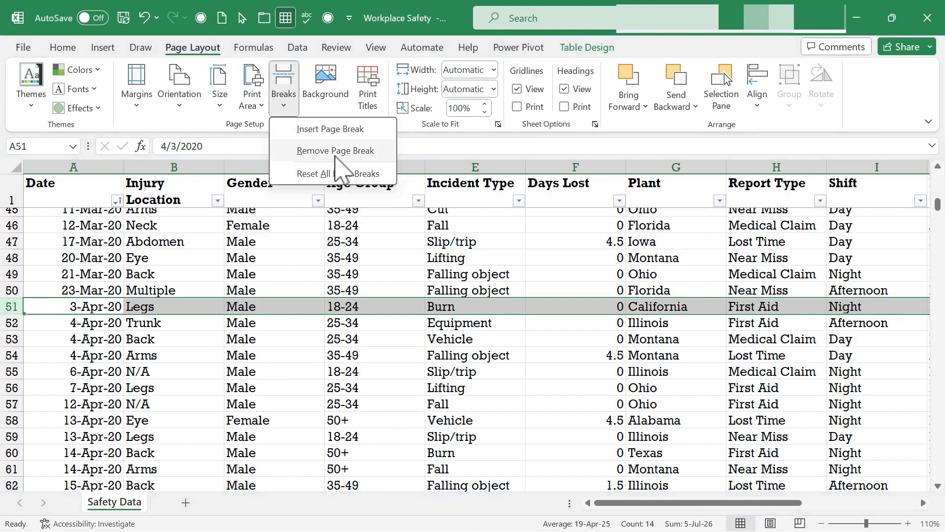
{"action": "left_click", "coordinate": [273, 371]}
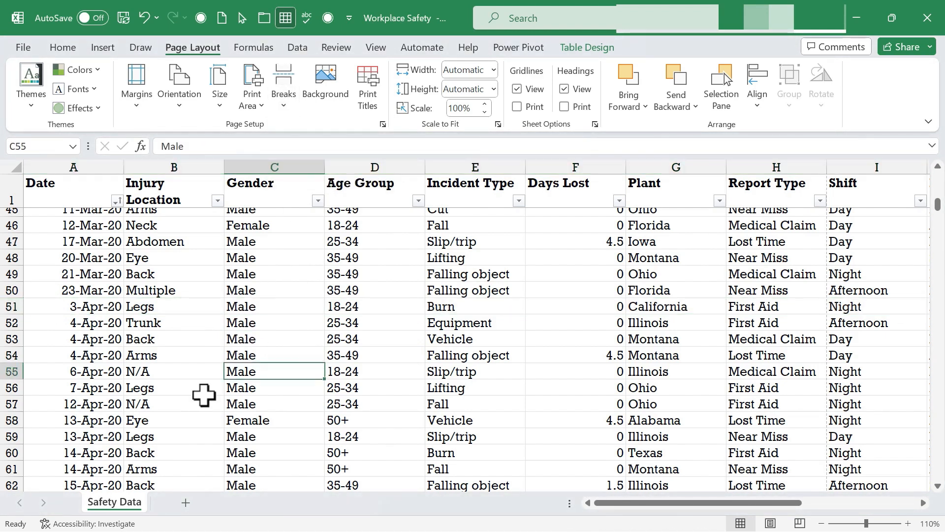
{"action": "left_click", "coordinate": [283, 85]}
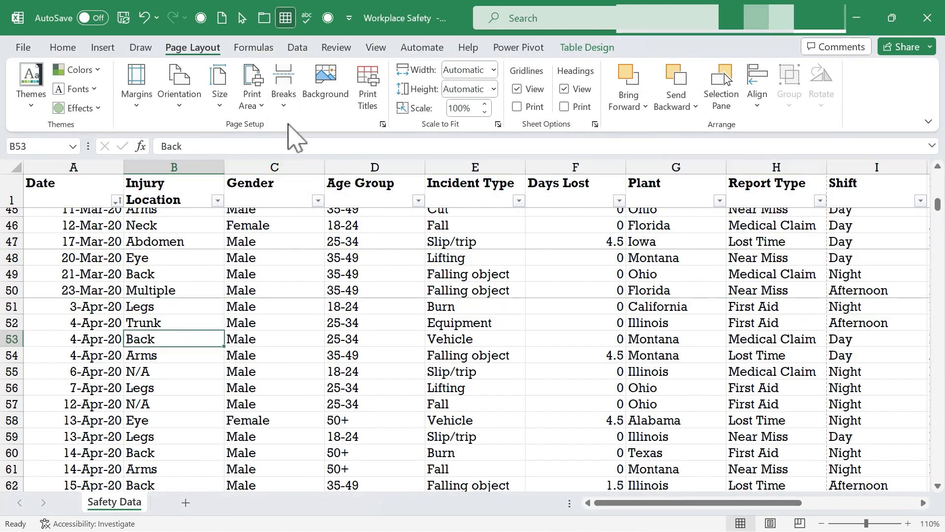
{"action": "left_click", "coordinate": [283, 84]}
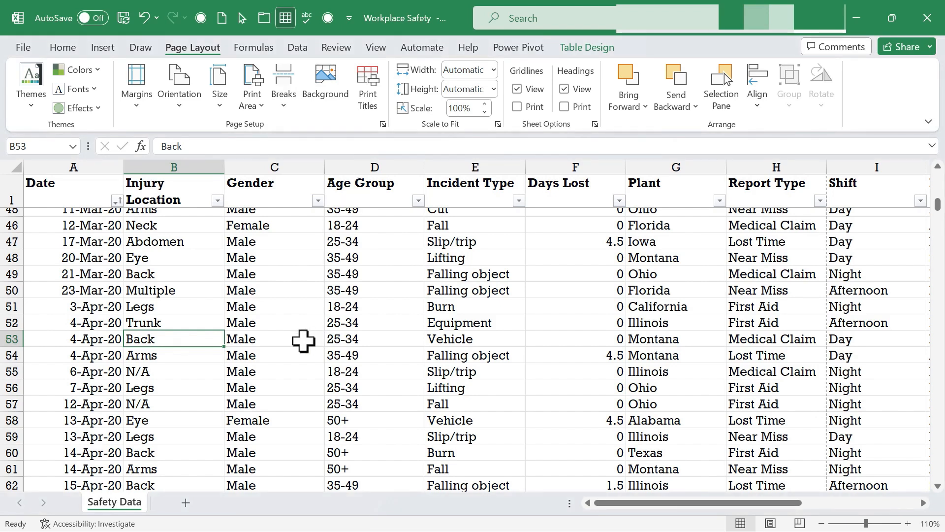
{"action": "mouse_move", "coordinate": [283, 139]}
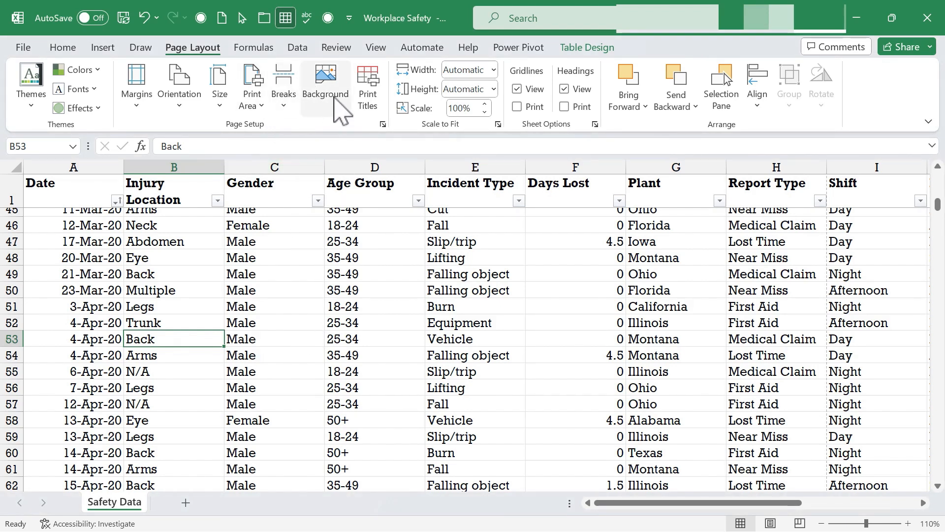
{"action": "left_click", "coordinate": [325, 82]}
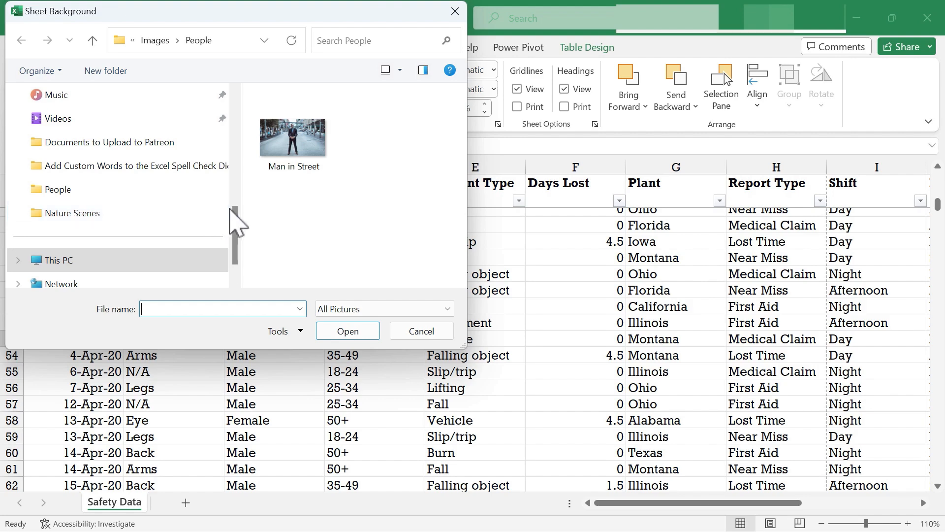
{"action": "left_click", "coordinate": [347, 331]}
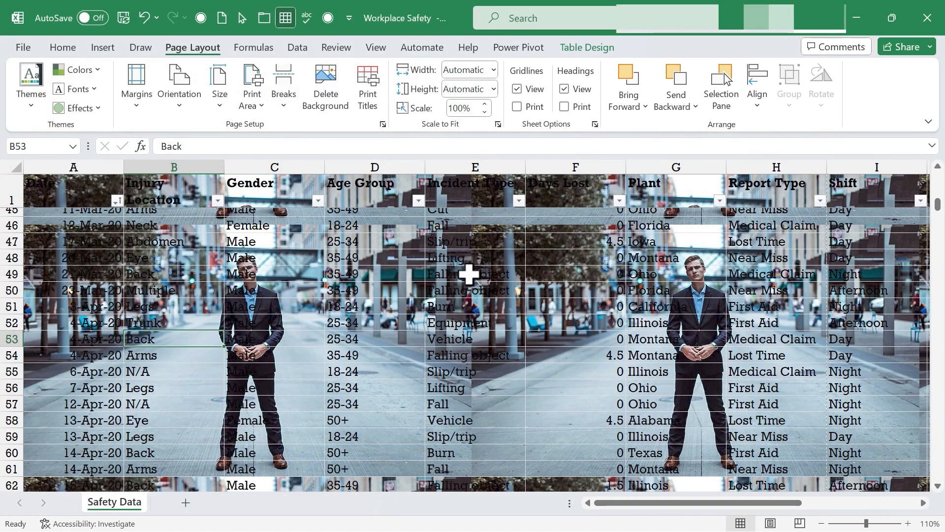
{"action": "key", "text": "ctrl+z"}
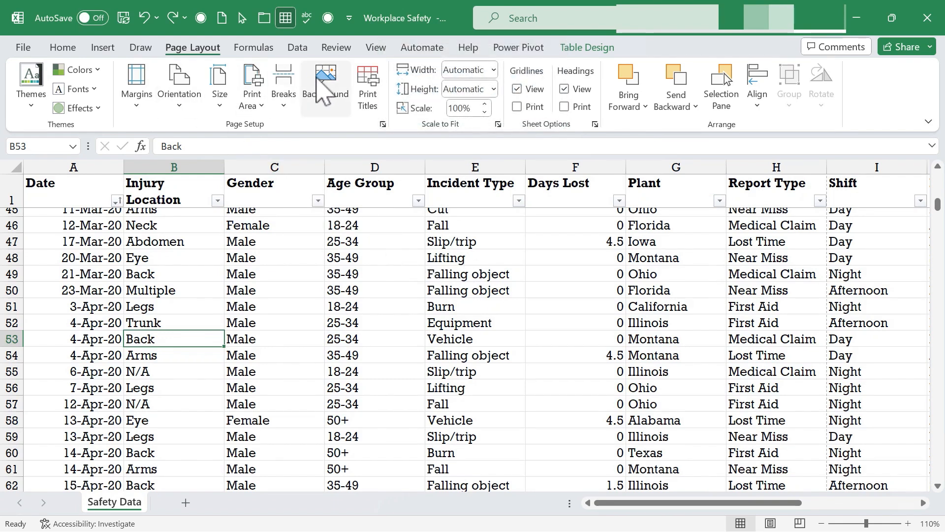
{"action": "left_click", "coordinate": [325, 85]}
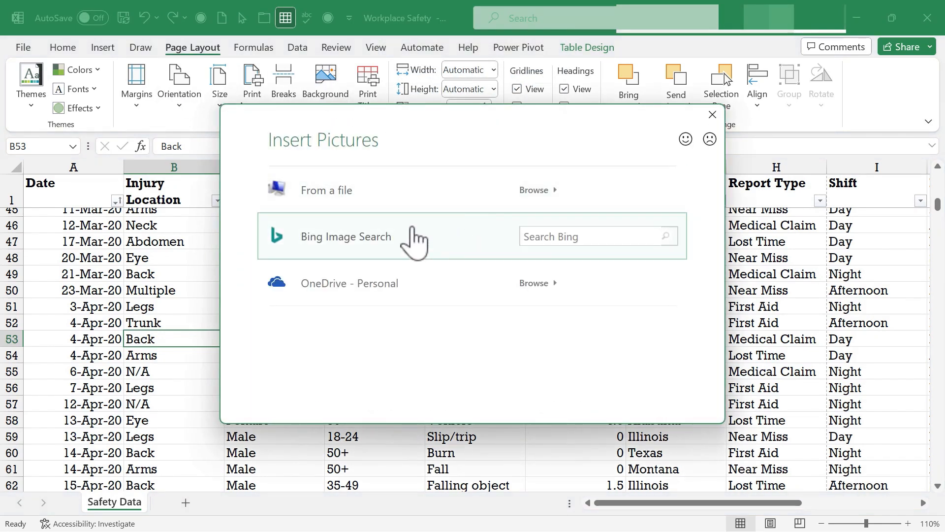
{"action": "mouse_move", "coordinate": [332, 268]}
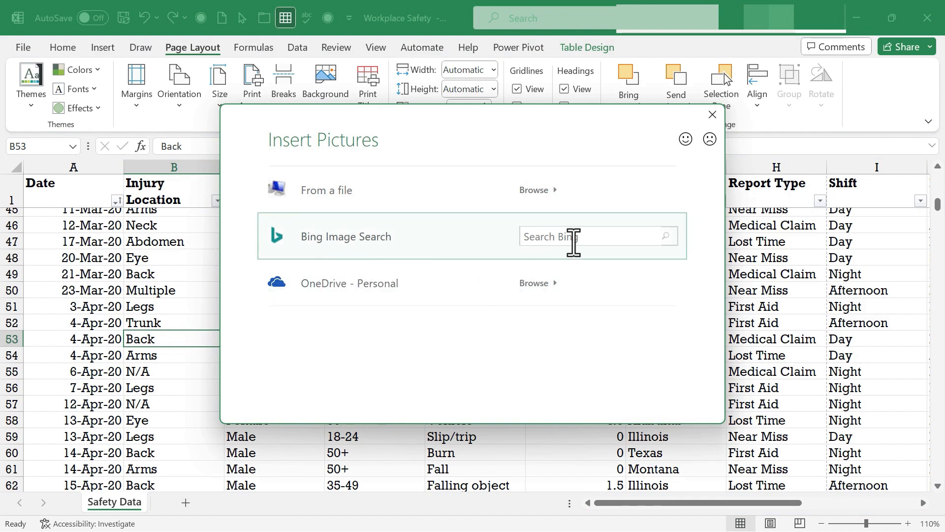
{"action": "left_click", "coordinate": [597, 235]}
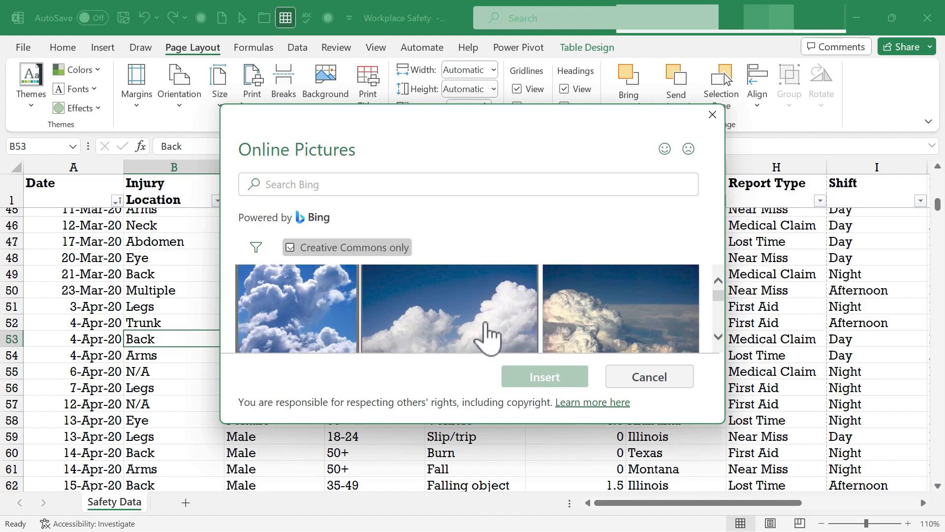
{"action": "scroll", "scroll_direction": "down", "scroll_amount": 3}
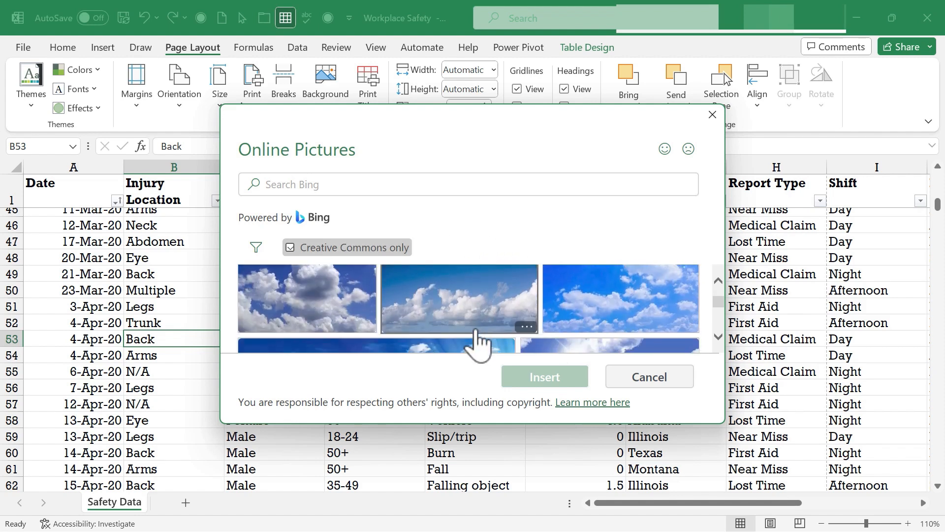
{"action": "left_click", "coordinate": [458, 297]}
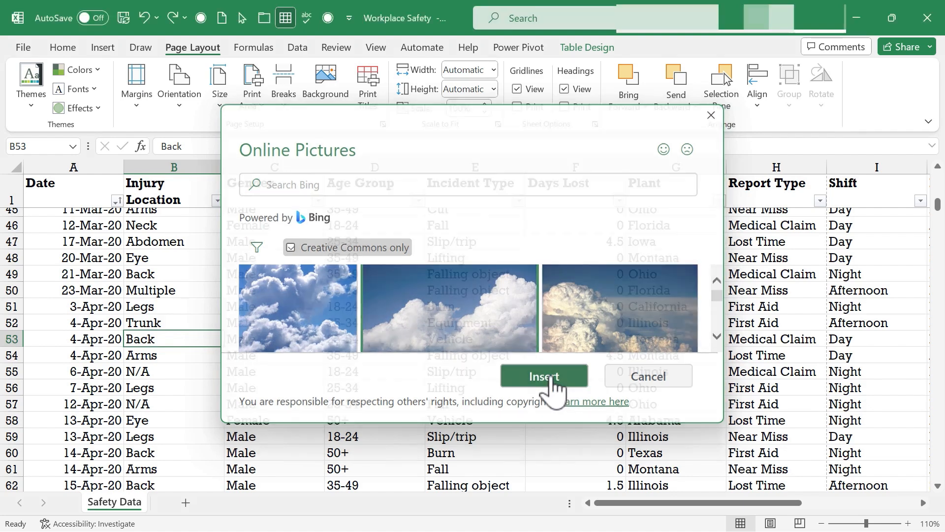
{"action": "left_click", "coordinate": [543, 375]}
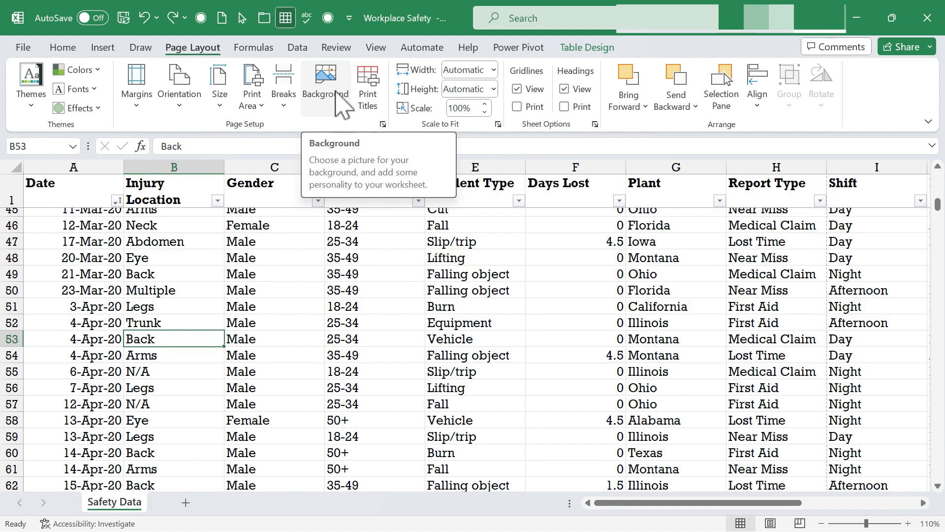
{"action": "mouse_move", "coordinate": [335, 184]}
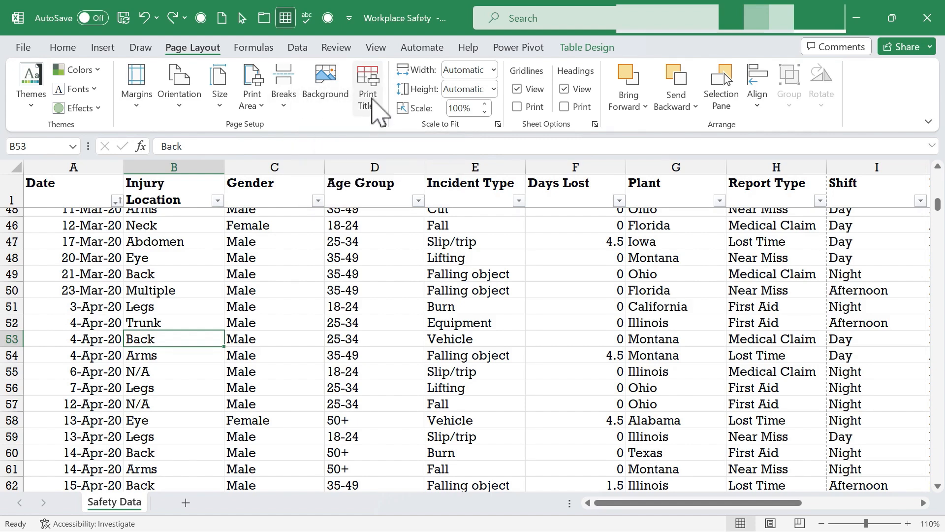
- Check the print preview from Print Titles to see later pages lack headers
{"action": "left_click", "coordinate": [366, 85]}
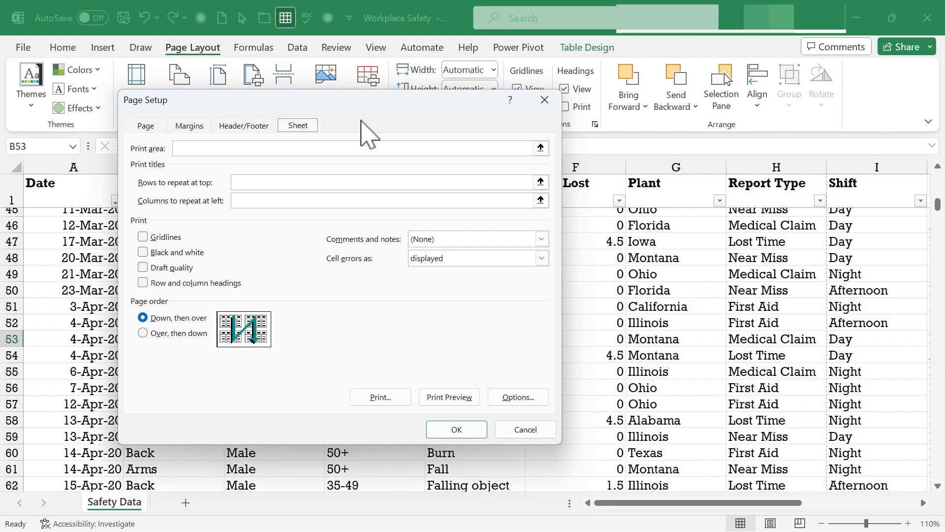
{"action": "left_click", "coordinate": [449, 397]}
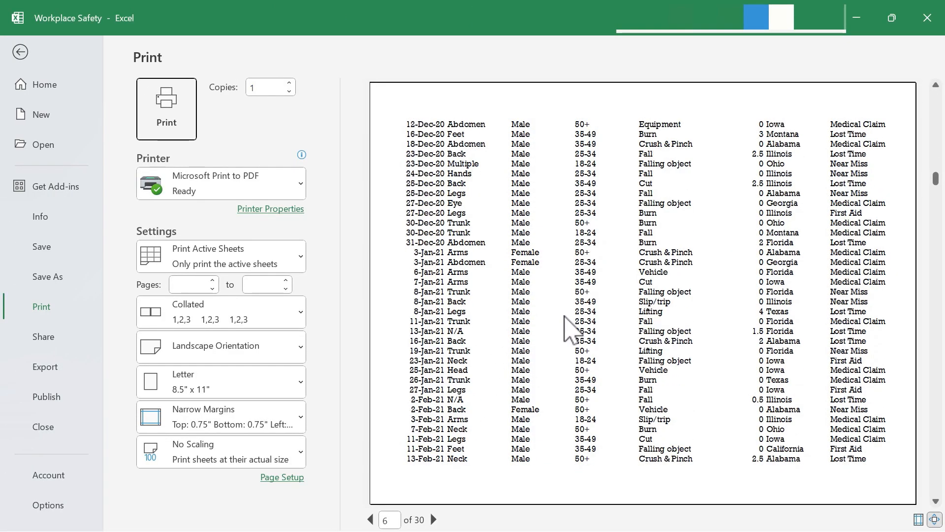
{"action": "left_click", "coordinate": [369, 519]}
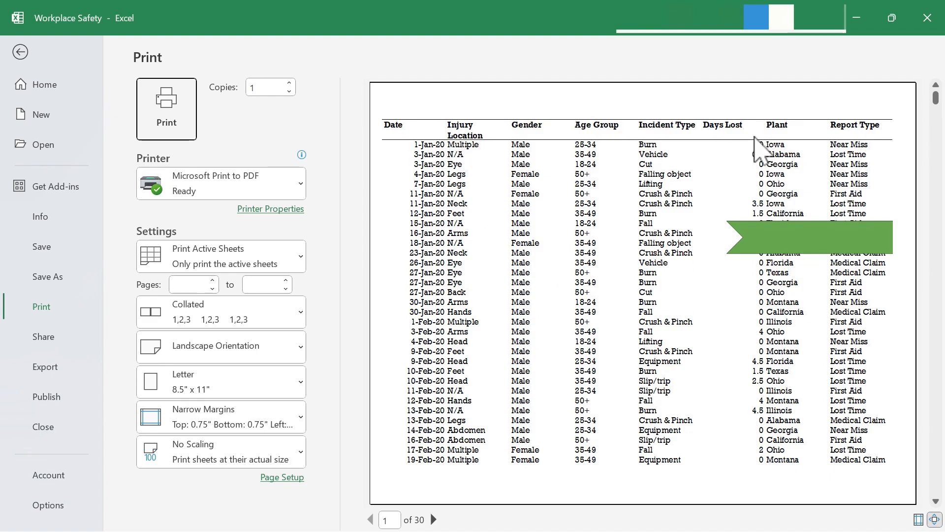
{"action": "left_click", "coordinate": [19, 51]}
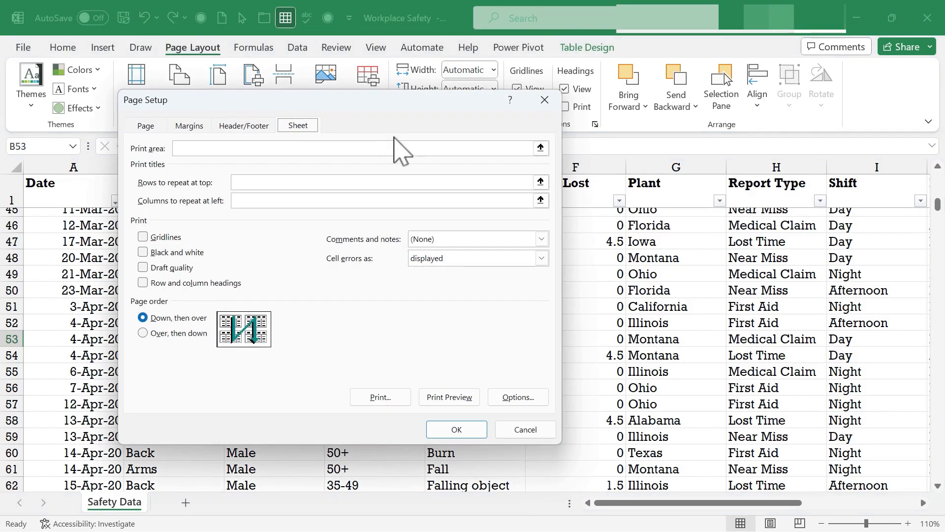
{"action": "mouse_move", "coordinate": [181, 207]}
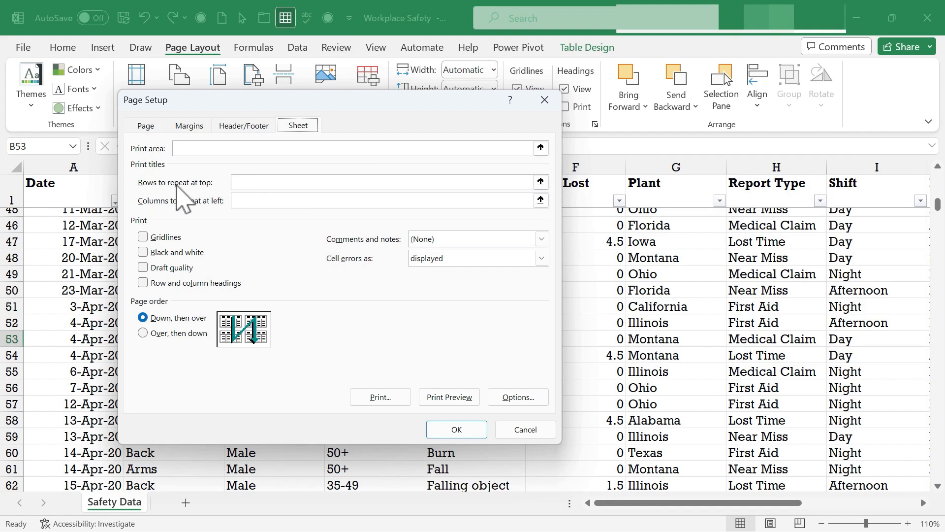
{"action": "mouse_move", "coordinate": [529, 182]}
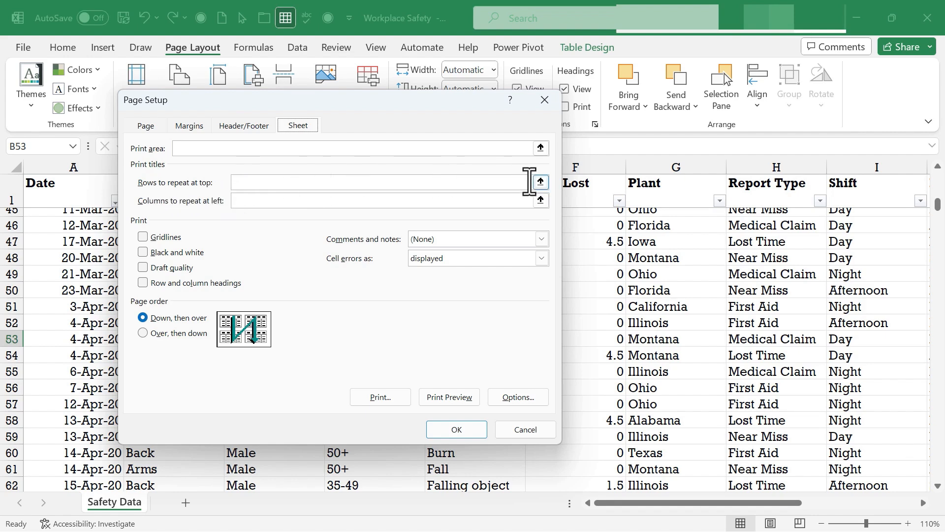
- Set Rows to repeat at top to $1:$1 and confirm
{"action": "left_click", "coordinate": [541, 183]}
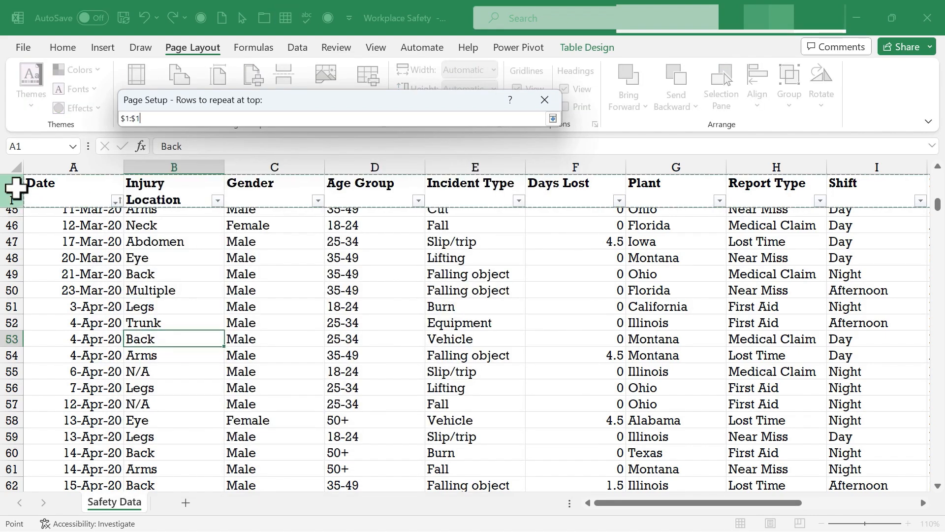
{"action": "left_click", "coordinate": [552, 118]}
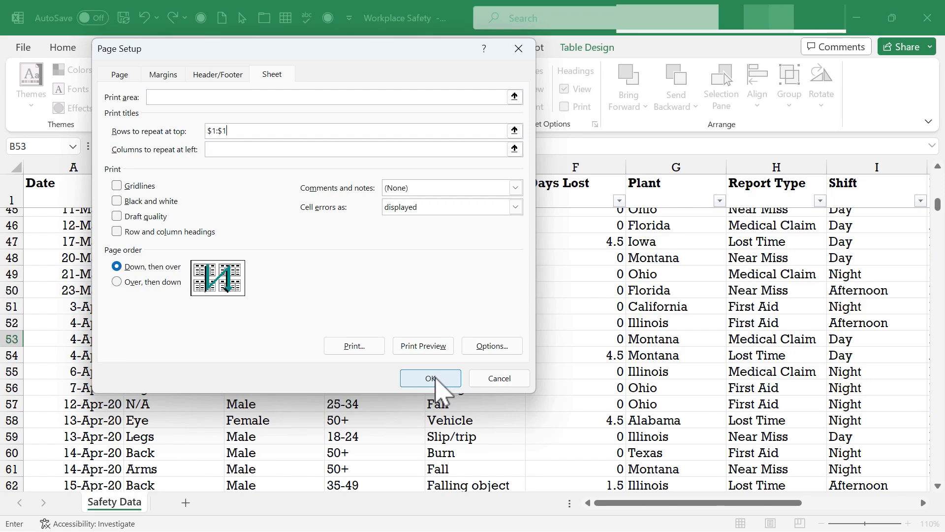
{"action": "left_click", "coordinate": [430, 378]}
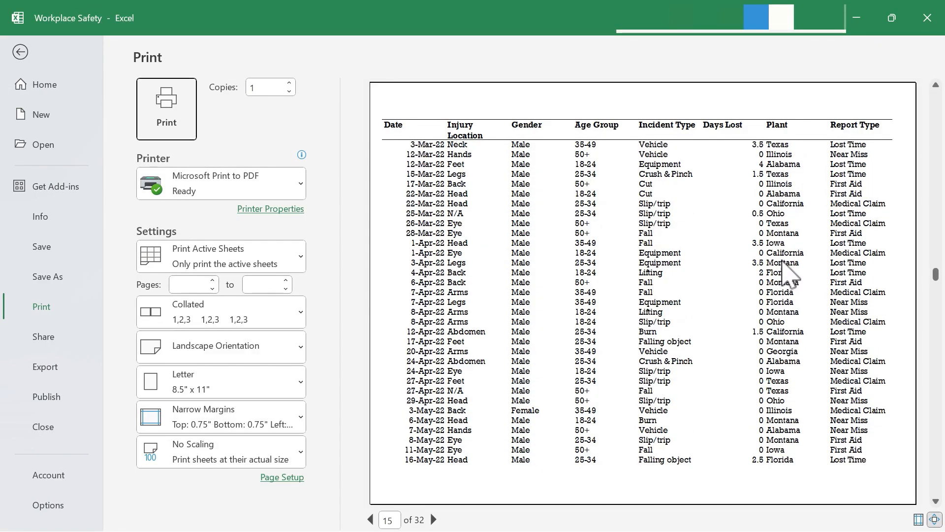
{"action": "mouse_move", "coordinate": [857, 162]}
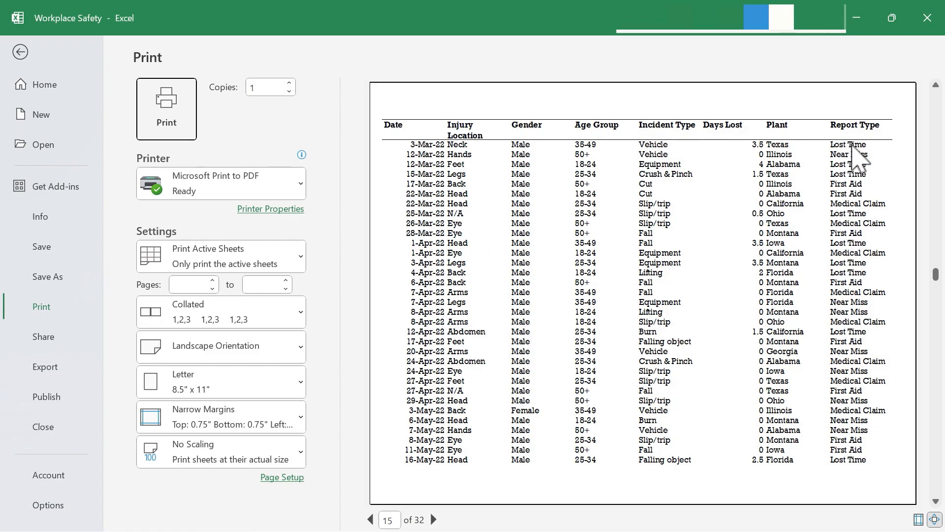
{"action": "left_click", "coordinate": [19, 52]}
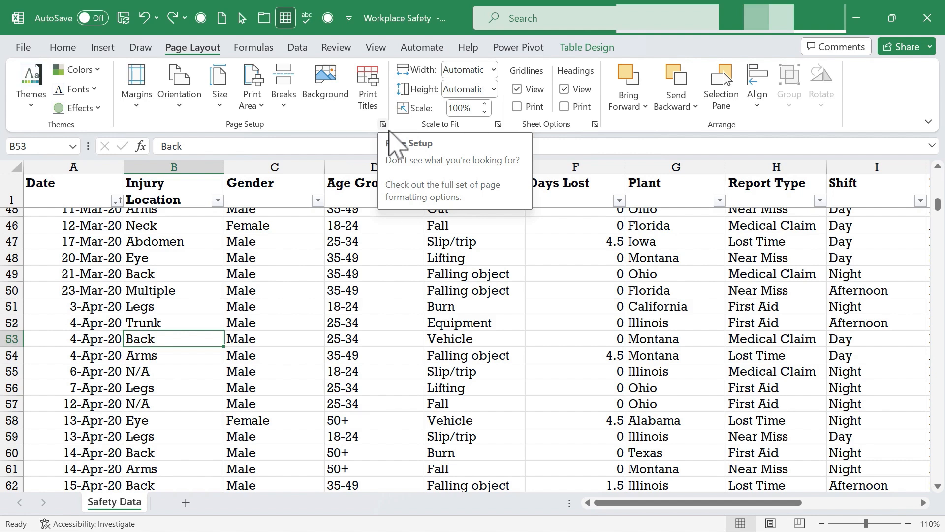
- Try Portrait then Landscape orientation and browse the Margins, Header/Footer and Sheet settings
{"action": "left_click", "coordinate": [383, 124]}
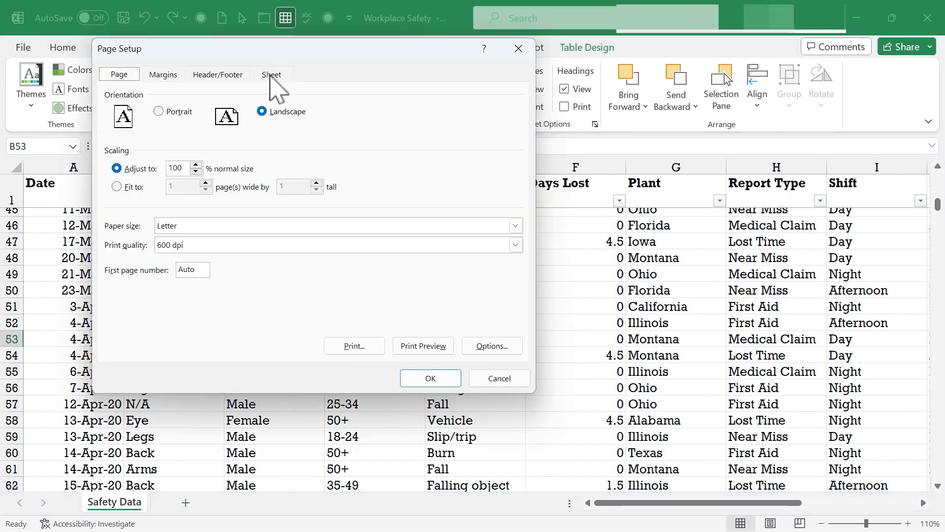
{"action": "left_click", "coordinate": [158, 111]}
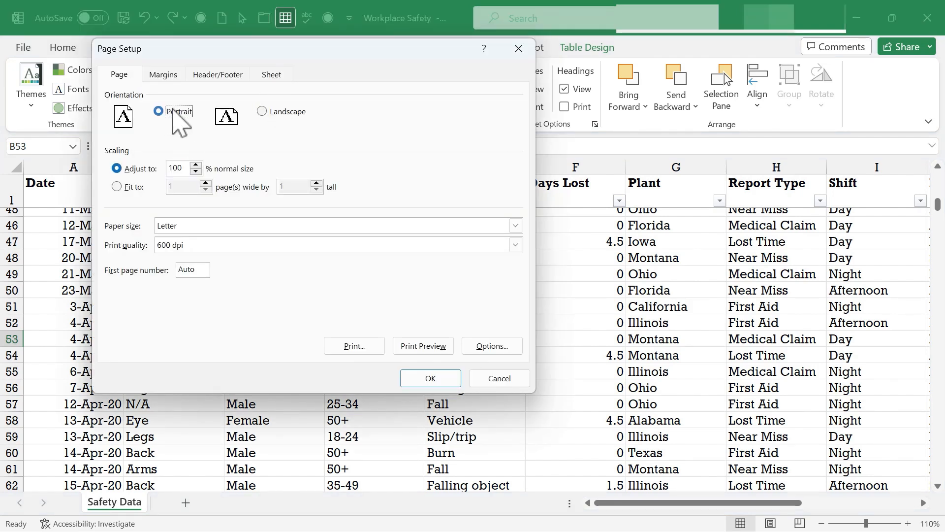
{"action": "left_click", "coordinate": [262, 111]}
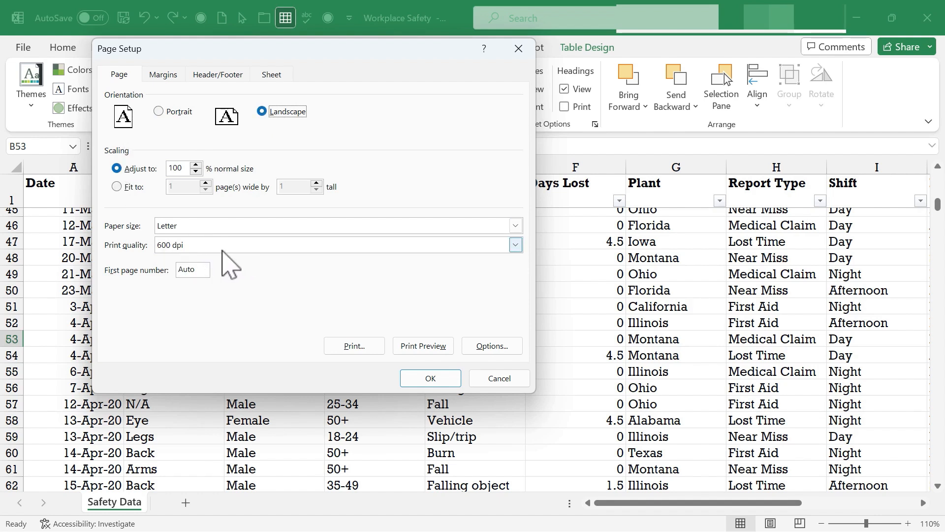
{"action": "mouse_move", "coordinate": [216, 253]}
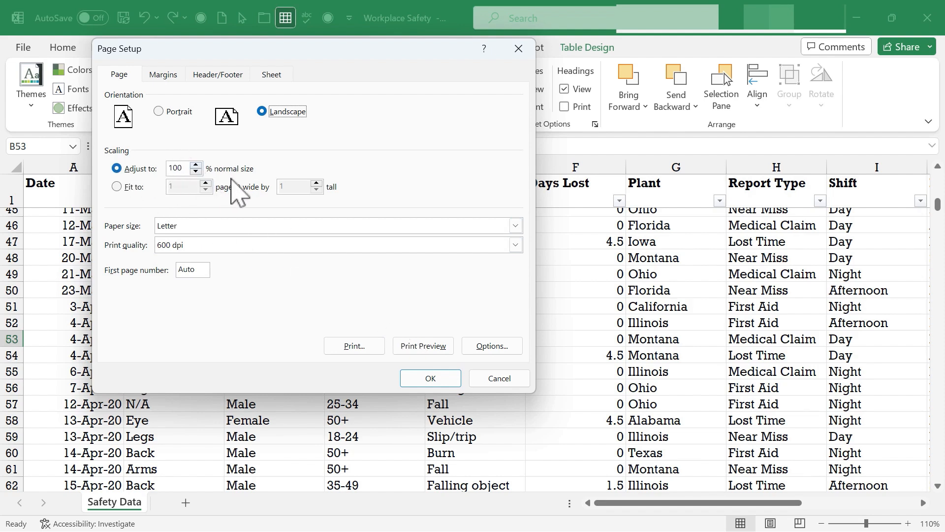
{"action": "left_click", "coordinate": [162, 74]}
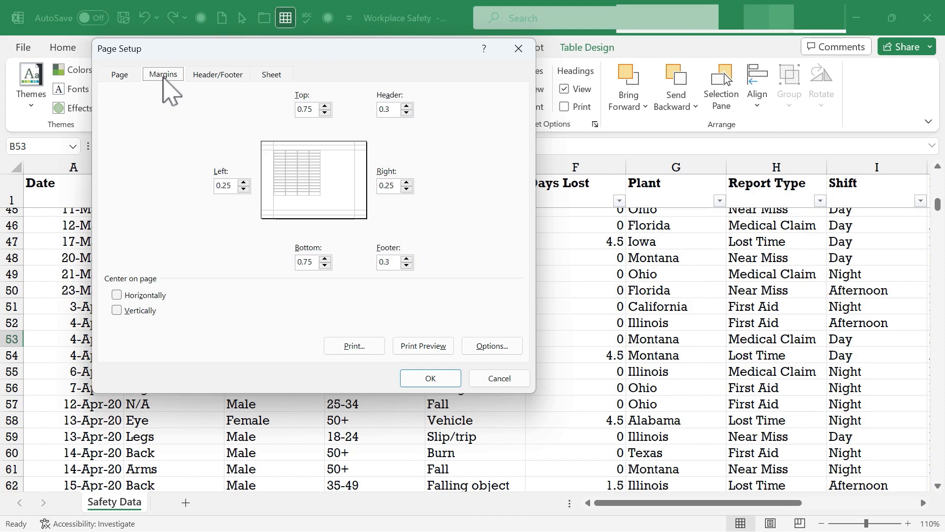
{"action": "mouse_move", "coordinate": [214, 91]}
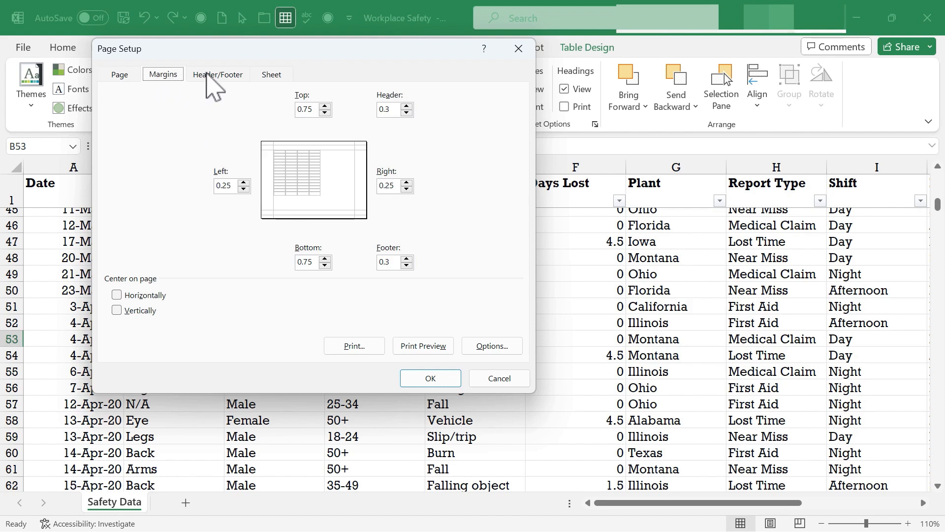
{"action": "left_click", "coordinate": [219, 73]}
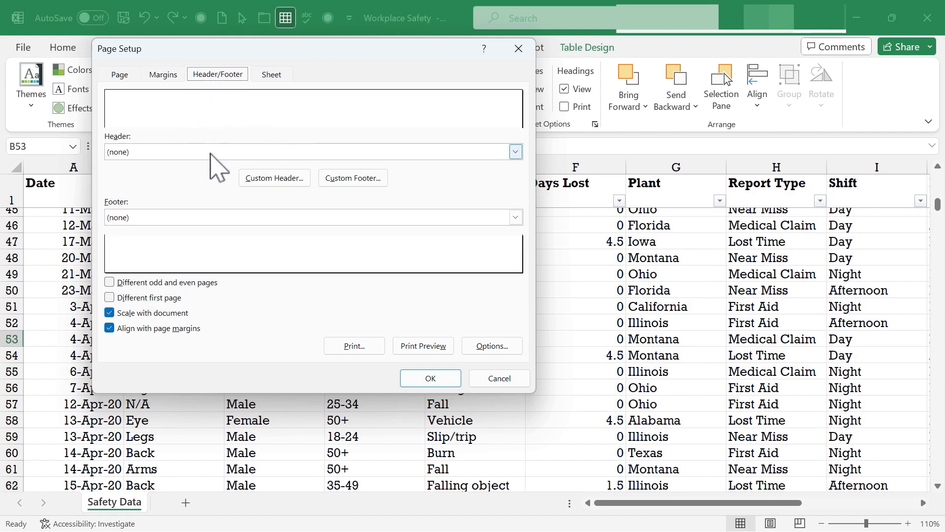
{"action": "mouse_move", "coordinate": [284, 93]}
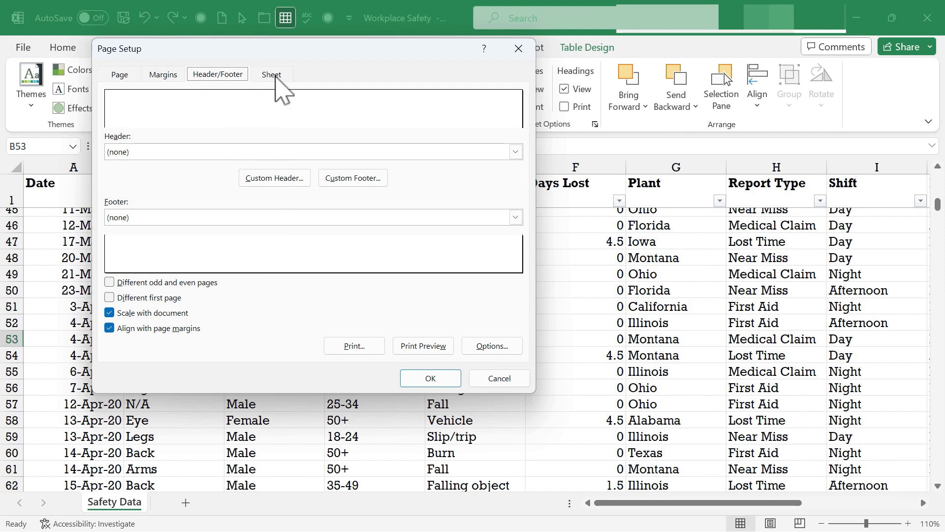
{"action": "left_click", "coordinate": [272, 74]}
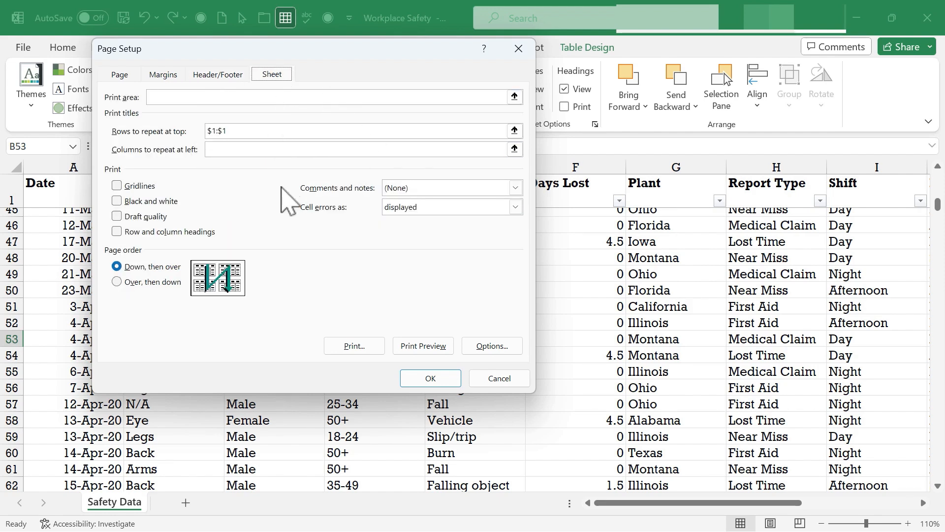
{"action": "mouse_move", "coordinate": [203, 155]}
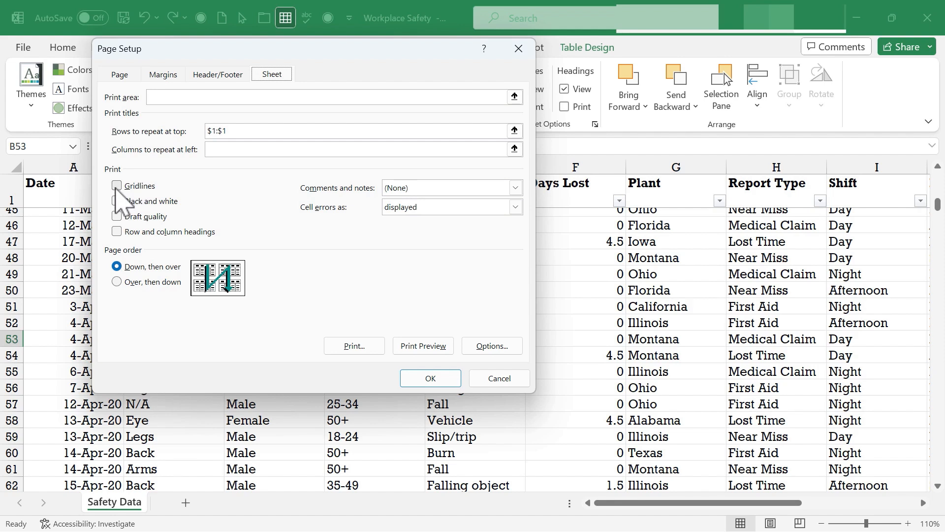
- Tick Gridlines and Black and white printing, then cancel so none of the changes are kept
{"action": "left_click", "coordinate": [116, 185]}
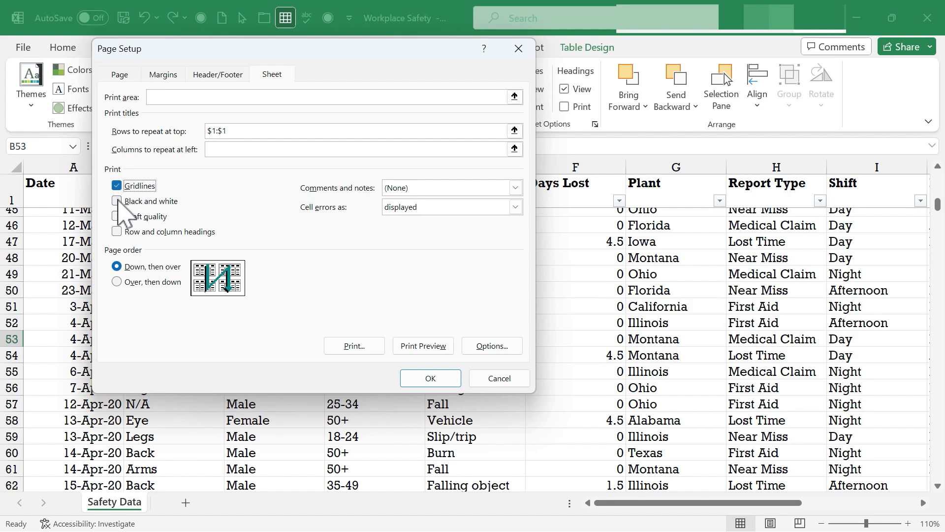
{"action": "left_click", "coordinate": [117, 201]}
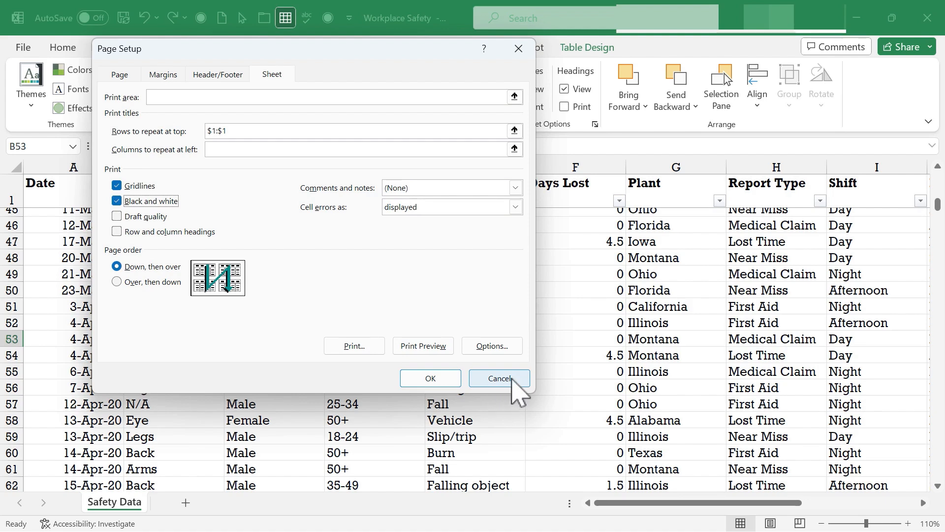
{"action": "left_click", "coordinate": [498, 378]}
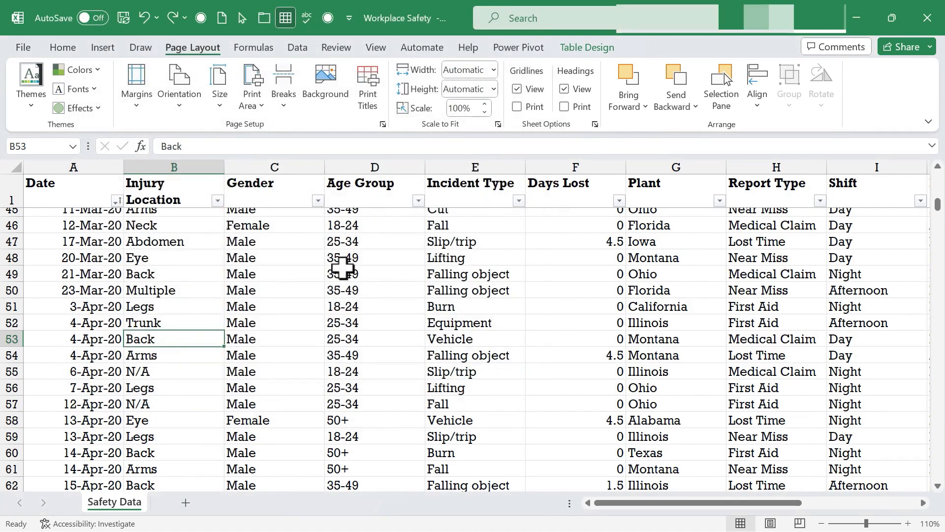
- Scale the printout width to 1 page and browse the nine-page print preview
{"action": "left_click", "coordinate": [374, 168]}
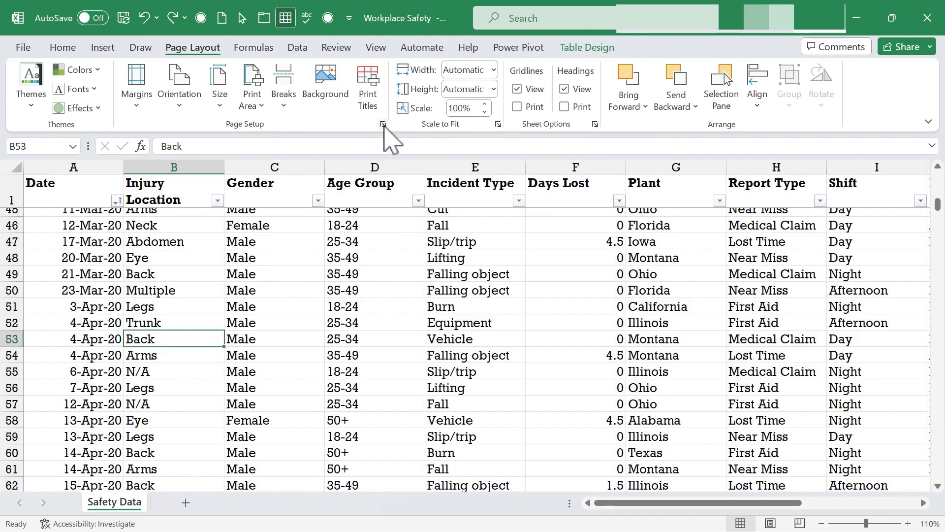
{"action": "mouse_move", "coordinate": [394, 130]}
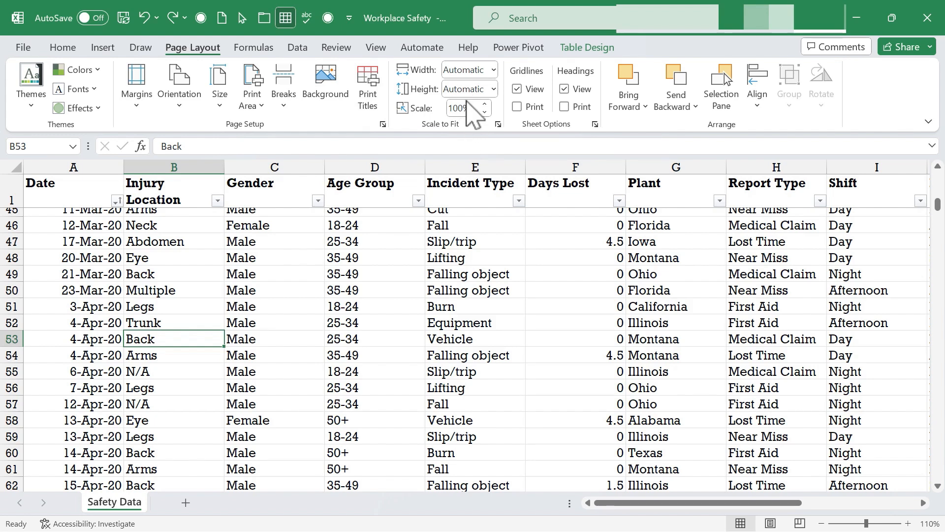
{"action": "left_click", "coordinate": [494, 69]}
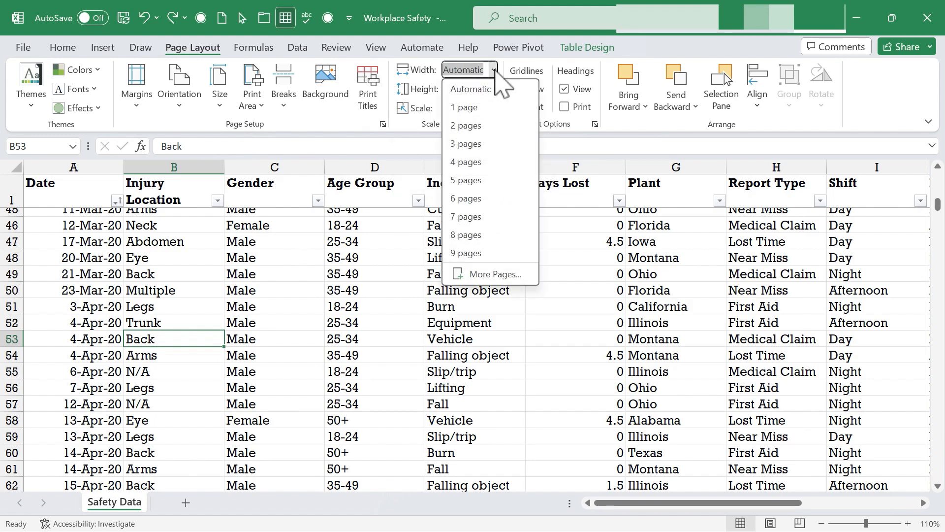
{"action": "left_click", "coordinate": [464, 107]}
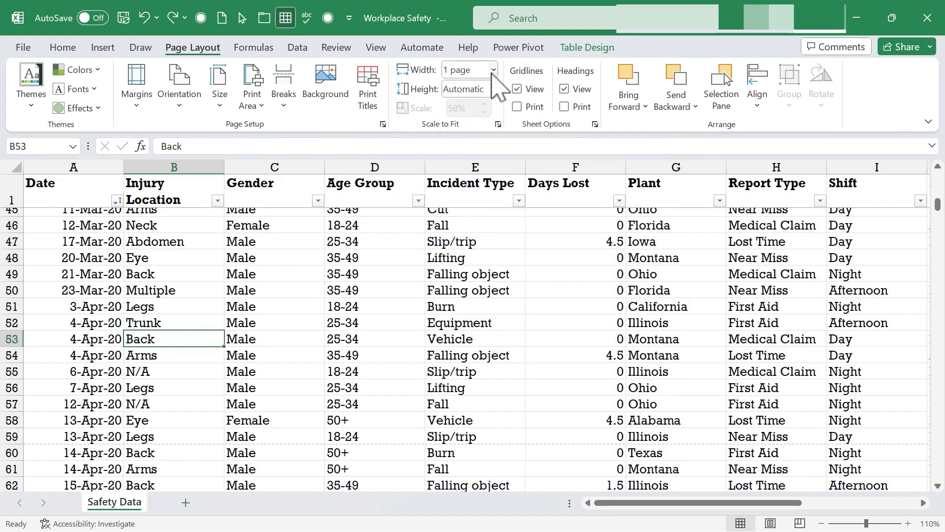
{"action": "mouse_move", "coordinate": [468, 69]}
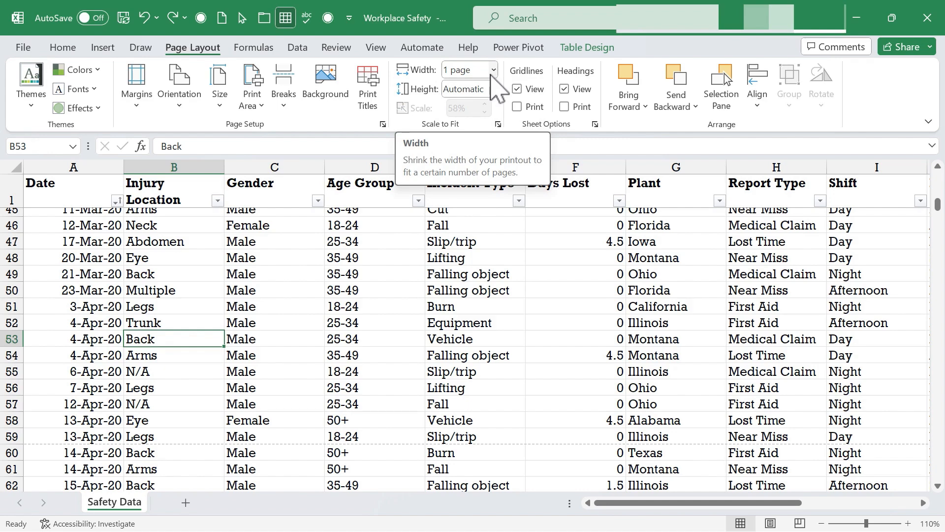
{"action": "mouse_move", "coordinate": [506, 108]}
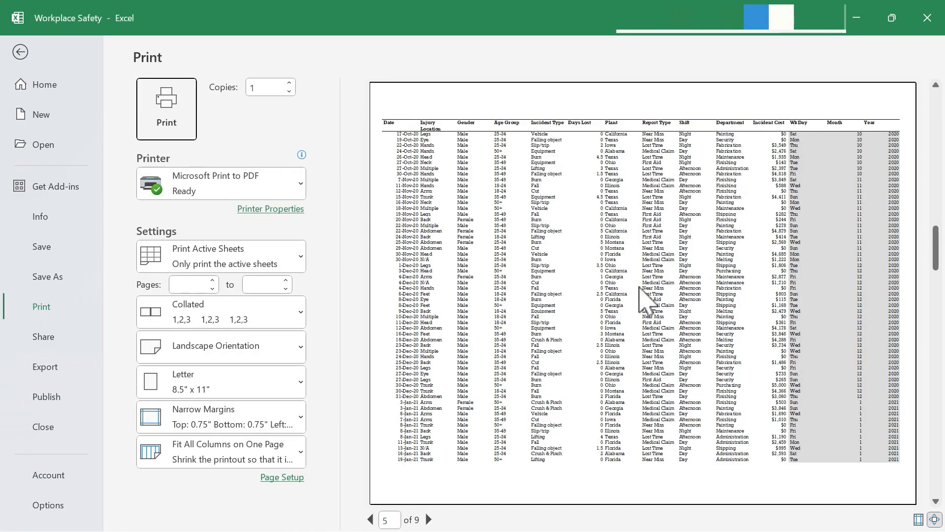
{"action": "left_click", "coordinate": [371, 518]}
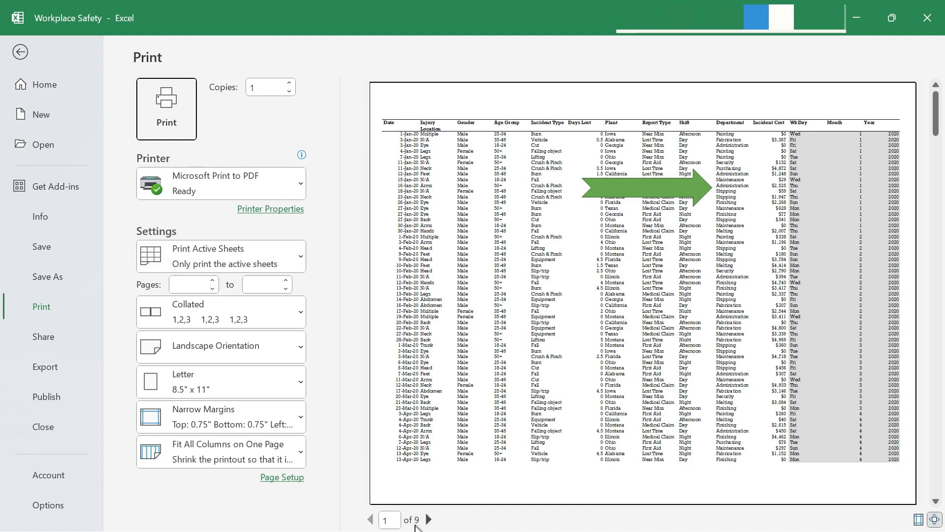
{"action": "mouse_move", "coordinate": [404, 519]}
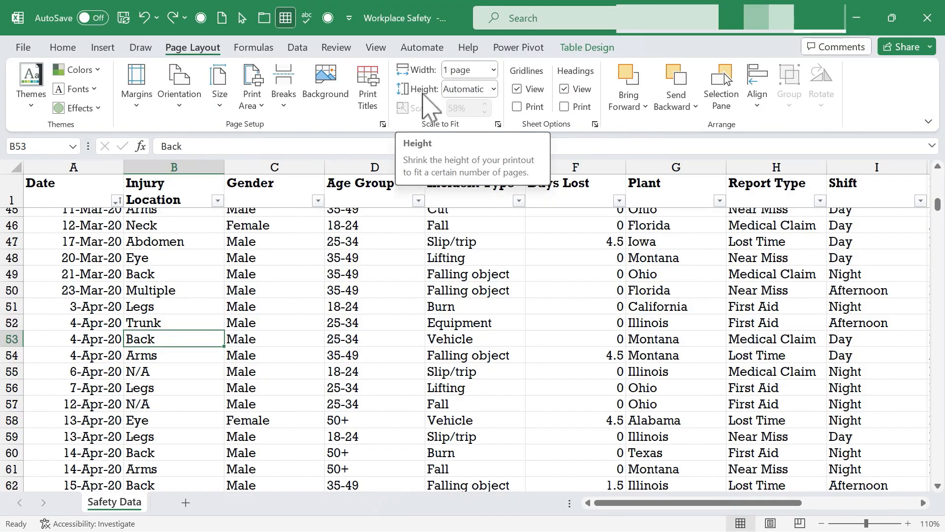
- Scale the printout height to 6 pages, check the six-page preview and return to the sheet
{"action": "left_click", "coordinate": [494, 89]}
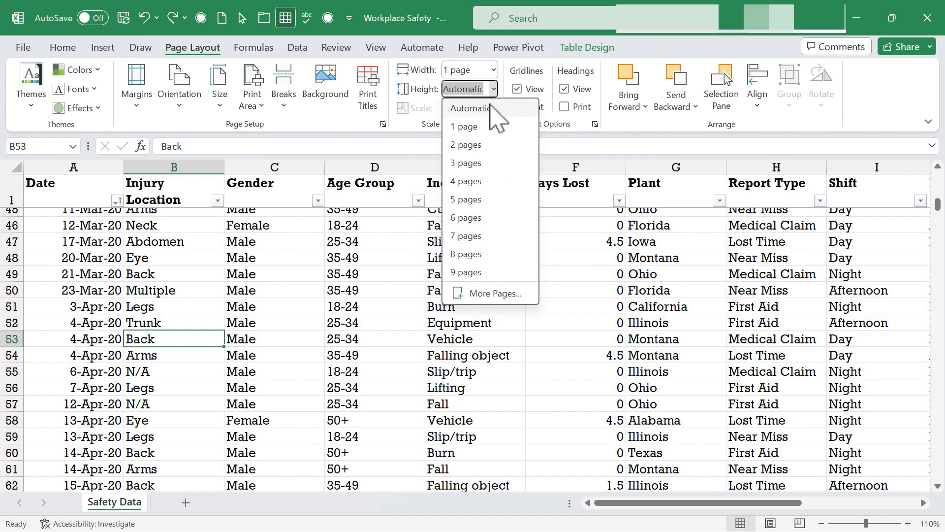
{"action": "mouse_move", "coordinate": [491, 294]}
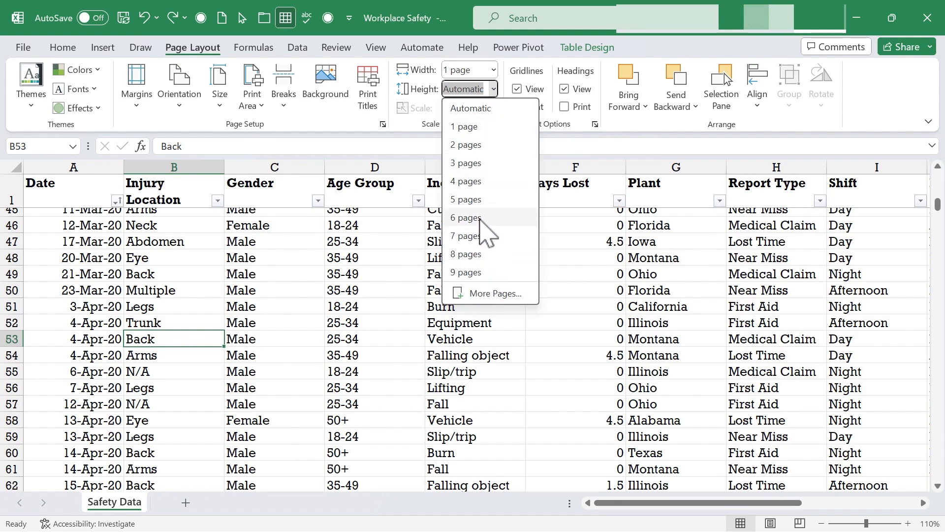
{"action": "left_click", "coordinate": [466, 218]}
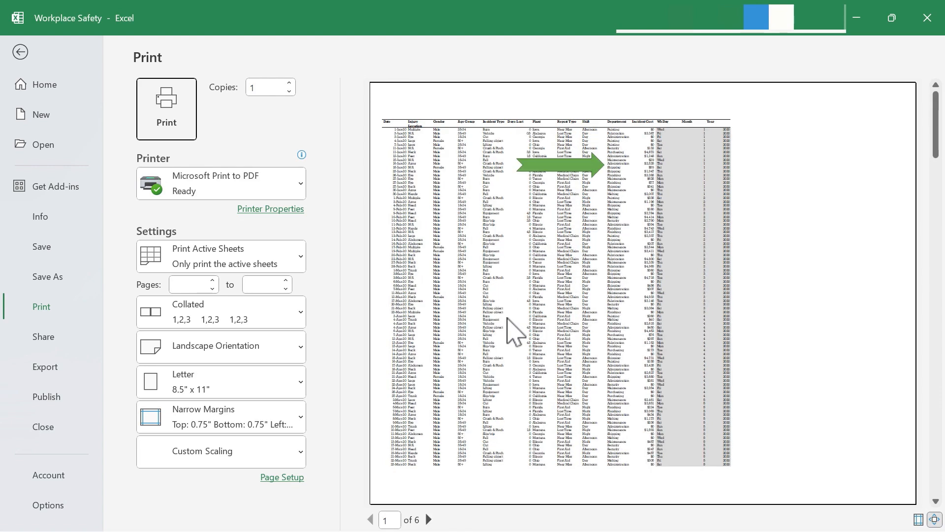
{"action": "mouse_move", "coordinate": [20, 52]}
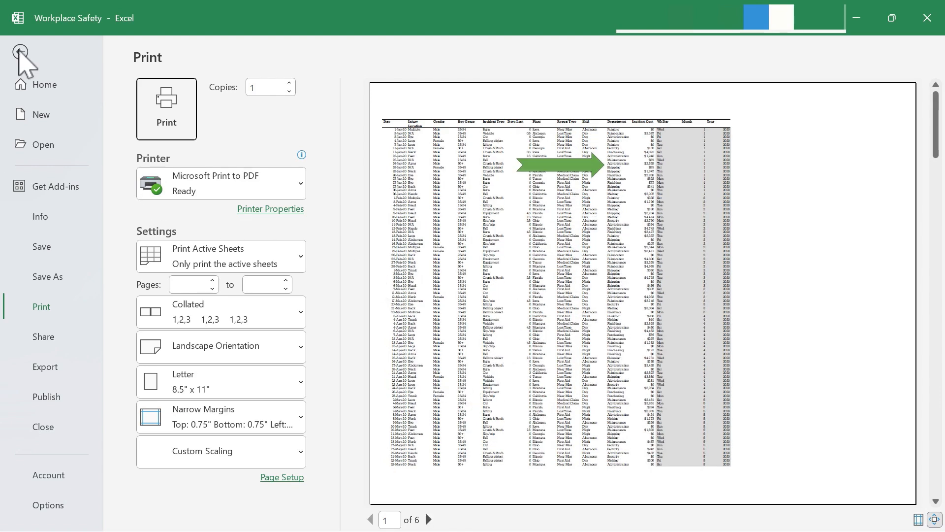
{"action": "left_click", "coordinate": [22, 57]}
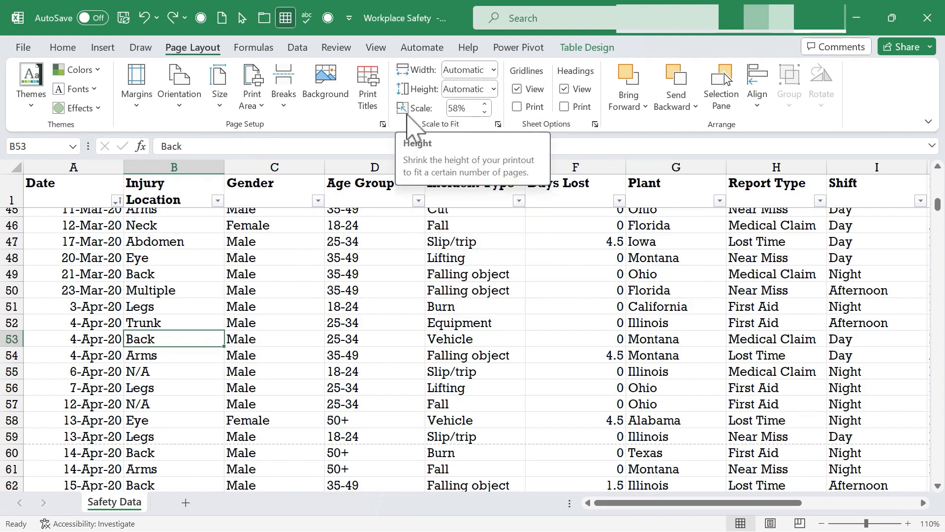
{"action": "mouse_move", "coordinate": [433, 131]}
{"action": "type", "text": "20"}
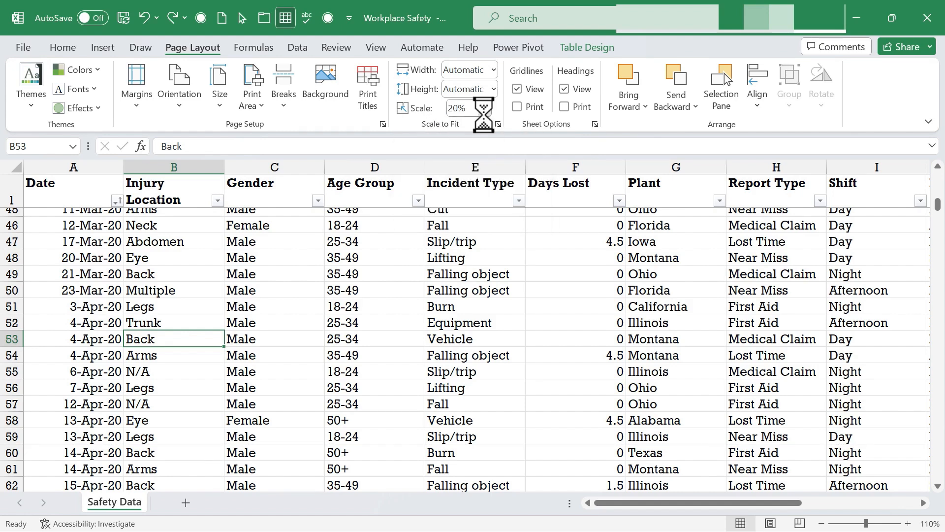
- Set the print scale to 20%, giving a three-page preview, and return to the sheet
{"action": "left_click", "coordinate": [495, 112]}
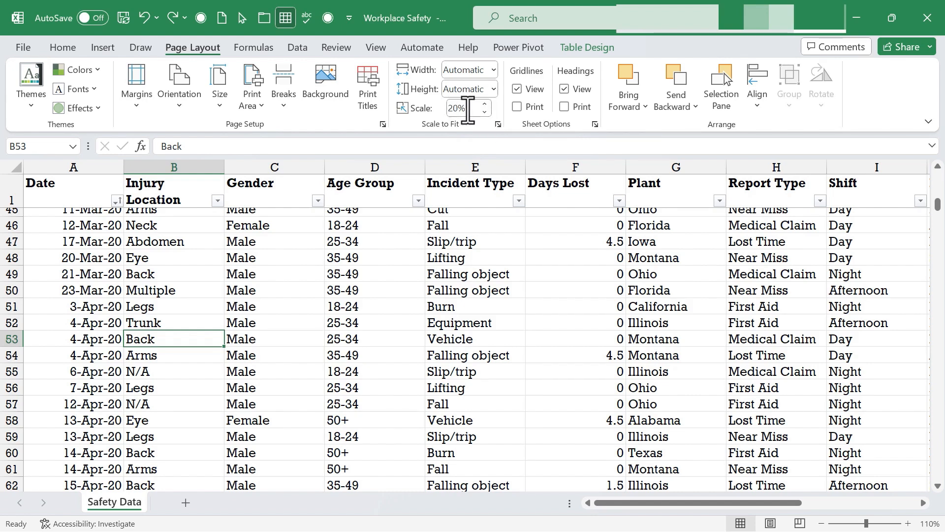
{"action": "left_click", "coordinate": [23, 47]}
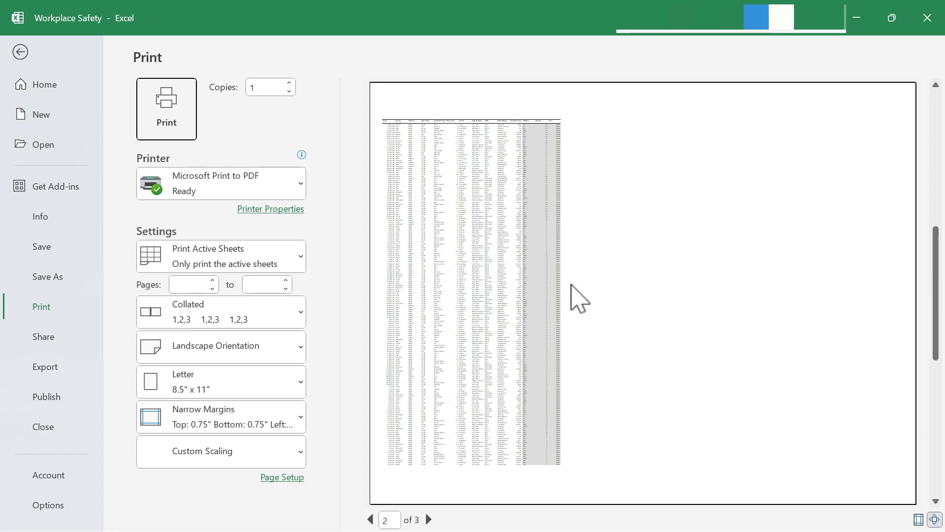
{"action": "left_click", "coordinate": [20, 52]}
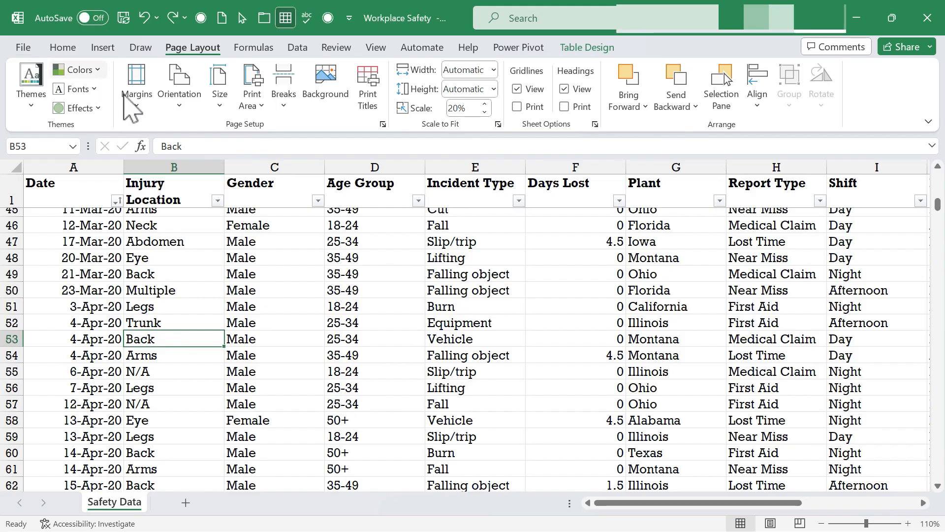
{"action": "mouse_move", "coordinate": [503, 139]}
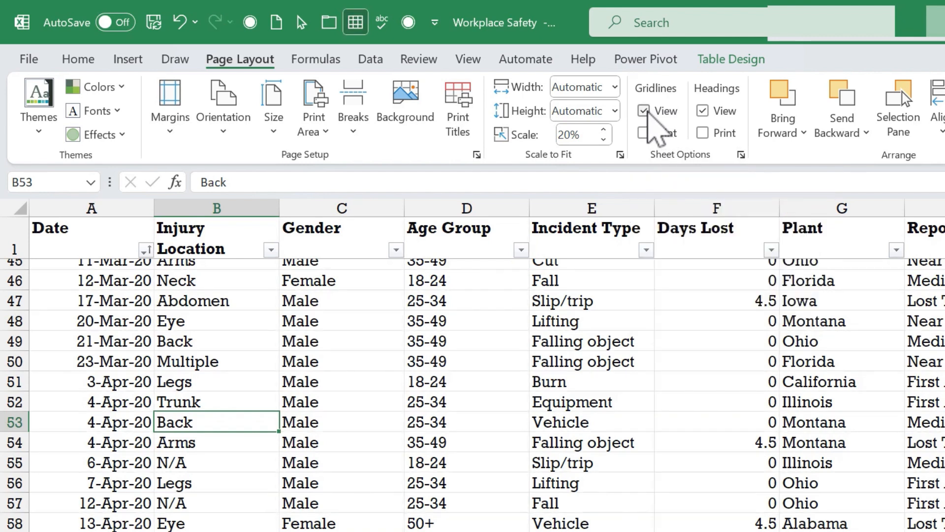
- Switch the on-screen gridlines off and check how the printed page looks in the preview
{"action": "left_click", "coordinate": [644, 111]}
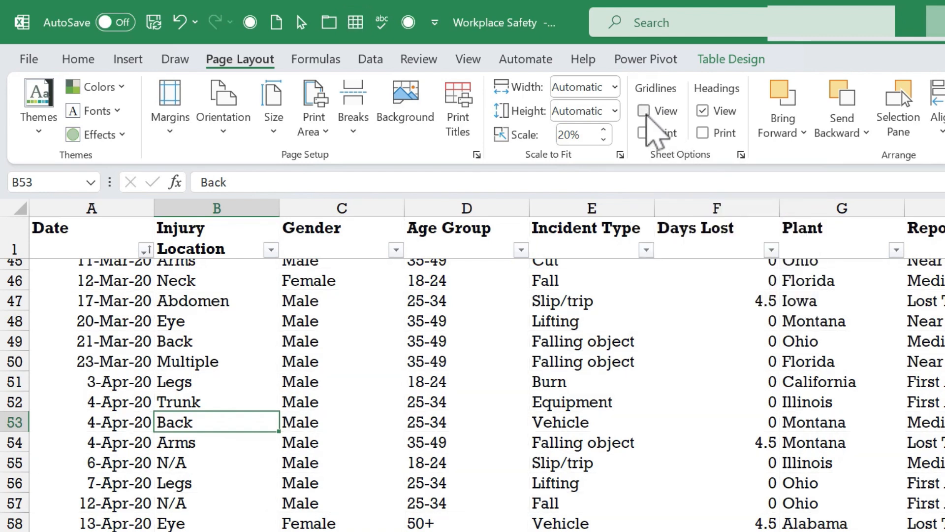
{"action": "left_click", "coordinate": [644, 111]}
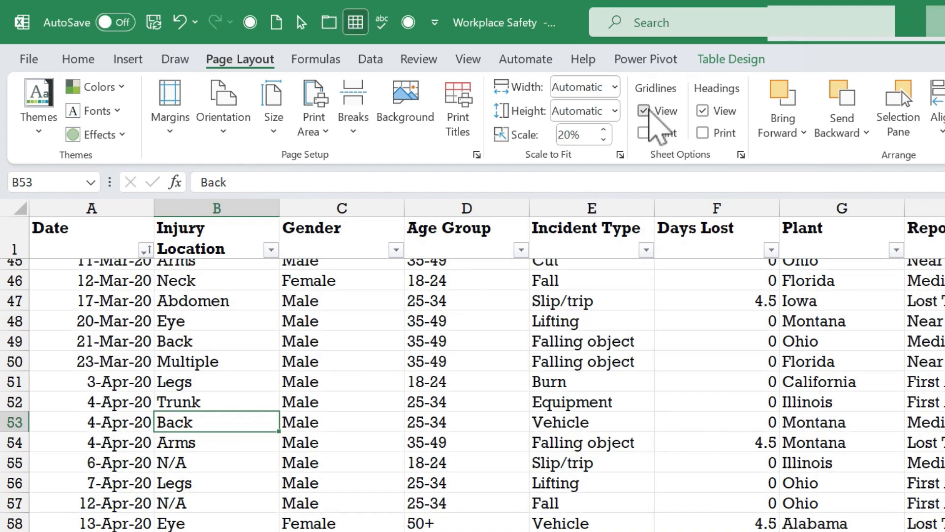
{"action": "left_click", "coordinate": [643, 112]}
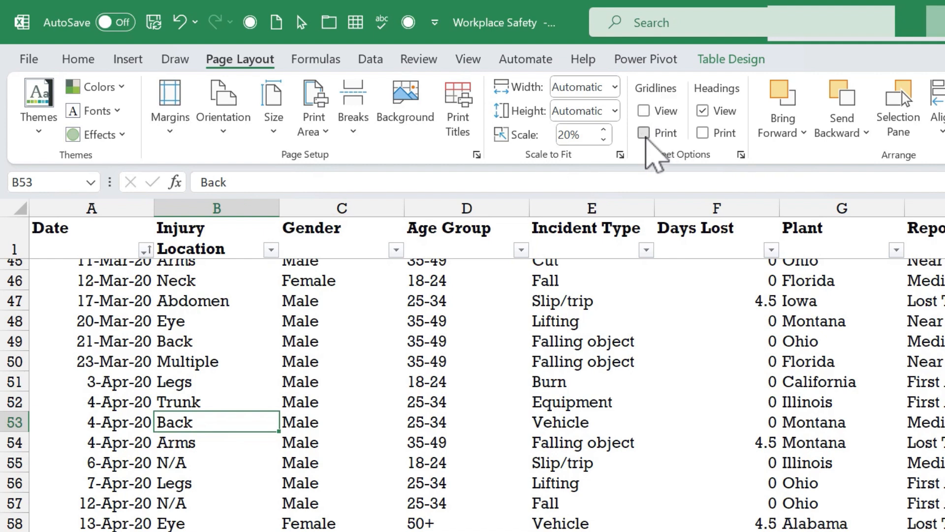
{"action": "left_click", "coordinate": [644, 133]}
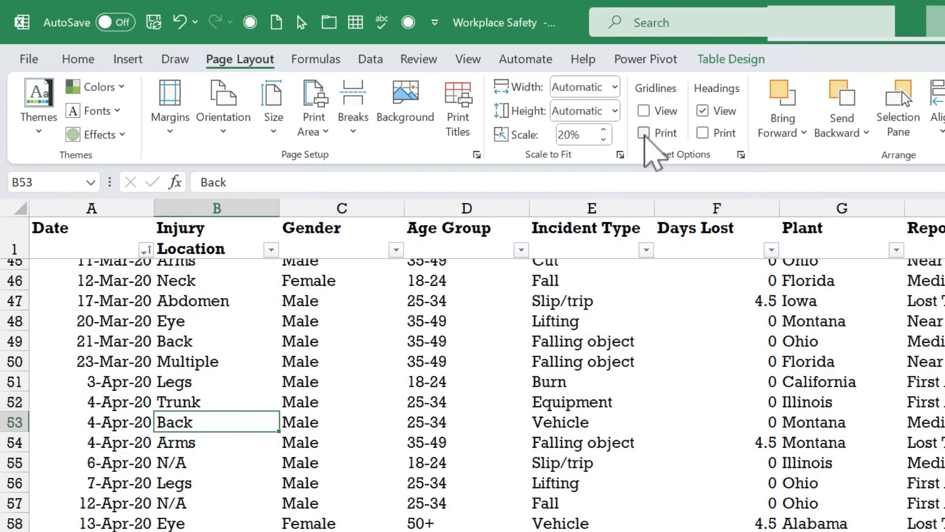
{"action": "left_click", "coordinate": [644, 133]}
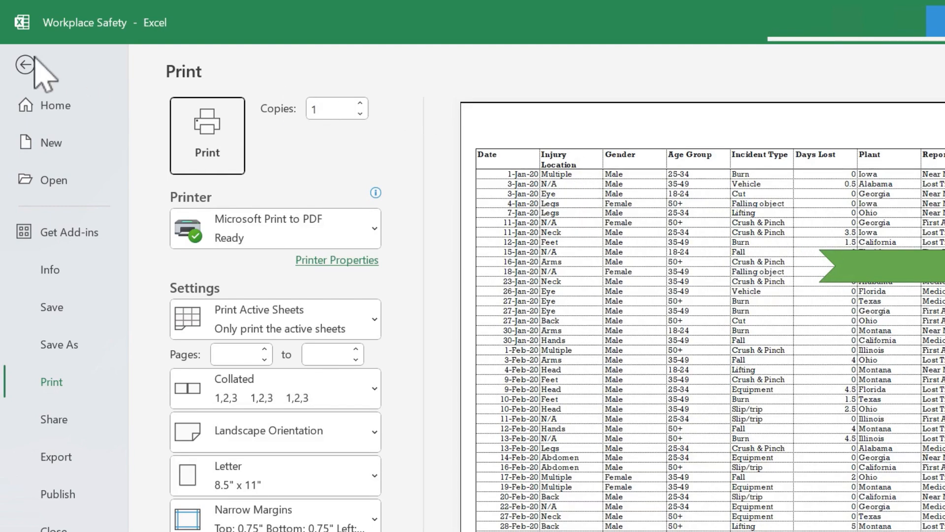
{"action": "mouse_move", "coordinate": [741, 226]}
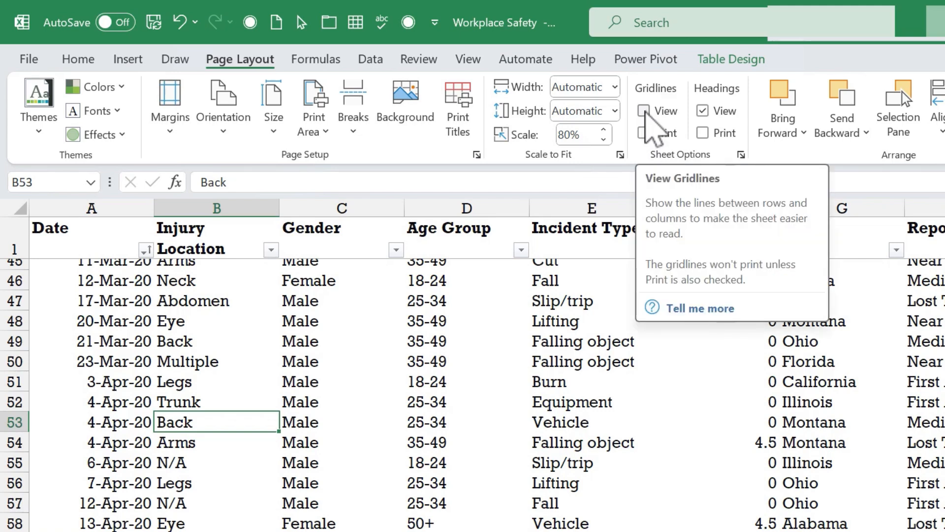
- Turn gridlines on for both screen and print, and toggle the heading view off and back on
{"action": "left_click", "coordinate": [642, 111]}
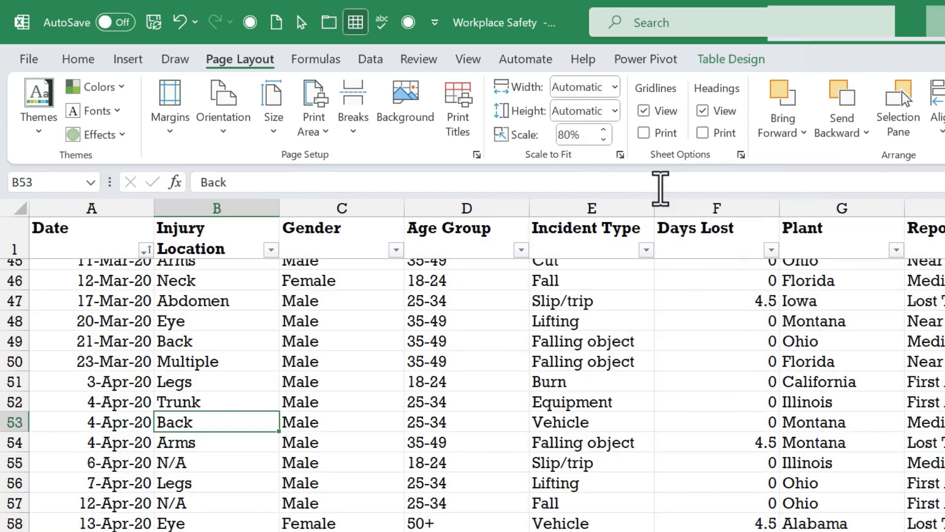
{"action": "mouse_move", "coordinate": [646, 133]}
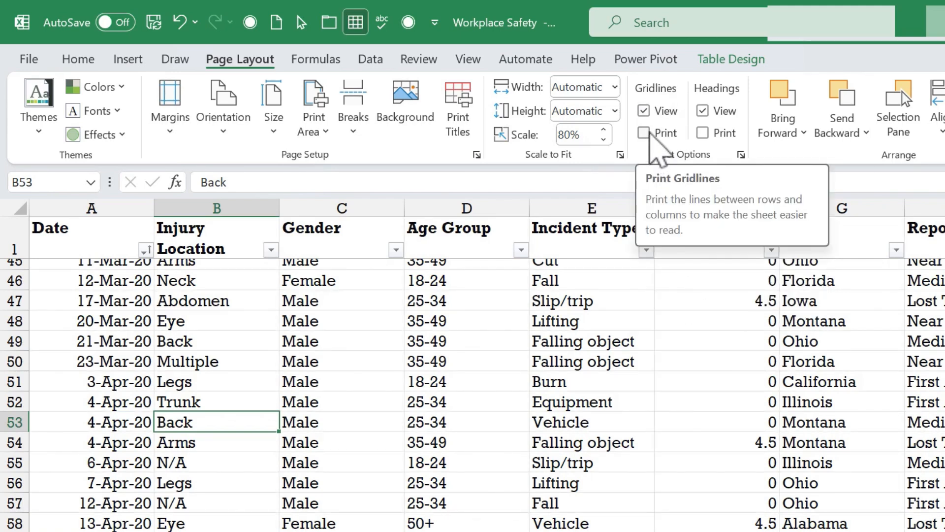
{"action": "left_click", "coordinate": [643, 133]}
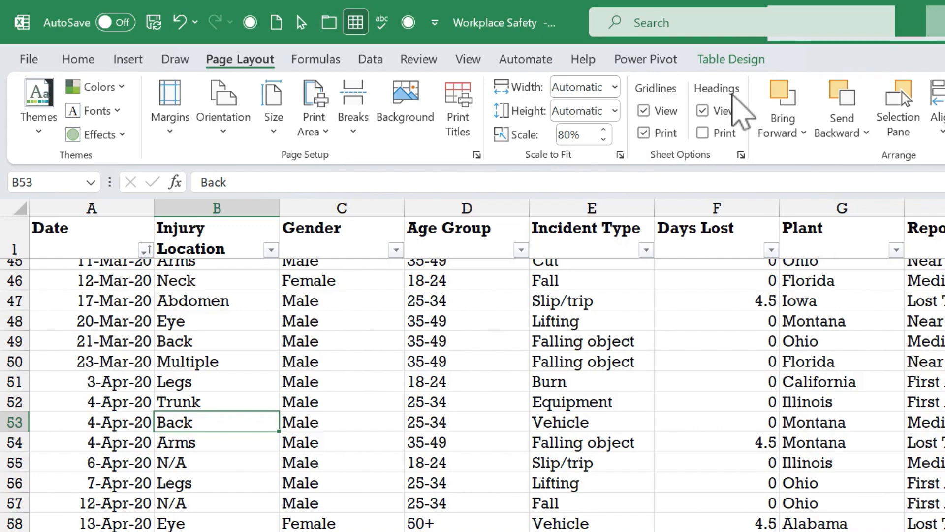
{"action": "left_click", "coordinate": [702, 111]}
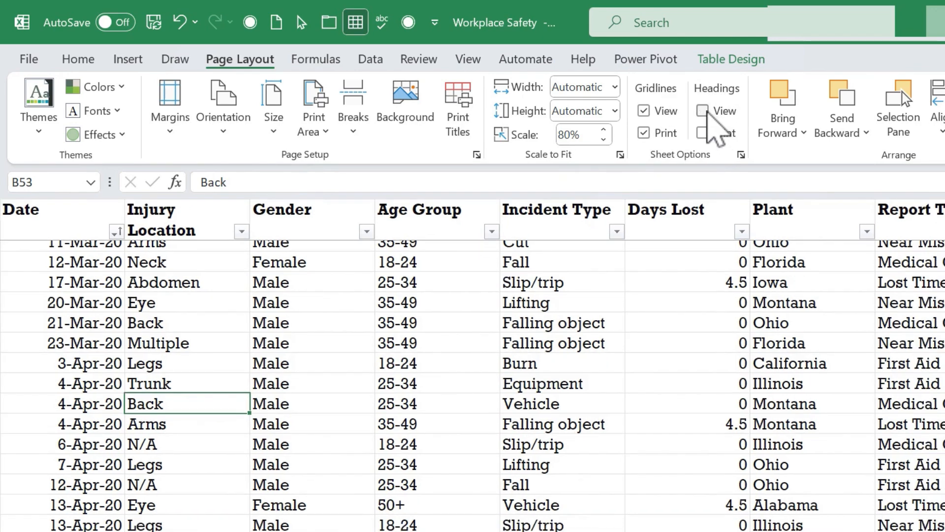
{"action": "left_click", "coordinate": [701, 111]}
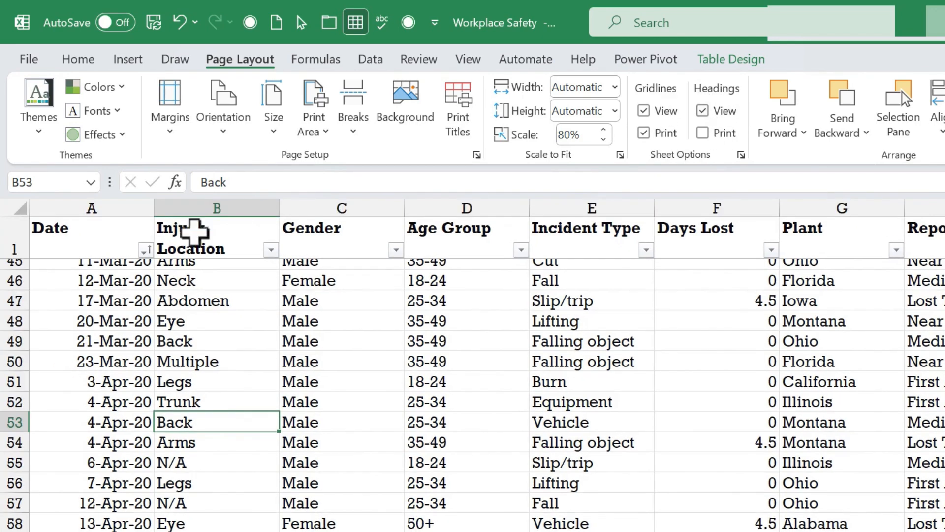
- Preview the printout with headings, return to the sheet and turn heading printing off
{"action": "left_click", "coordinate": [341, 208]}
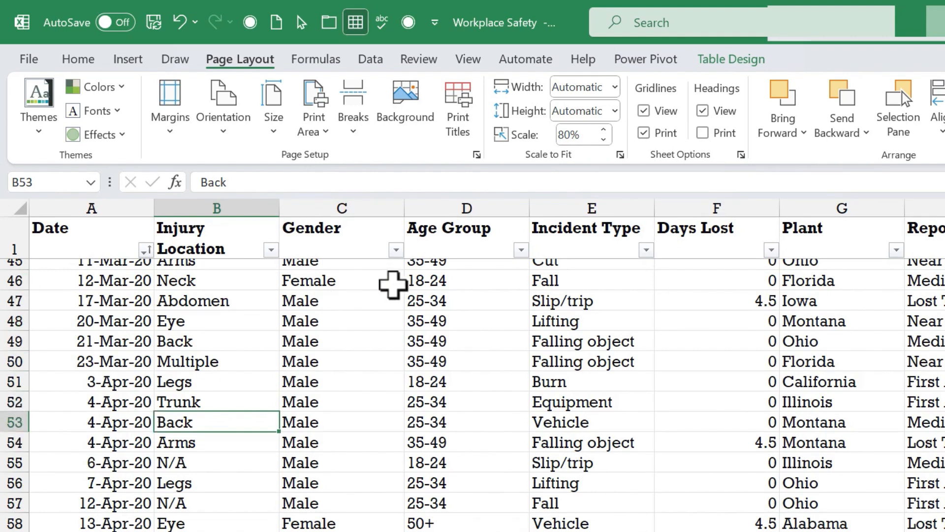
{"action": "mouse_move", "coordinate": [702, 133]}
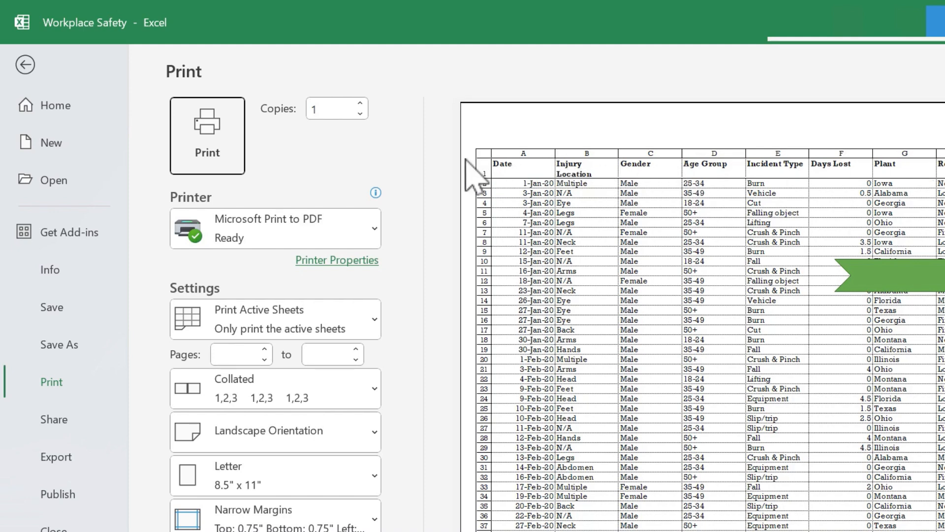
{"action": "mouse_move", "coordinate": [37, 76]}
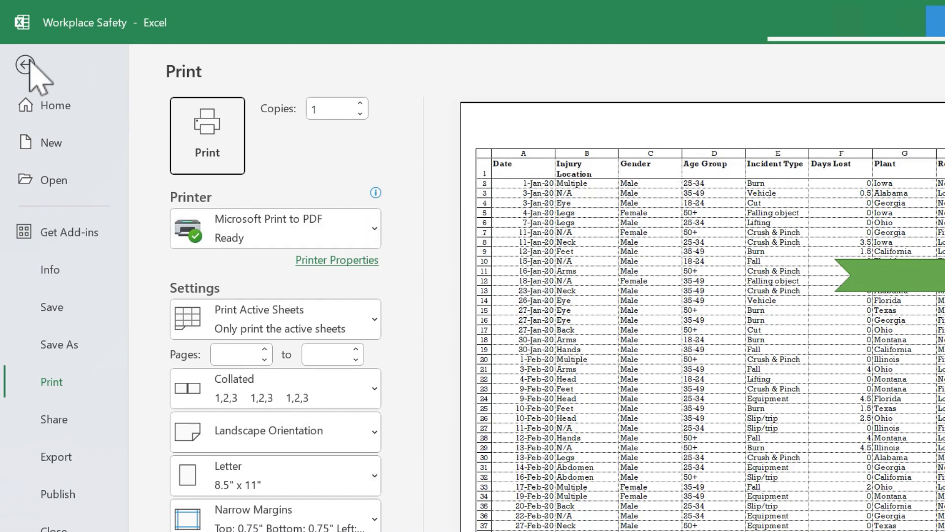
{"action": "left_click", "coordinate": [23, 65]}
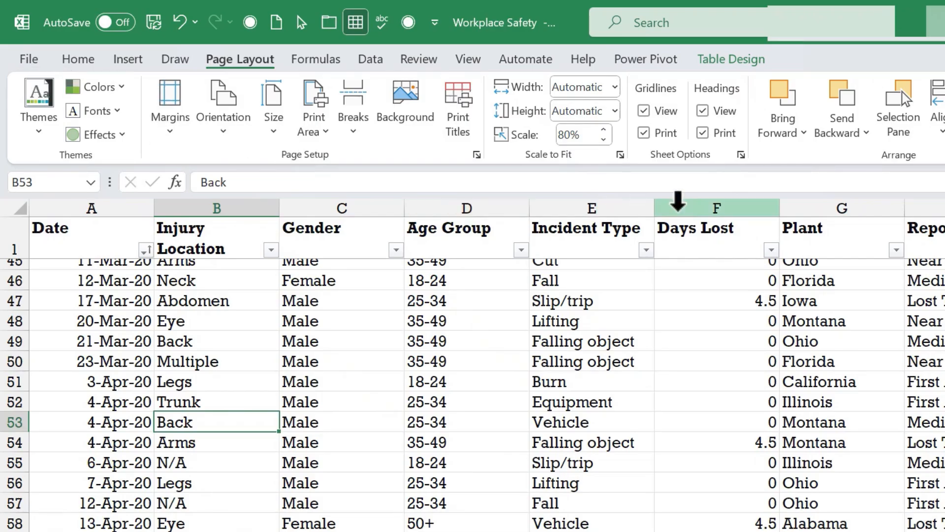
{"action": "left_click", "coordinate": [702, 133]}
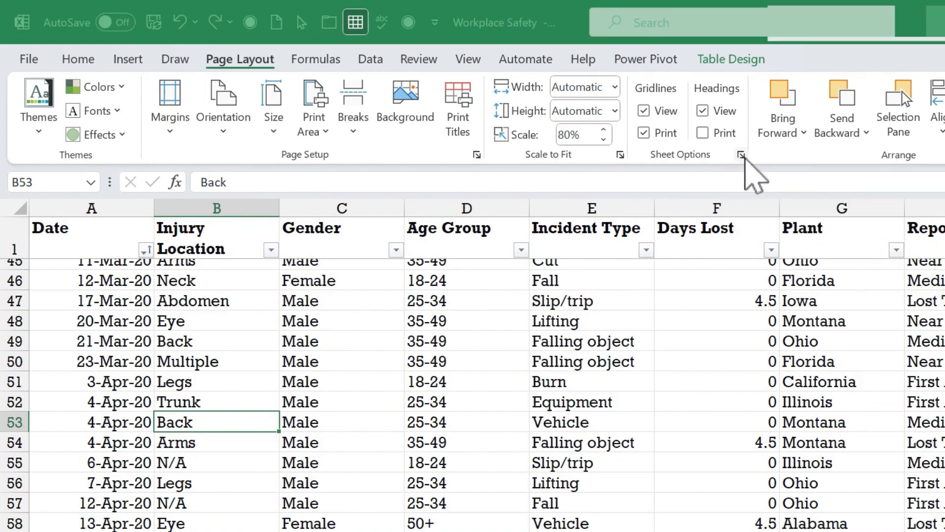
{"action": "left_click", "coordinate": [740, 155]}
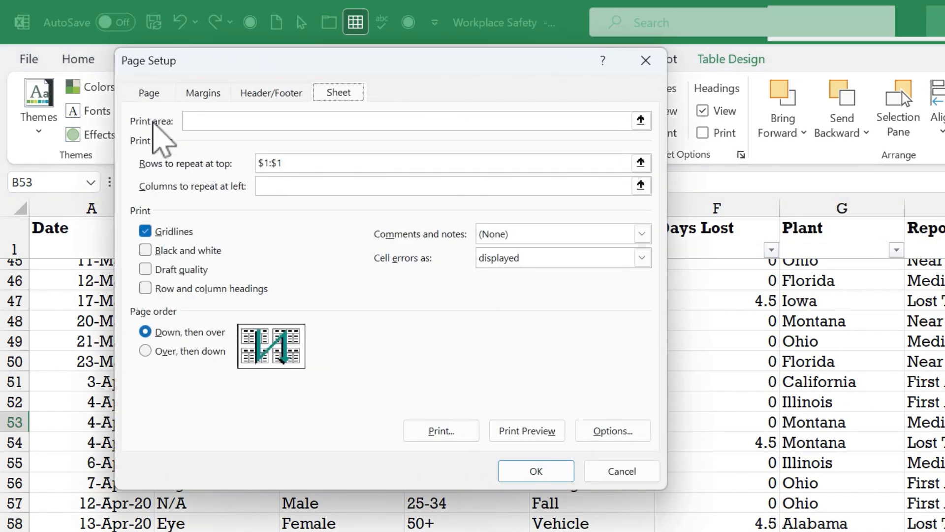
{"action": "left_click", "coordinate": [271, 92]}
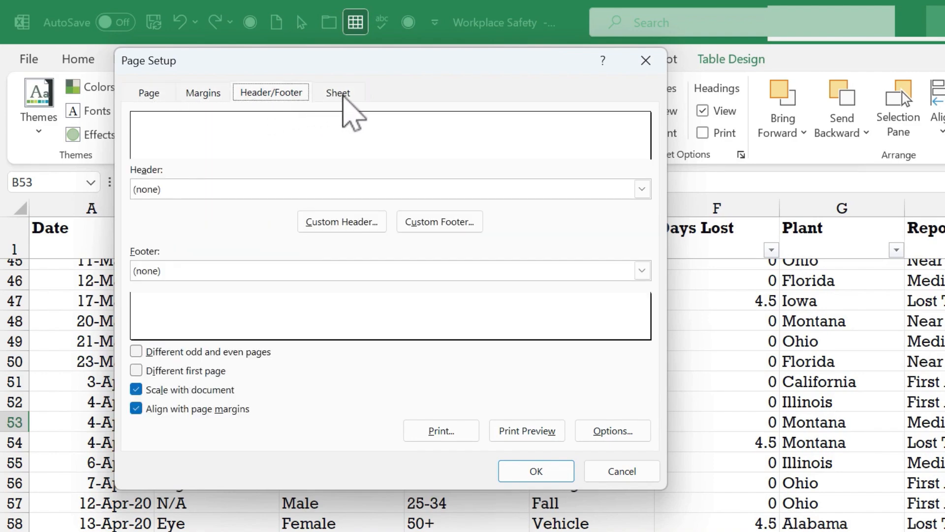
{"action": "left_click", "coordinate": [621, 471]}
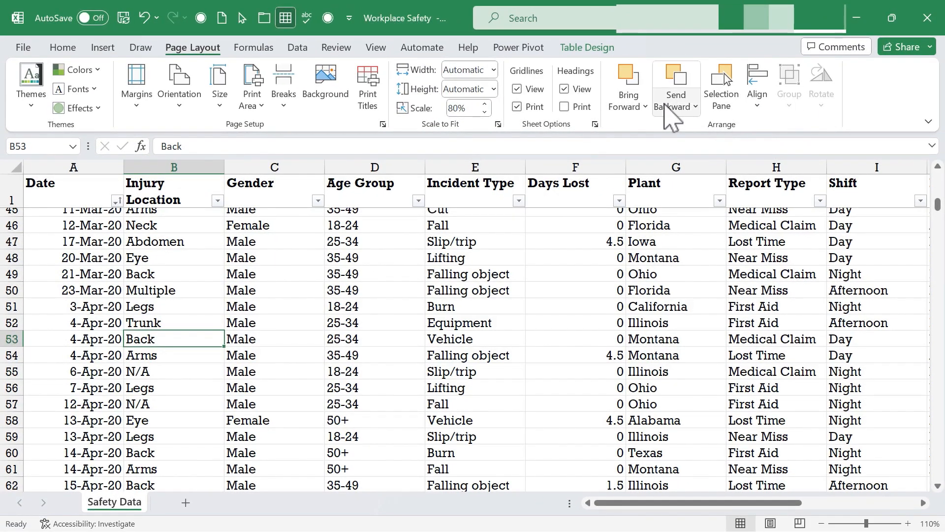
{"action": "mouse_move", "coordinate": [744, 144]}
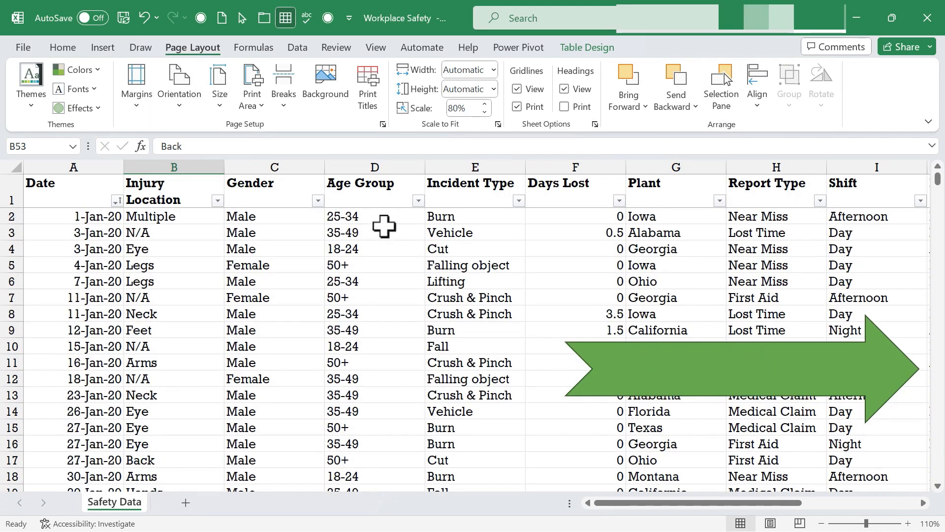
- Insert a thought bubble shape over the incident table with a lime-green style and select the green arrow
{"action": "left_click", "coordinate": [102, 47]}
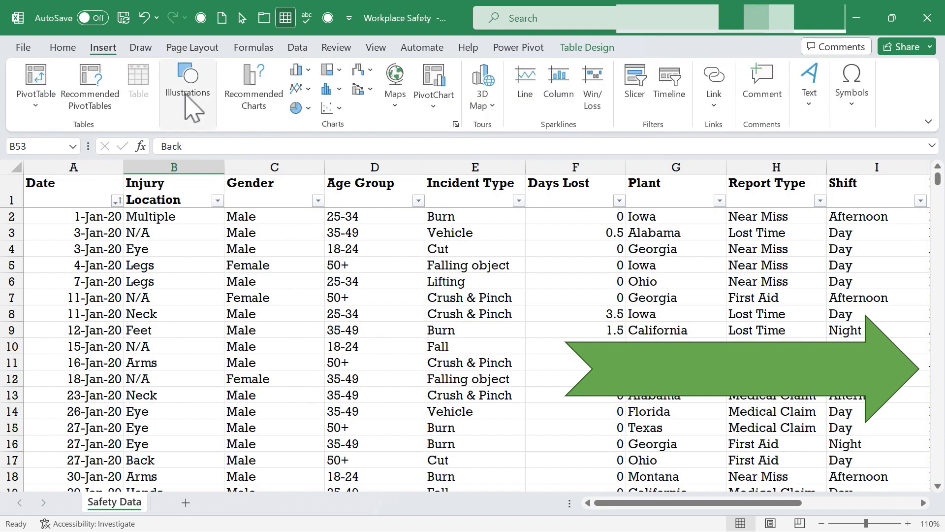
{"action": "left_click", "coordinate": [215, 88]}
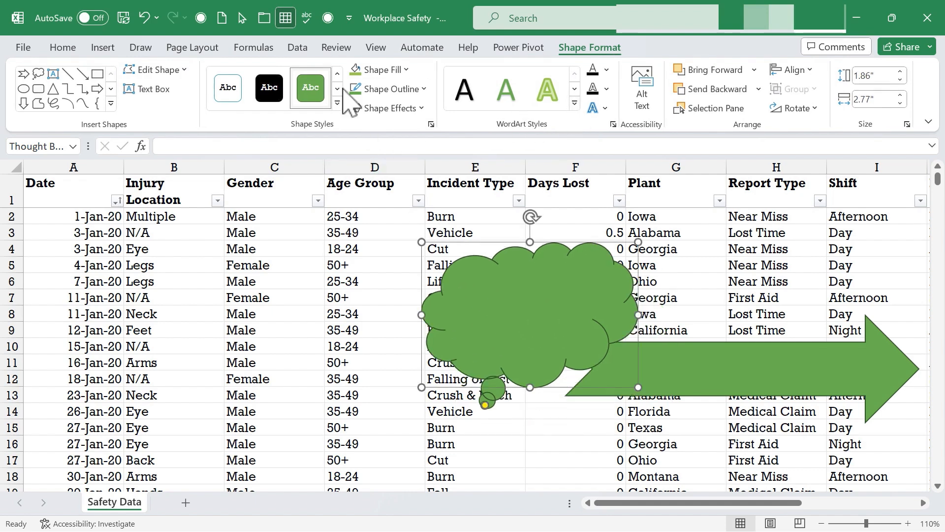
{"action": "left_click", "coordinate": [269, 88]}
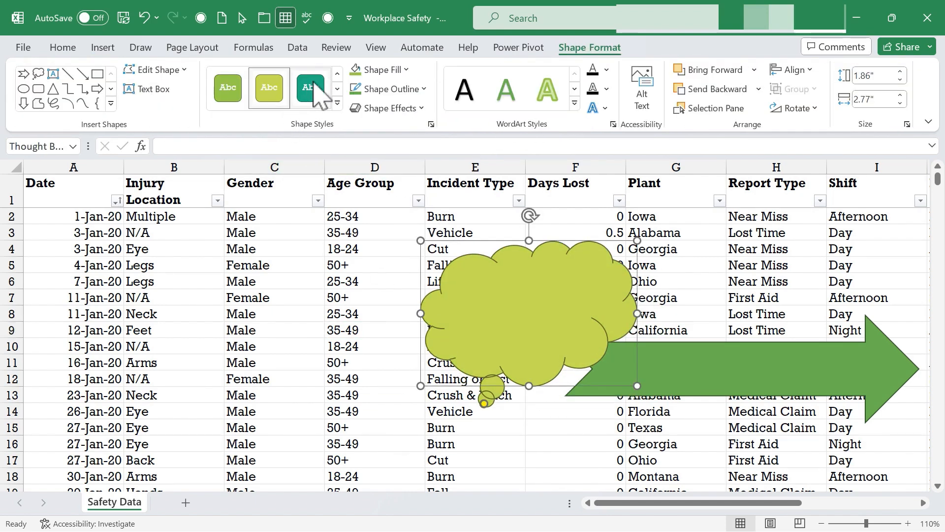
{"action": "left_click", "coordinate": [192, 47]}
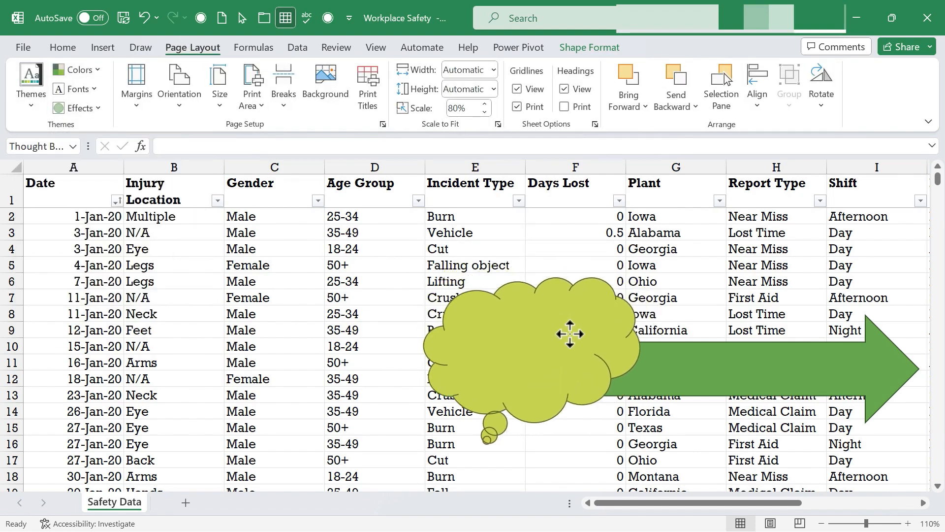
{"action": "left_click", "coordinate": [570, 333]}
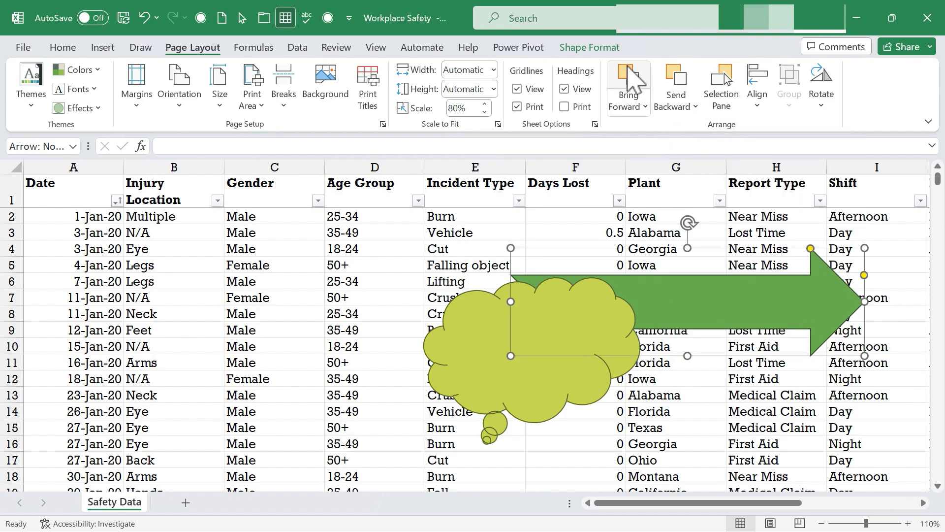
- Bring the green arrow to the front so it sits above every other shape
{"action": "left_click", "coordinate": [627, 85]}
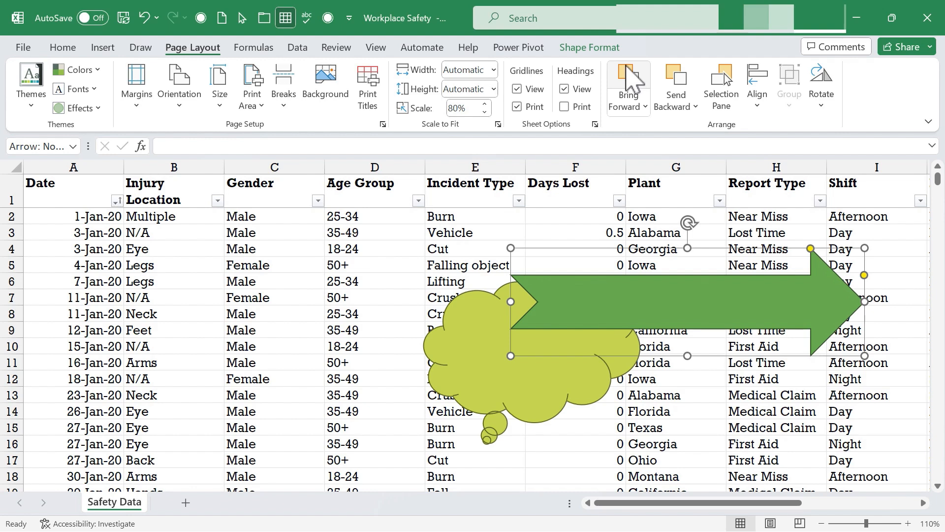
{"action": "mouse_move", "coordinate": [547, 393]}
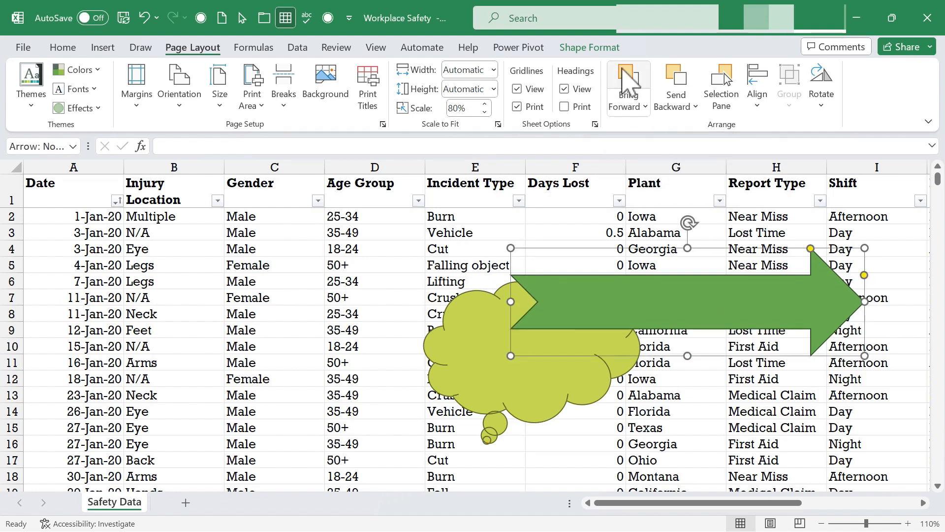
{"action": "mouse_move", "coordinate": [631, 111]}
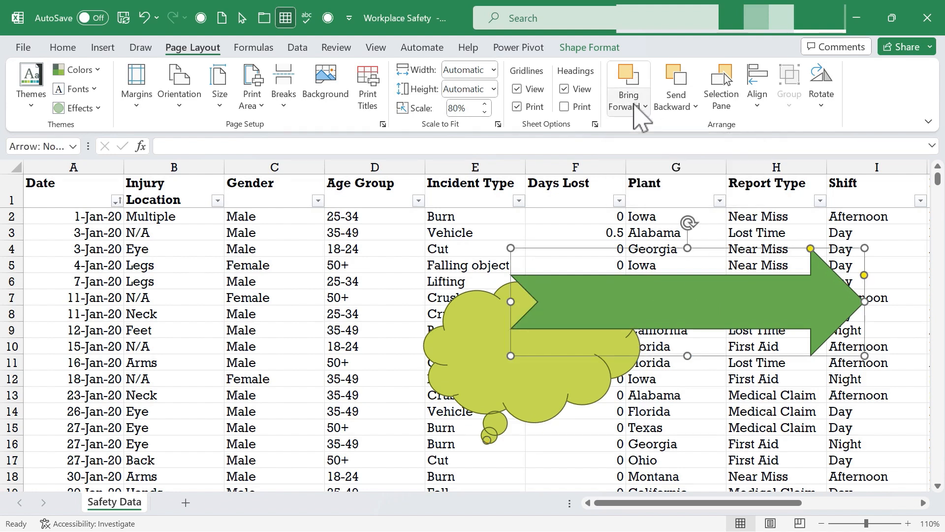
{"action": "left_click", "coordinate": [645, 107]}
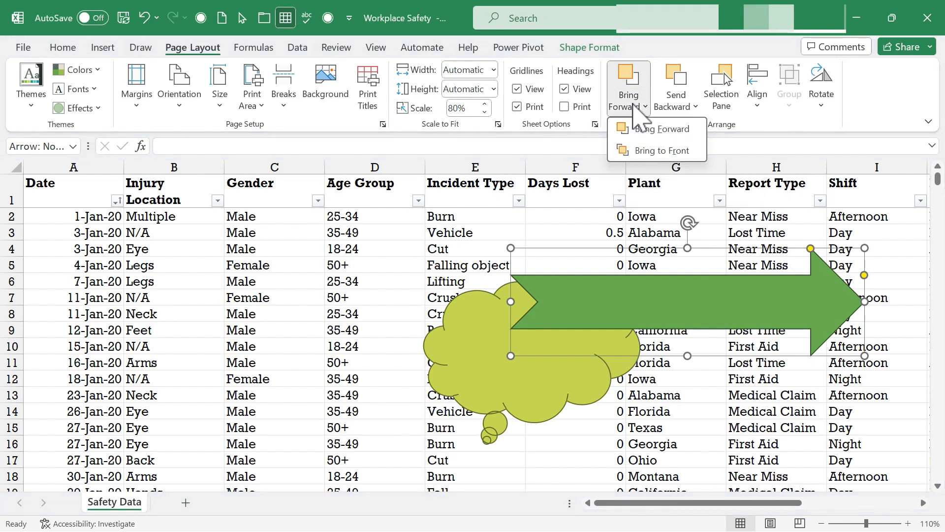
{"action": "mouse_move", "coordinate": [661, 128]}
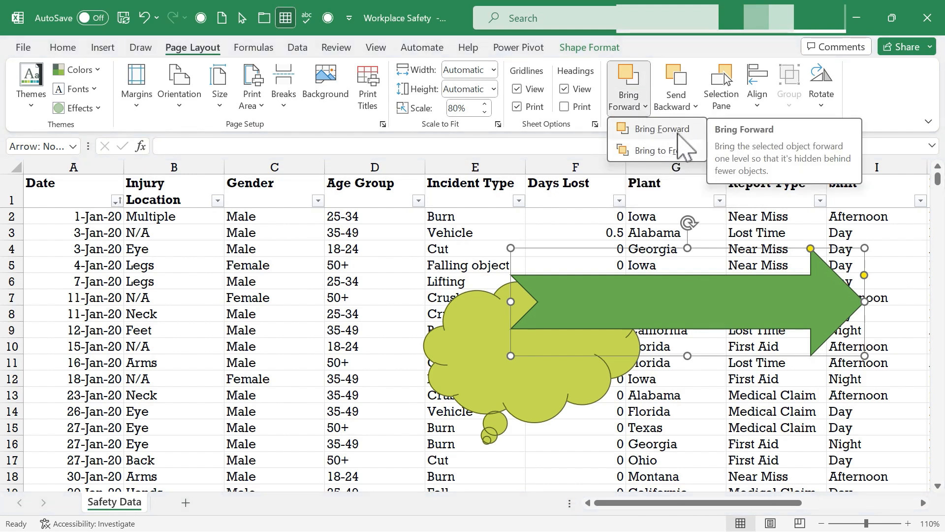
{"action": "mouse_move", "coordinate": [657, 149]}
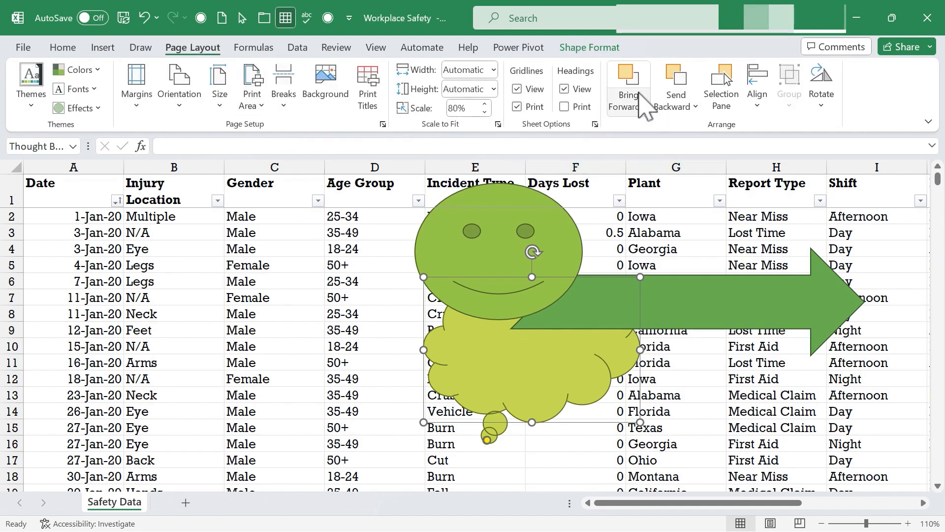
{"action": "left_click", "coordinate": [627, 85]}
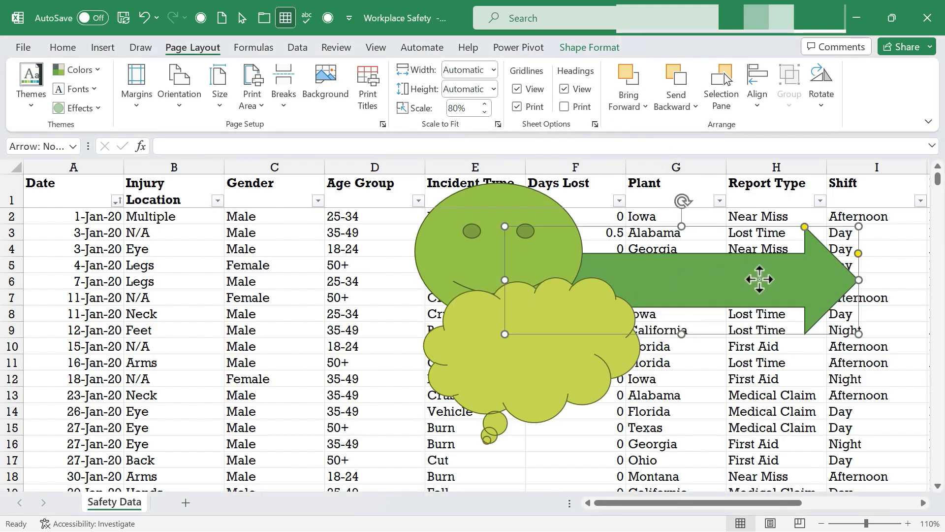
{"action": "mouse_move", "coordinate": [629, 85]}
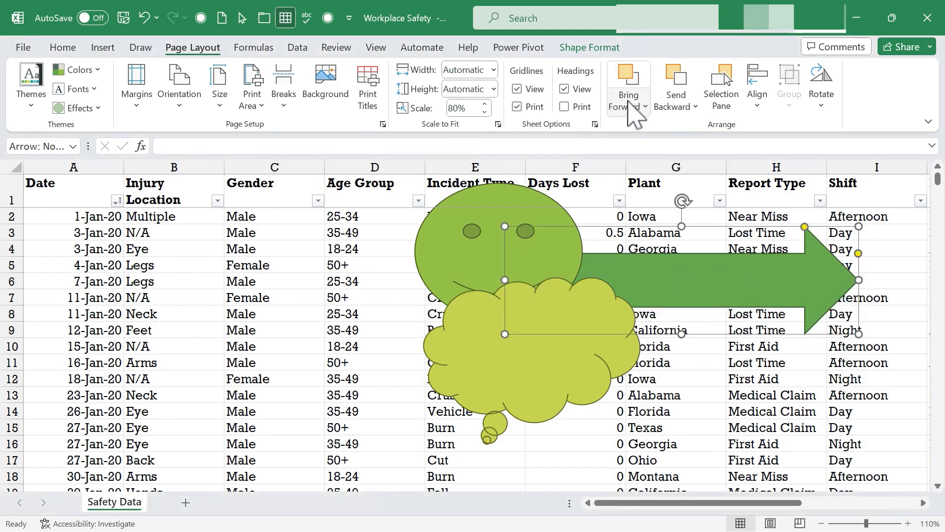
{"action": "left_click", "coordinate": [646, 107]}
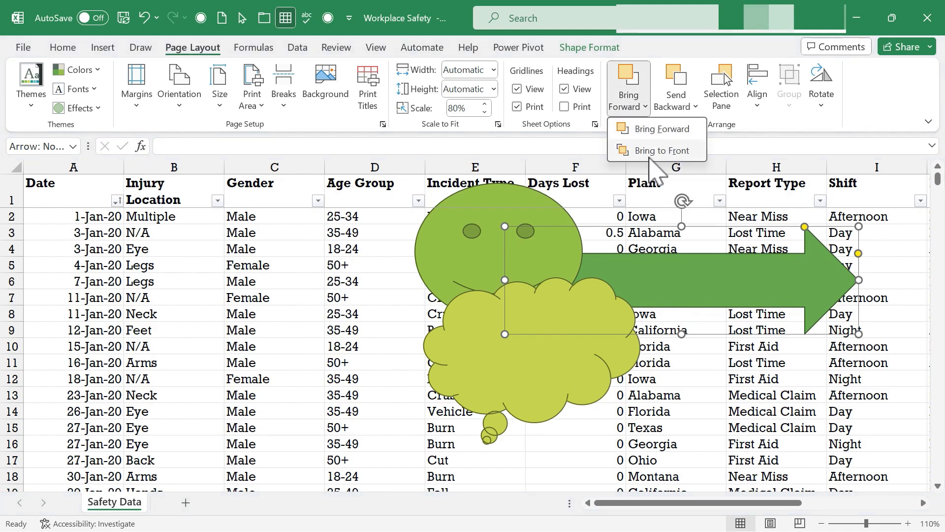
{"action": "left_click", "coordinate": [661, 149]}
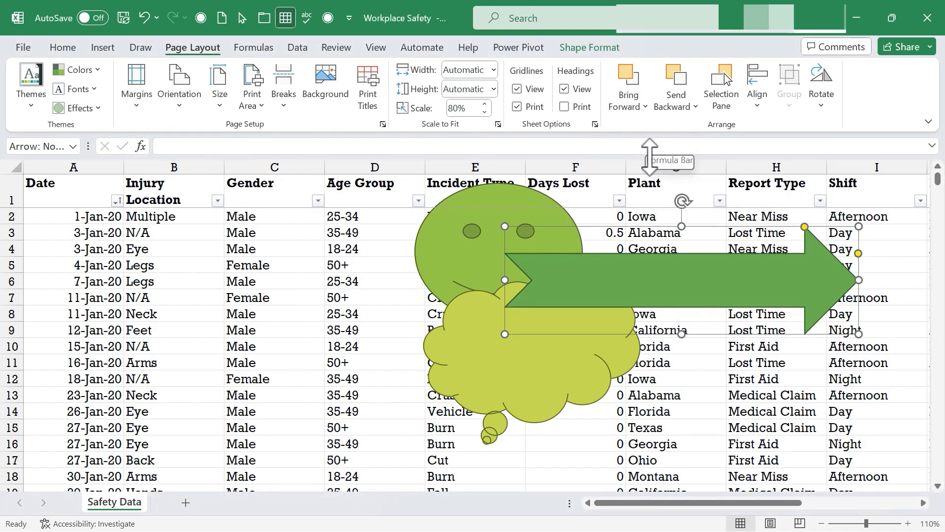
- Send the thought bubble to the back, behind the smiley face
{"action": "left_click", "coordinate": [677, 108]}
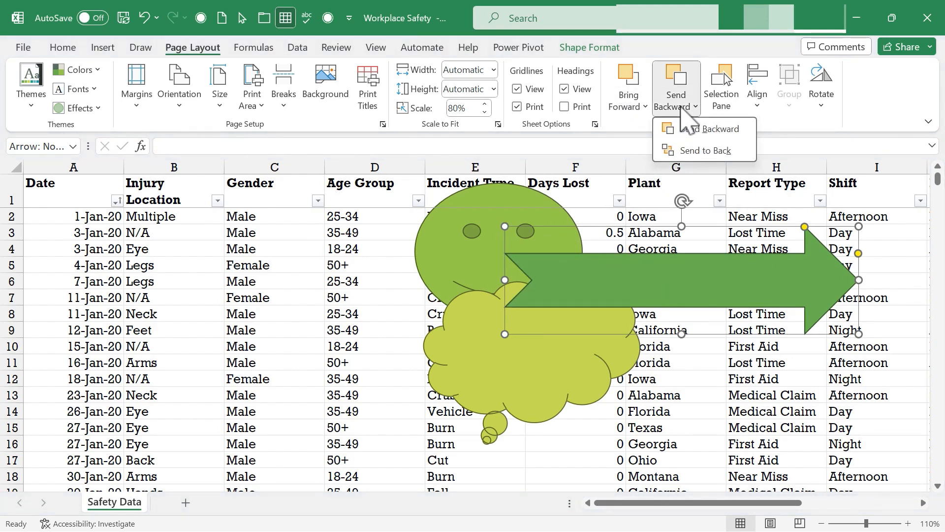
{"action": "mouse_move", "coordinate": [710, 128]}
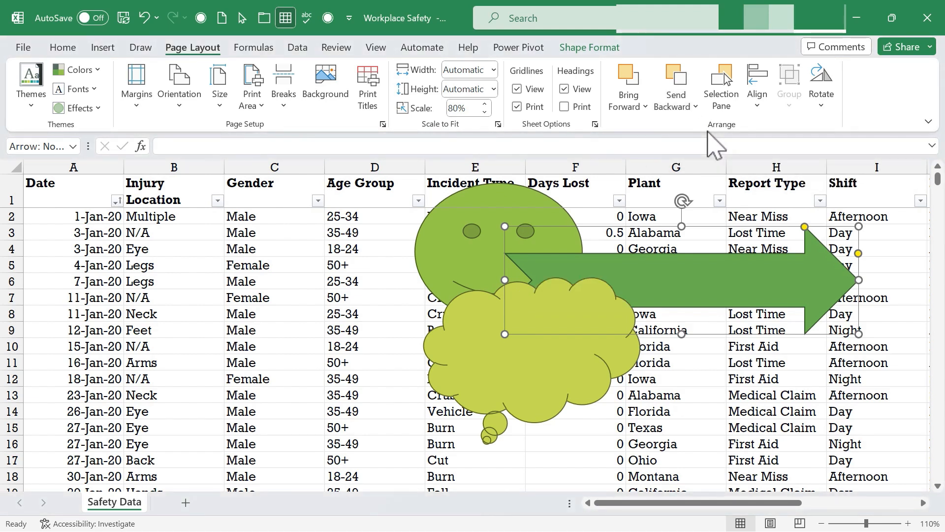
{"action": "left_click", "coordinate": [695, 107]}
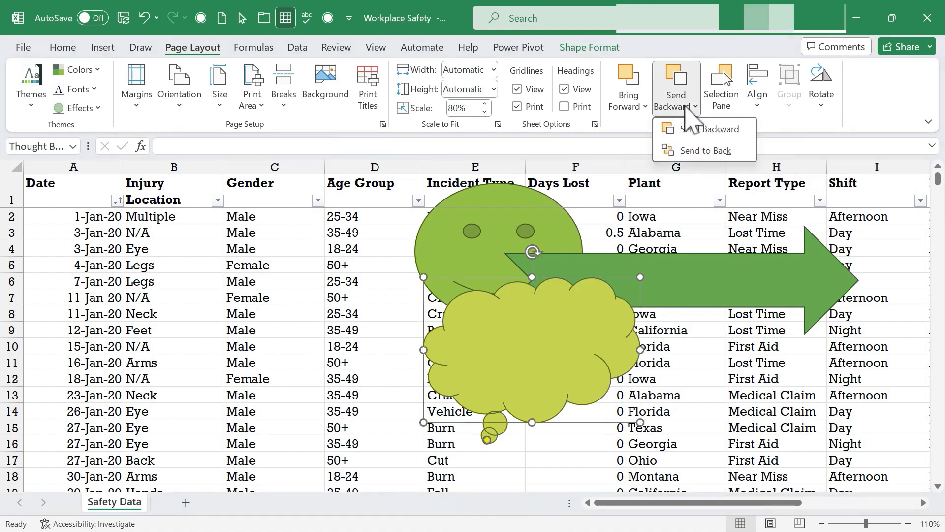
{"action": "left_click", "coordinate": [713, 128]}
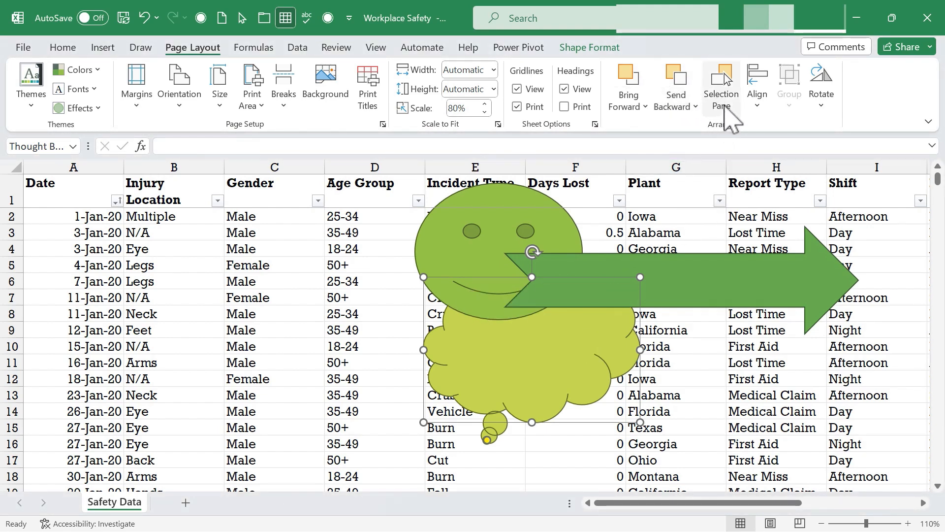
{"action": "mouse_move", "coordinate": [721, 88]}
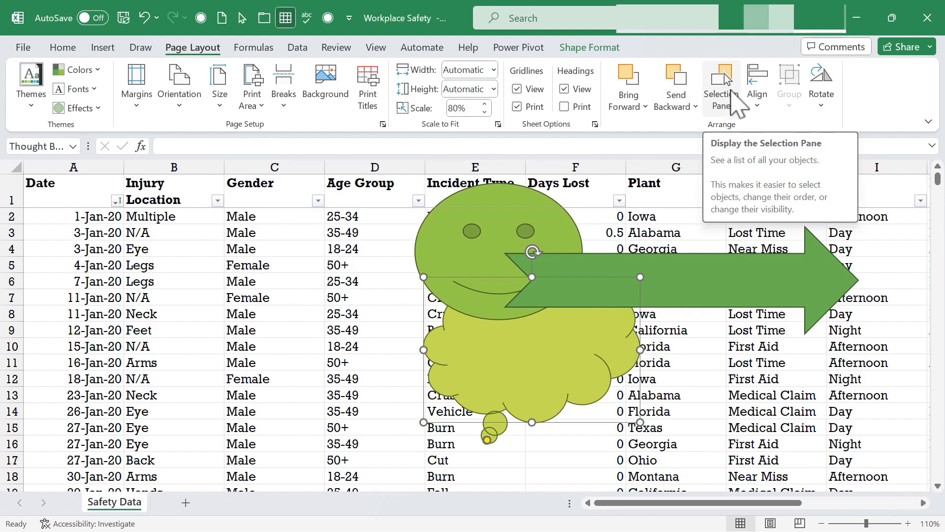
{"action": "left_click", "coordinate": [720, 85]}
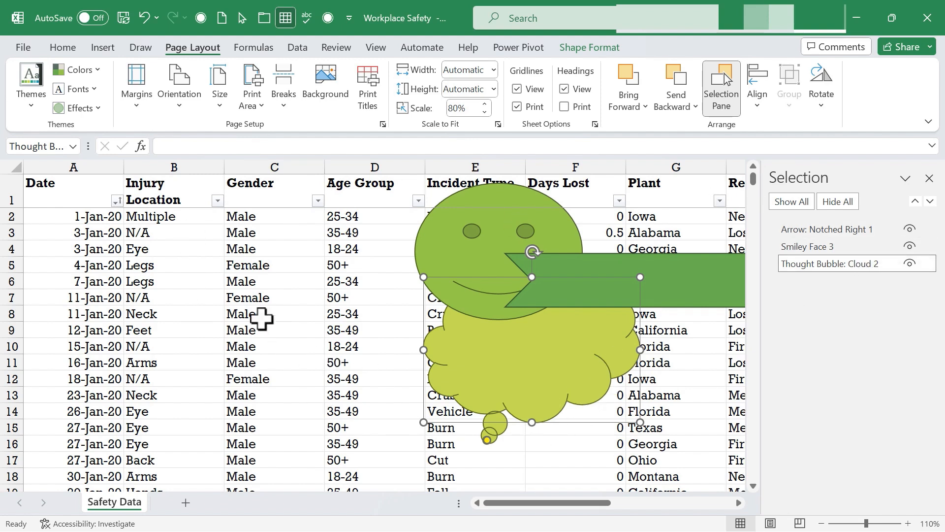
{"action": "mouse_move", "coordinate": [323, 278]}
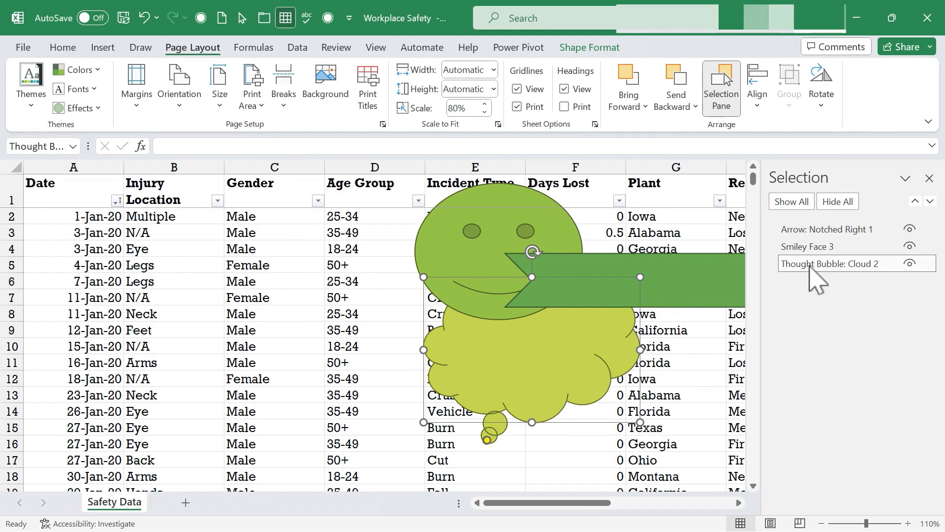
{"action": "mouse_move", "coordinate": [818, 283]}
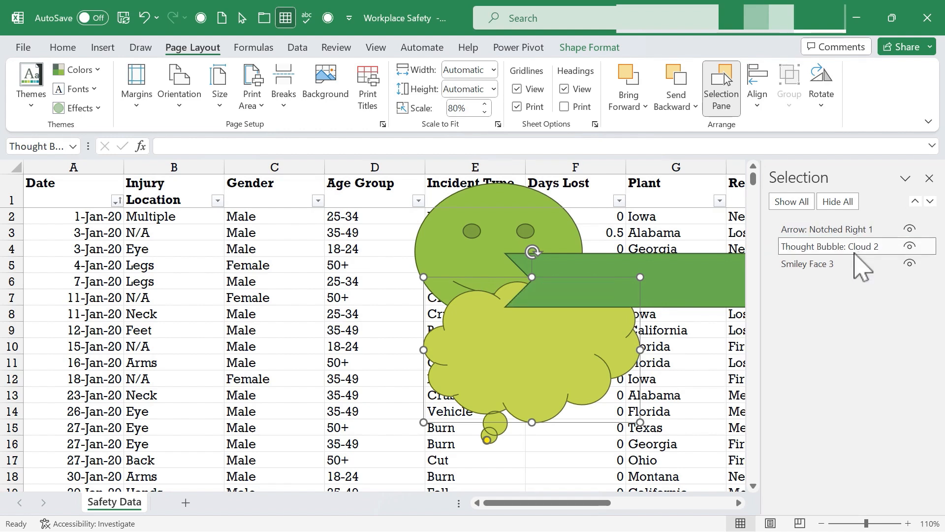
{"action": "left_click", "coordinate": [807, 264]}
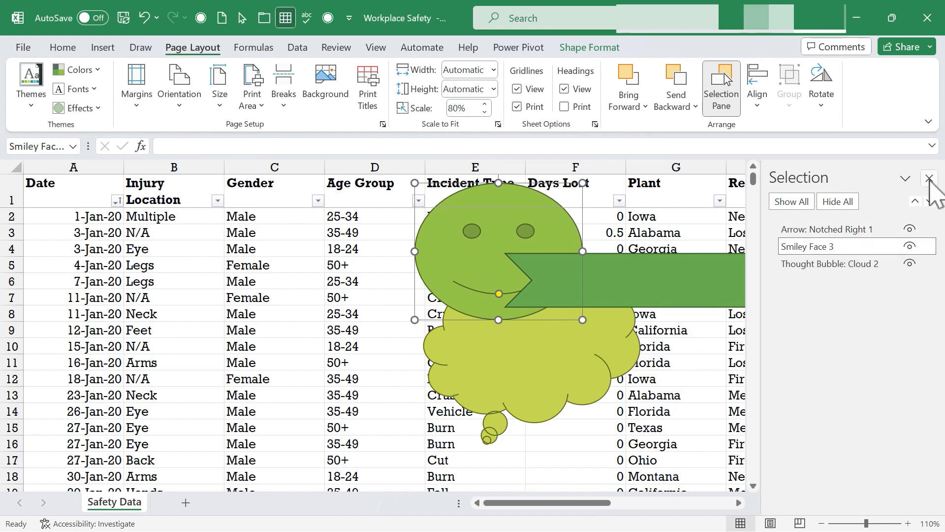
{"action": "left_click", "coordinate": [931, 177]}
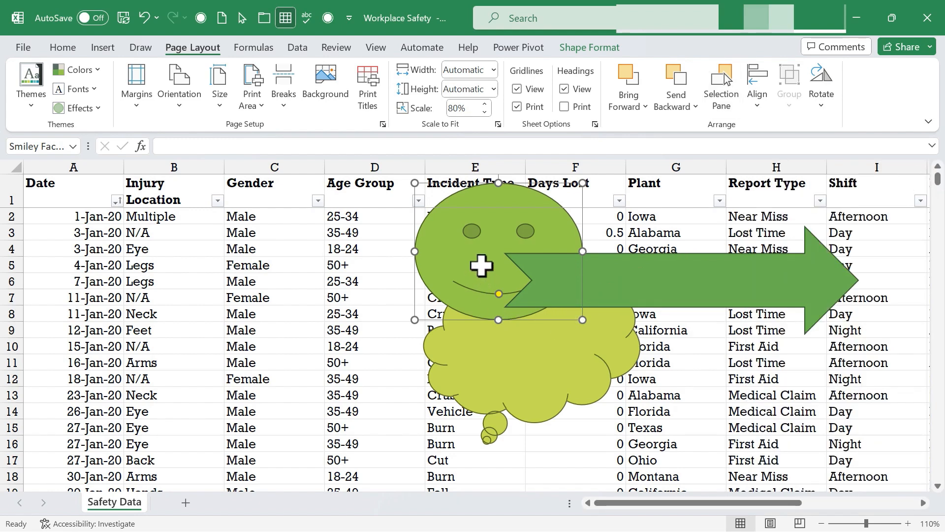
{"action": "mouse_move", "coordinate": [757, 85]}
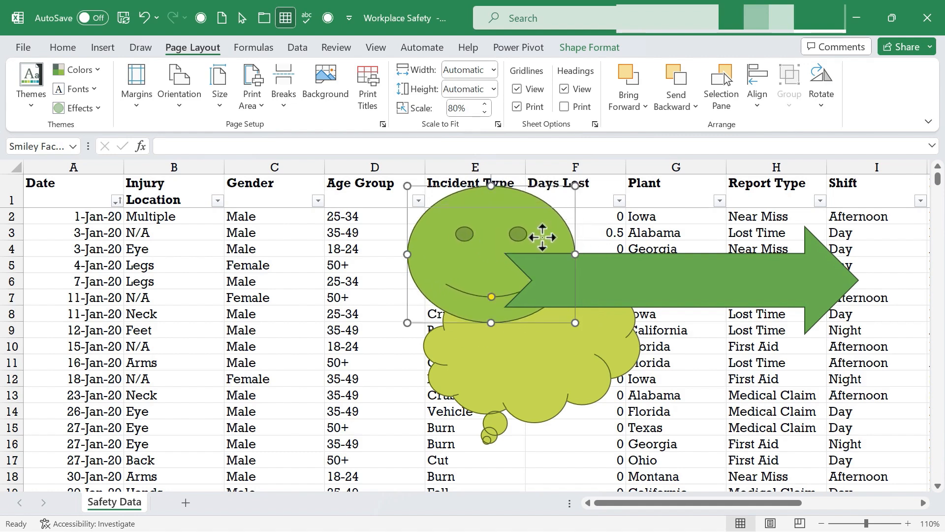
- Align the smiley face and thought bubble to a shared top edge and move the bubble left beside the face
{"action": "left_click", "coordinate": [757, 85]}
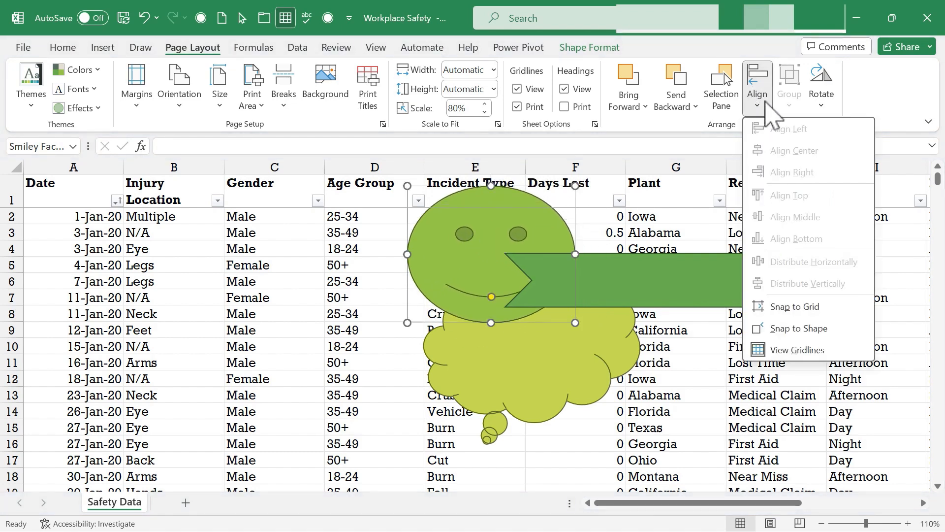
{"action": "mouse_move", "coordinate": [816, 219]}
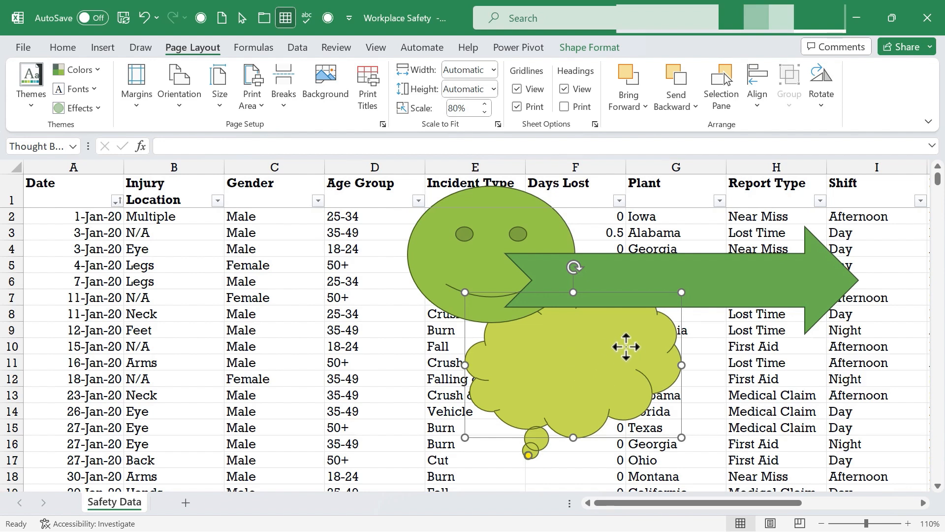
{"action": "mouse_move", "coordinate": [545, 303]}
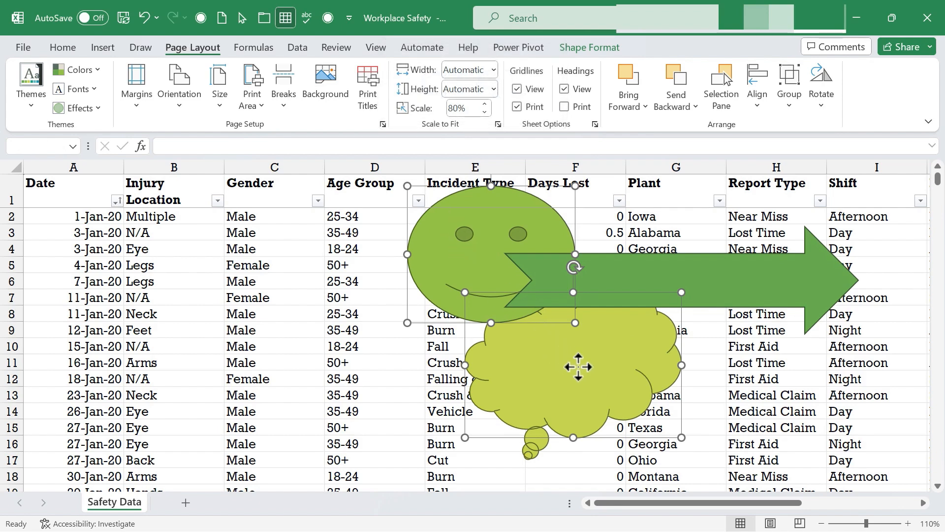
{"action": "mouse_move", "coordinate": [666, 148]}
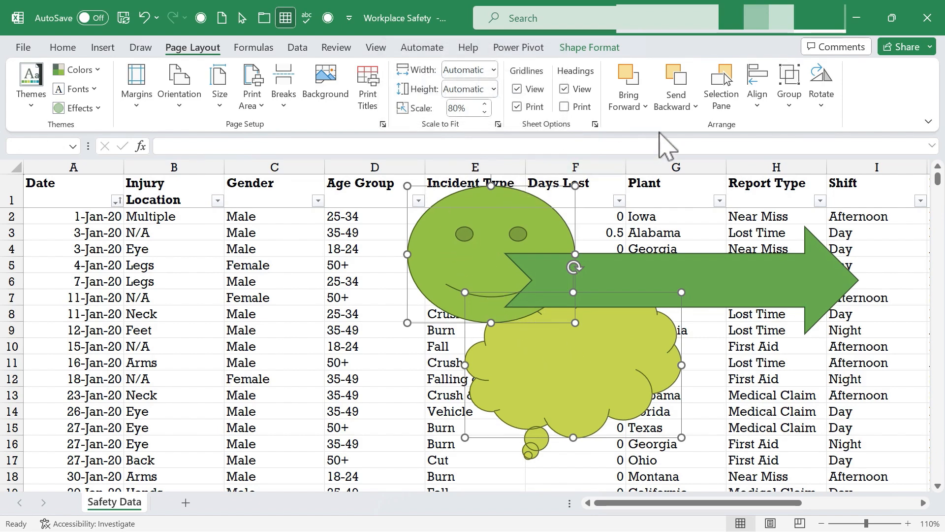
{"action": "left_click", "coordinate": [757, 85]}
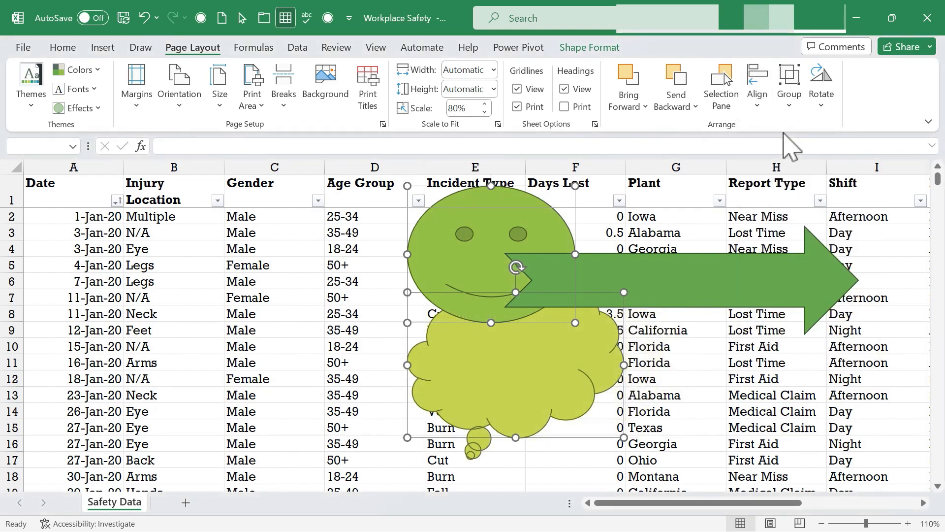
{"action": "mouse_move", "coordinate": [667, 223]}
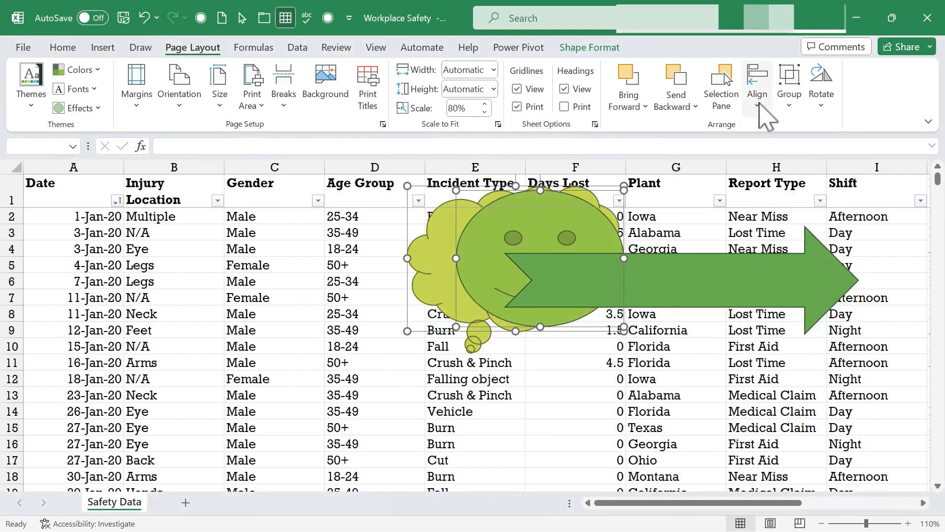
{"action": "left_click_drag", "start_coordinate": [525, 272], "coordinate": [422, 250]}
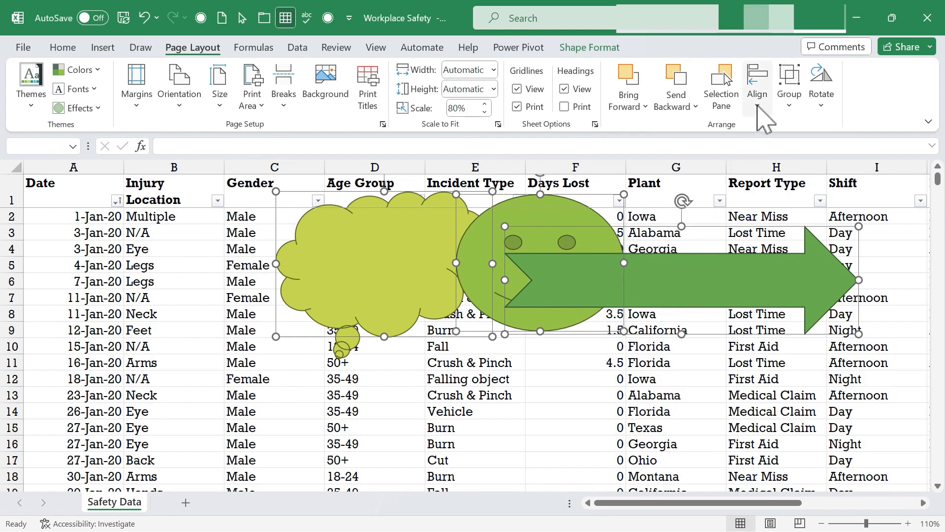
- Distribute the bubble, smiley and arrow horizontally with even spacing and select all three shapes
{"action": "left_click", "coordinate": [756, 85]}
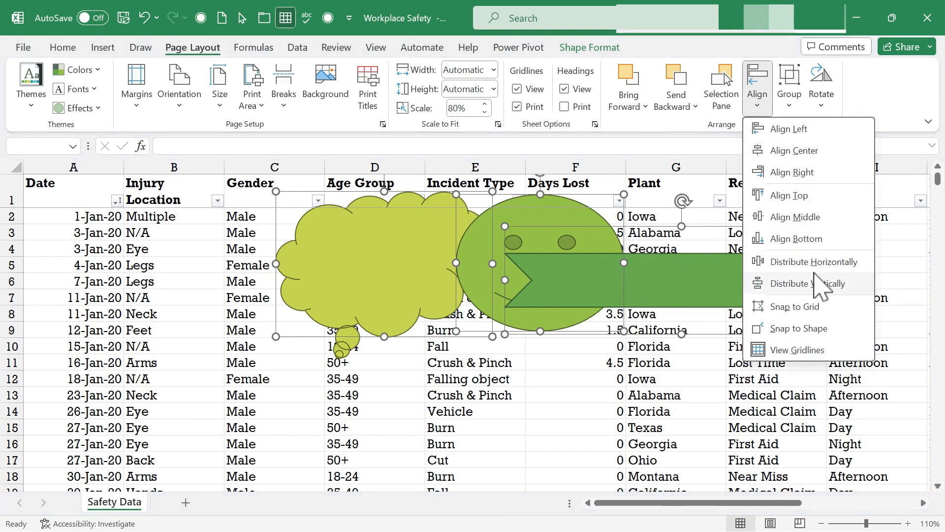
{"action": "mouse_move", "coordinate": [812, 260]}
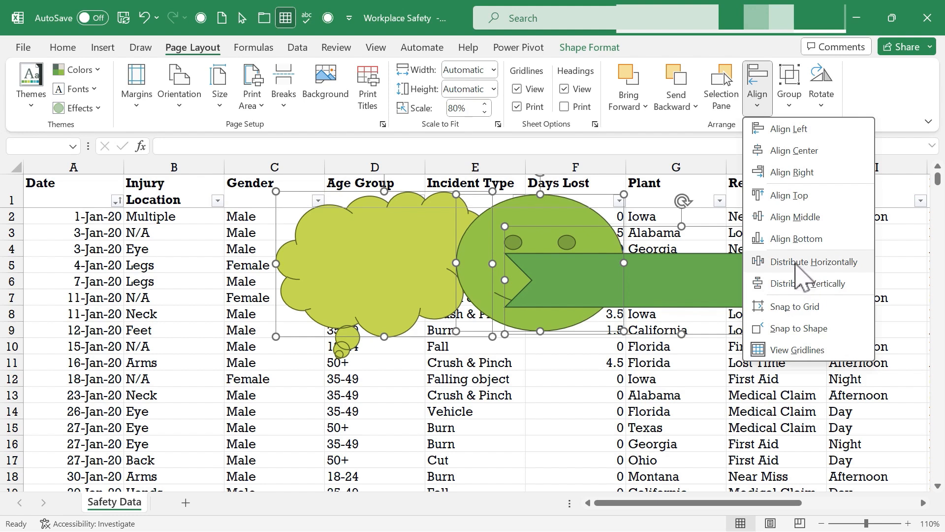
{"action": "left_click", "coordinate": [818, 261]}
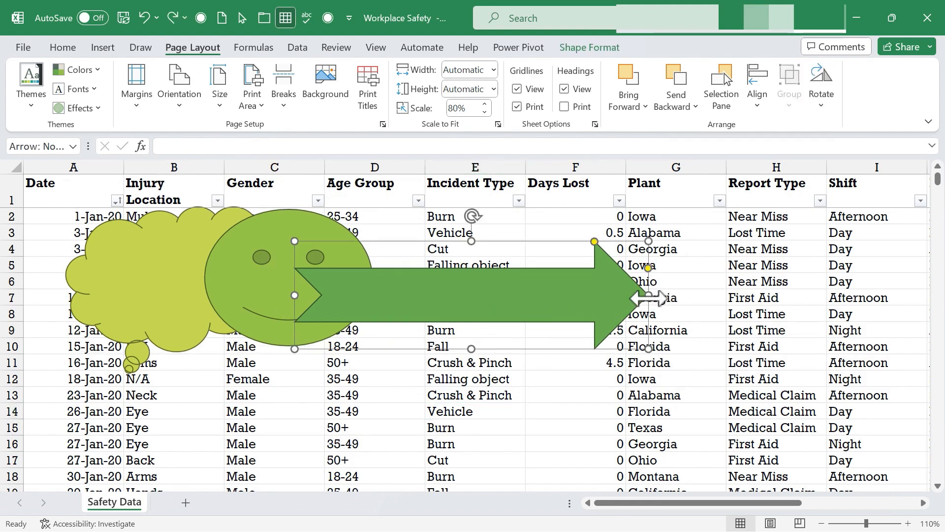
{"action": "left_click_drag", "start_coordinate": [474, 296], "coordinate": [777, 295]}
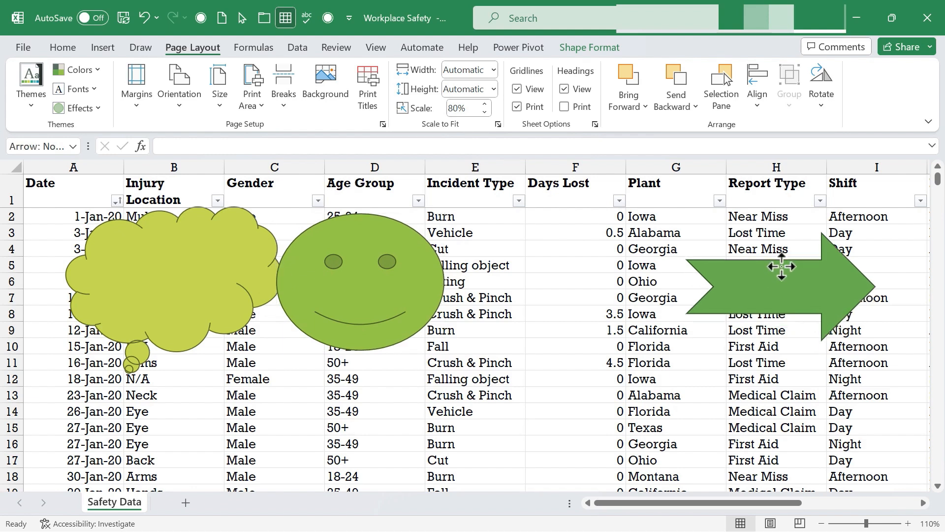
{"action": "left_click", "coordinate": [153, 276]}
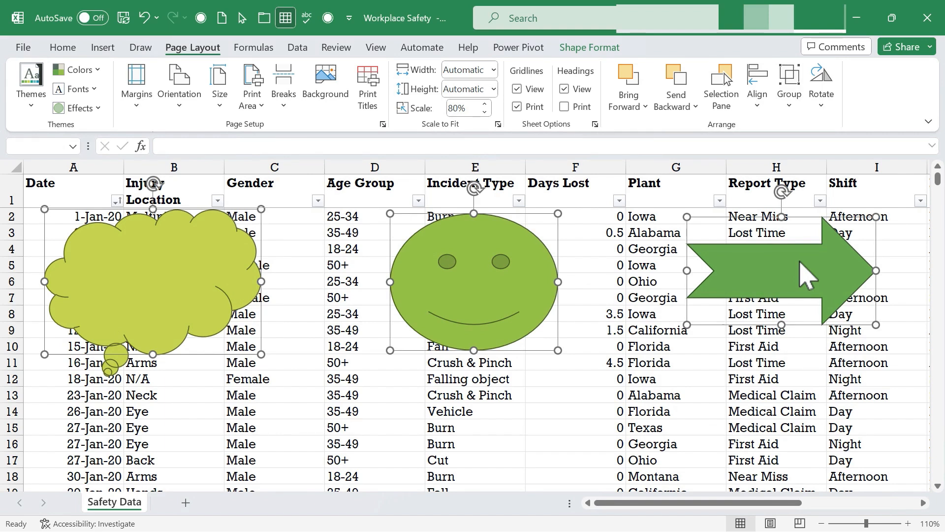
{"action": "mouse_move", "coordinate": [829, 278]}
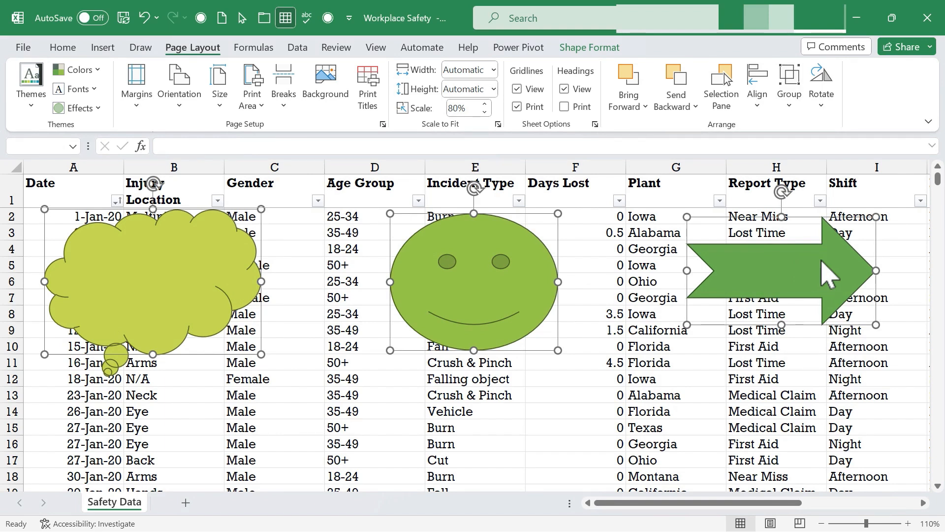
{"action": "mouse_move", "coordinate": [787, 275]}
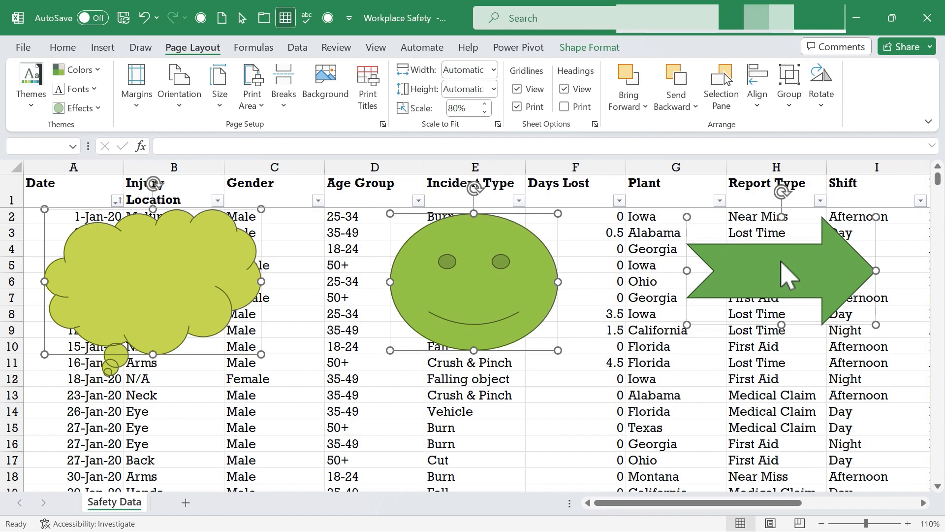
- Reposition the thought bubble, smiley and arrow in a descending diagonal and reselect all three
{"action": "left_click", "coordinate": [757, 84]}
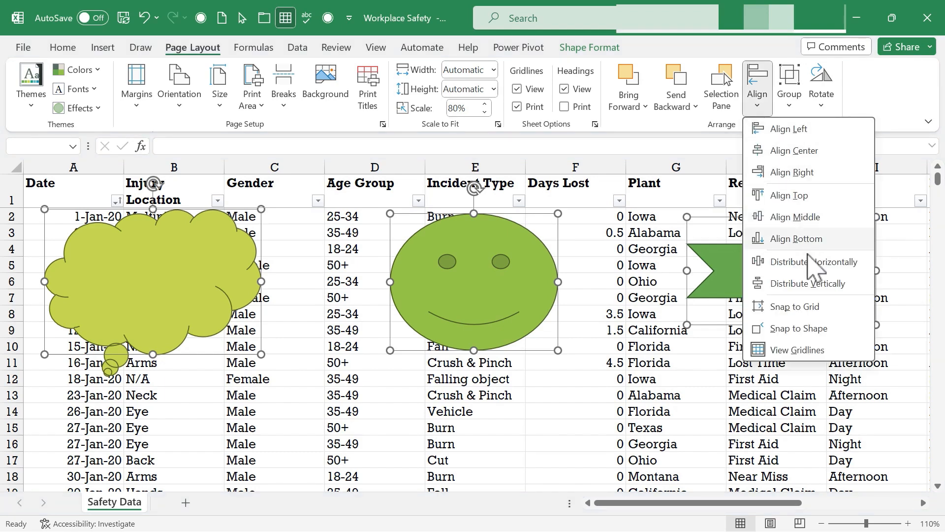
{"action": "left_click", "coordinate": [807, 262]}
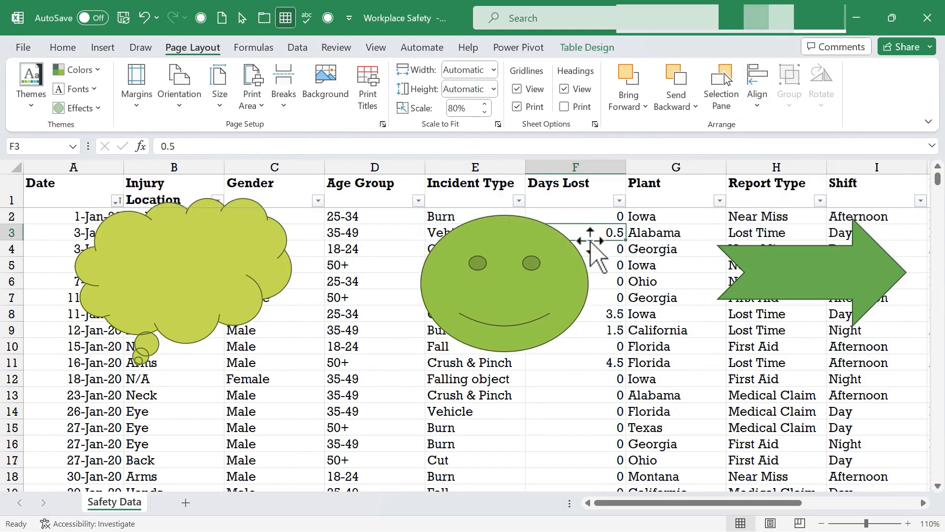
{"action": "left_click", "coordinate": [181, 272]}
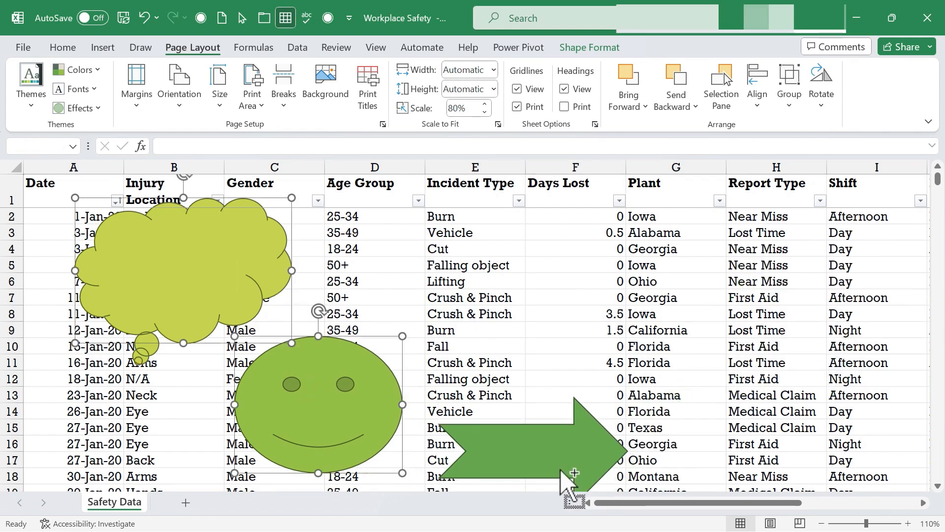
{"action": "left_click", "coordinate": [757, 86]}
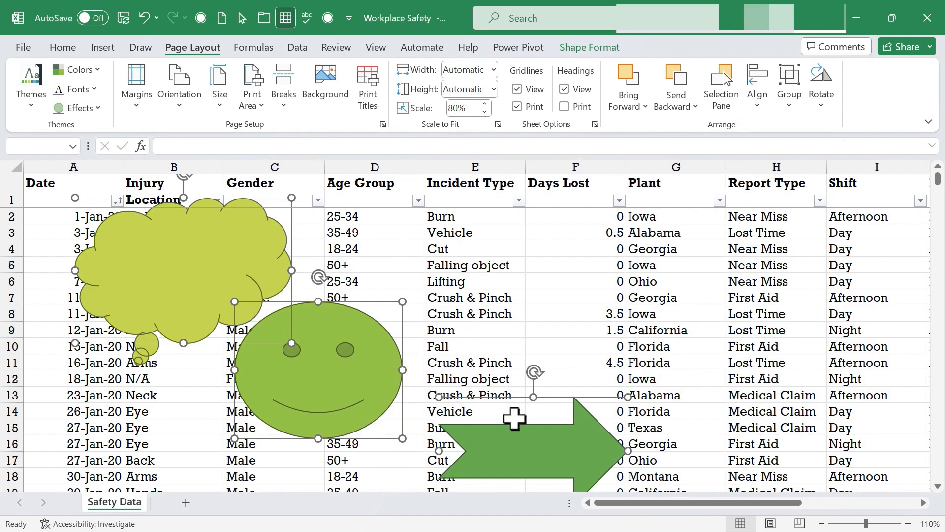
{"action": "left_click", "coordinate": [757, 85]}
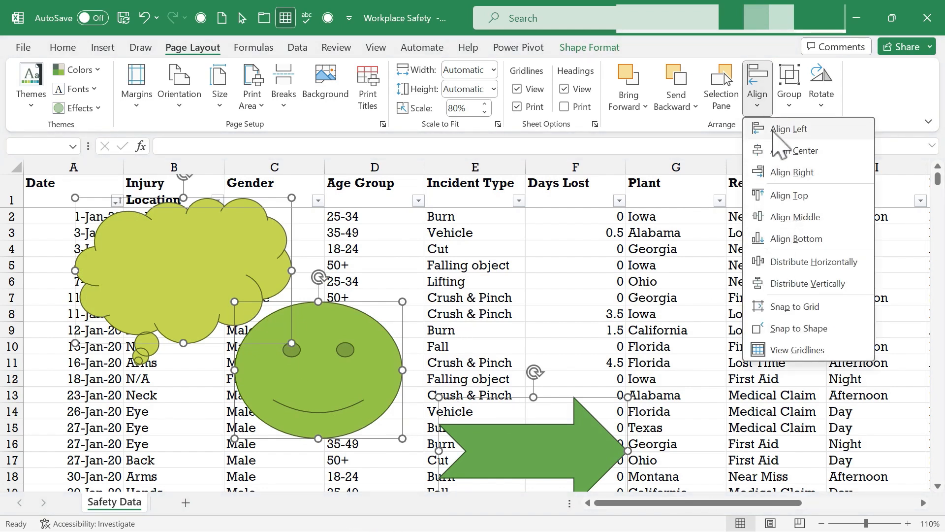
{"action": "mouse_move", "coordinate": [789, 312]}
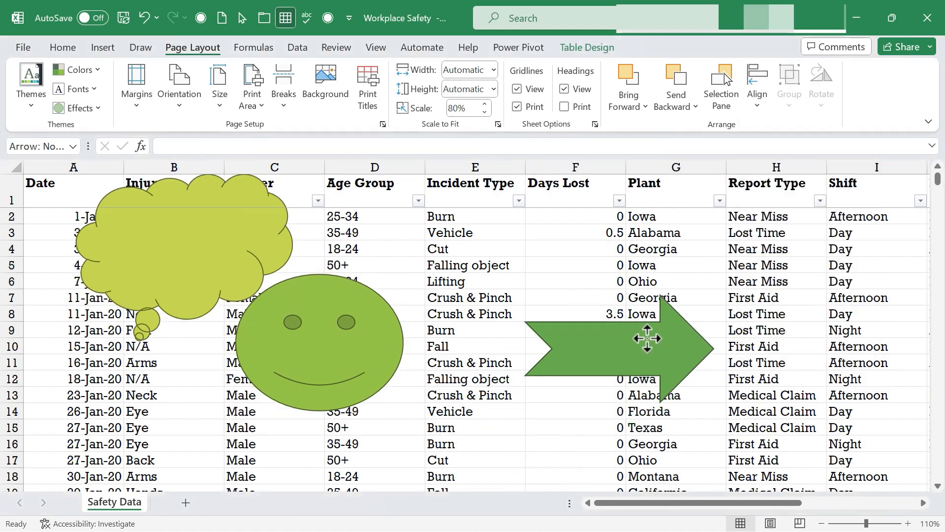
- Drag the green arrow up and left until it sits right beside the smiley face
{"action": "left_click_drag", "start_coordinate": [647, 338], "coordinate": [680, 251]}
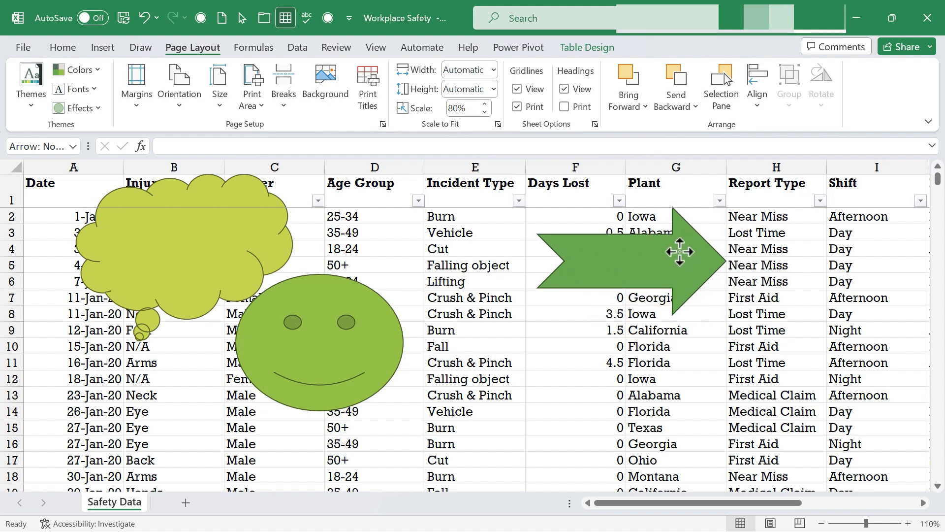
{"action": "left_click_drag", "start_coordinate": [678, 251], "coordinate": [536, 247]}
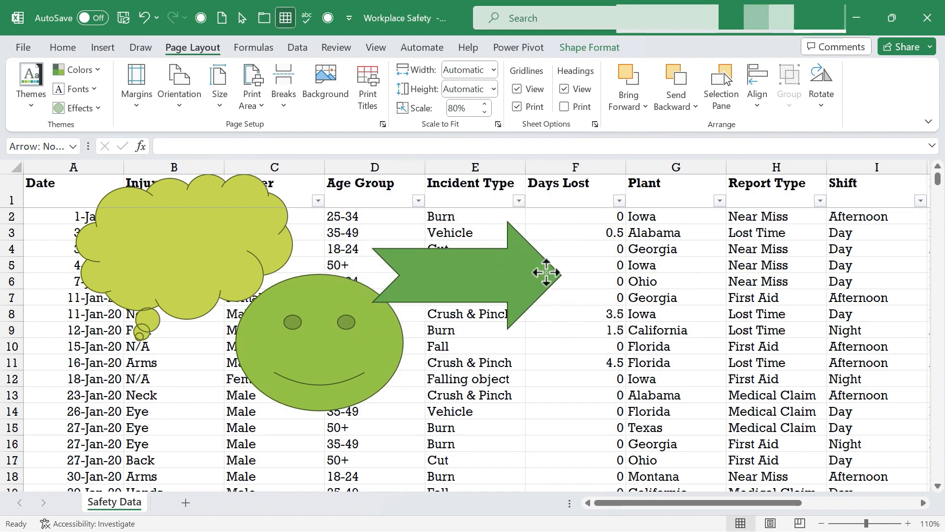
{"action": "left_click_drag", "start_coordinate": [545, 272], "coordinate": [551, 336]}
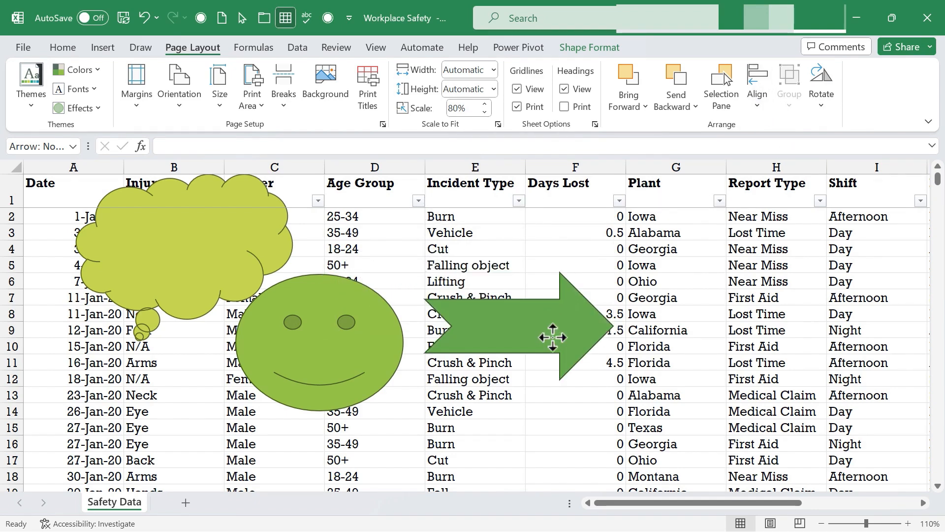
{"action": "left_click", "coordinate": [756, 85]}
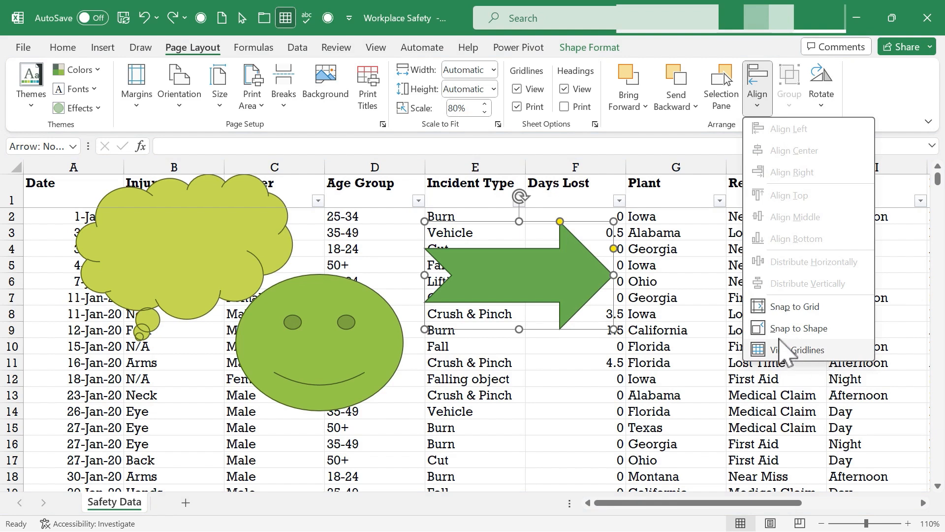
{"action": "mouse_move", "coordinate": [799, 349]}
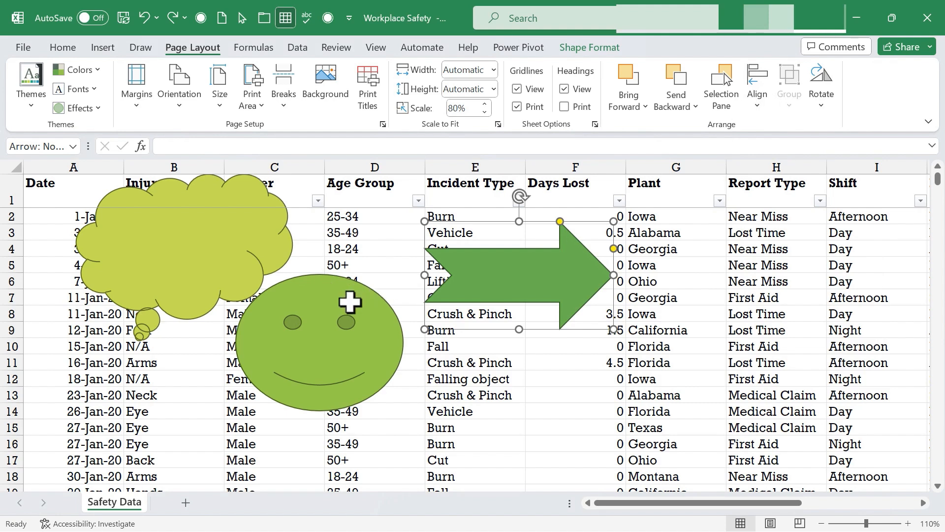
{"action": "mouse_move", "coordinate": [754, 145]}
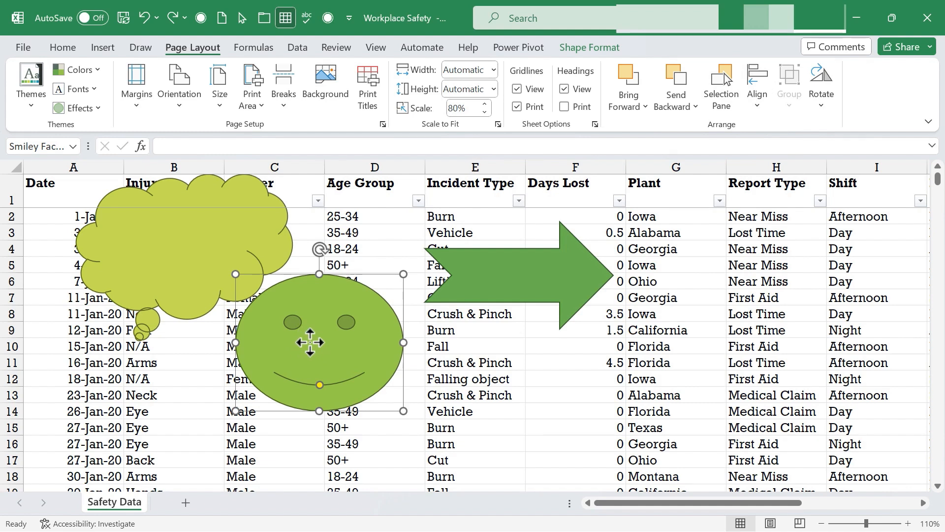
- Drag the shrunken smiley into the thought bubble, place the small arrow on its face, and select all three
{"action": "left_click_drag", "start_coordinate": [310, 342], "coordinate": [214, 259]}
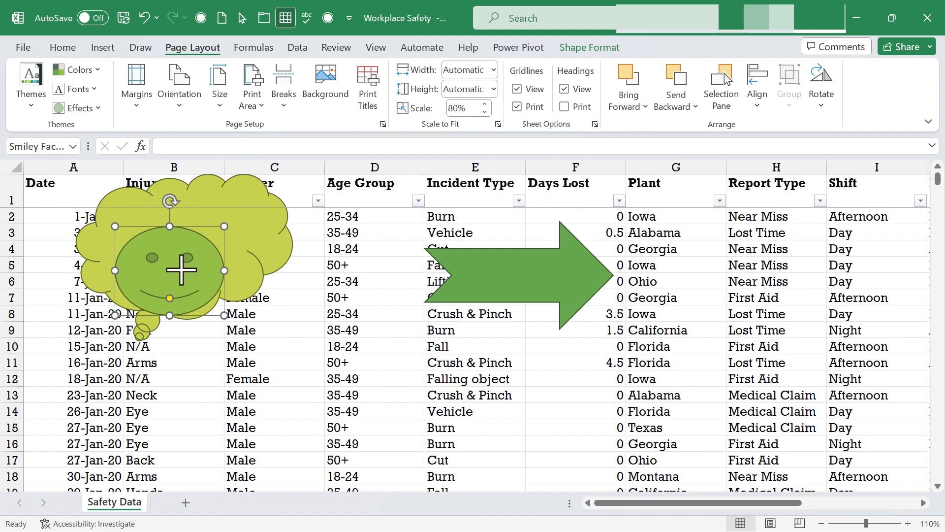
{"action": "left_click_drag", "start_coordinate": [181, 269], "coordinate": [179, 253]}
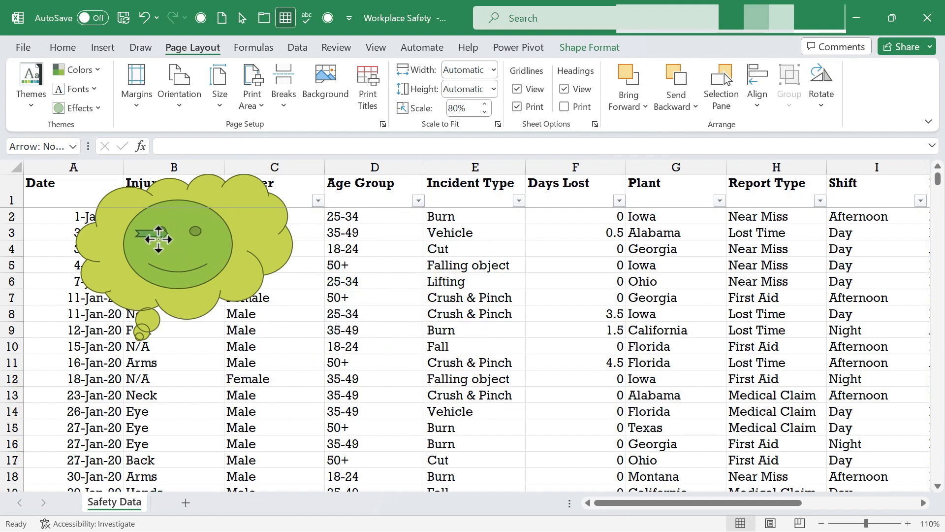
{"action": "left_click", "coordinate": [175, 240]}
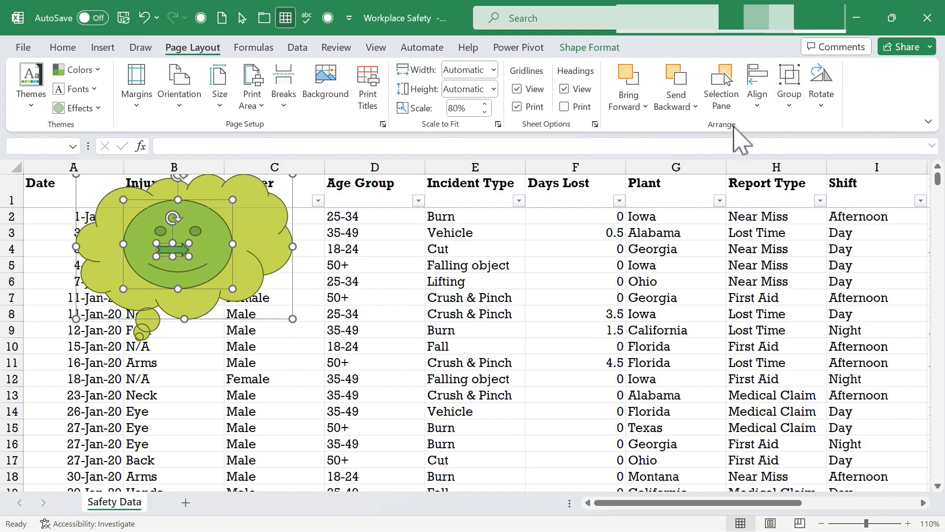
- Group the three shapes and drag the combined graphic right over columns E to H
{"action": "left_click", "coordinate": [788, 85]}
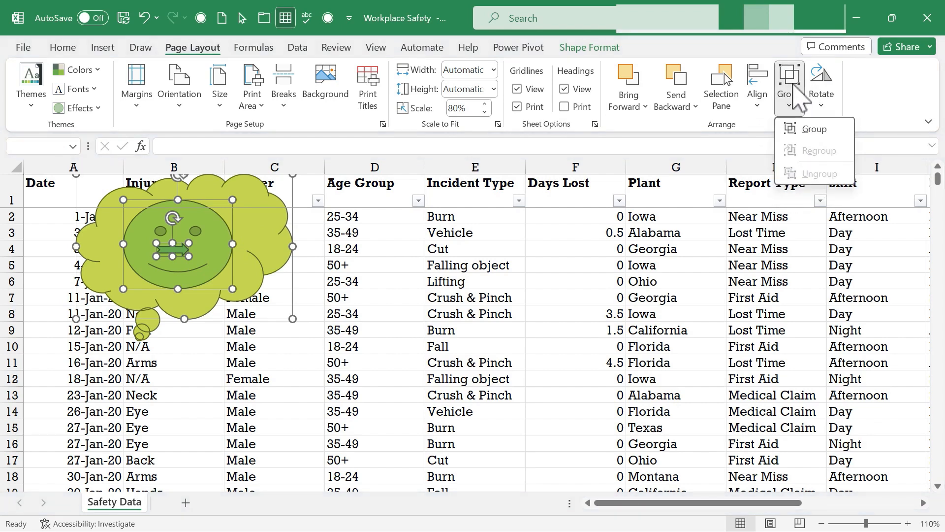
{"action": "left_click", "coordinate": [374, 362]}
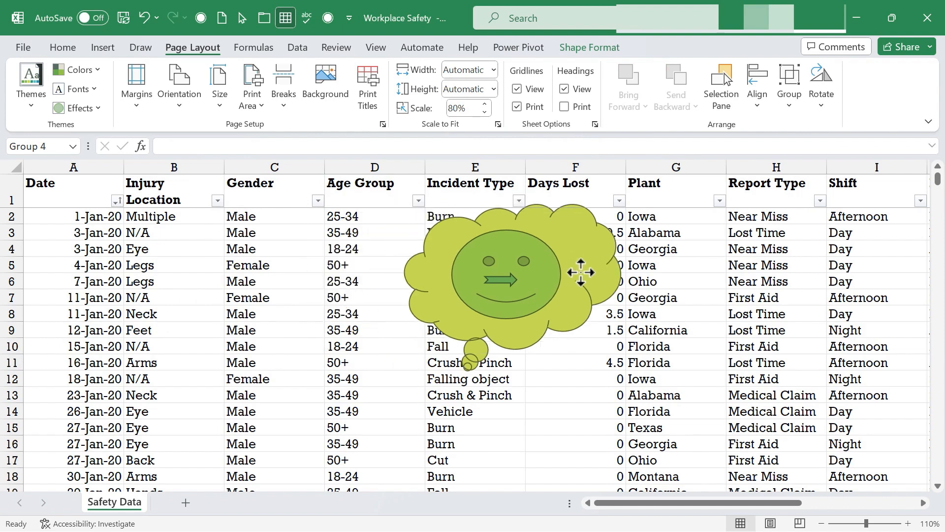
{"action": "left_click_drag", "start_coordinate": [582, 271], "coordinate": [464, 270]}
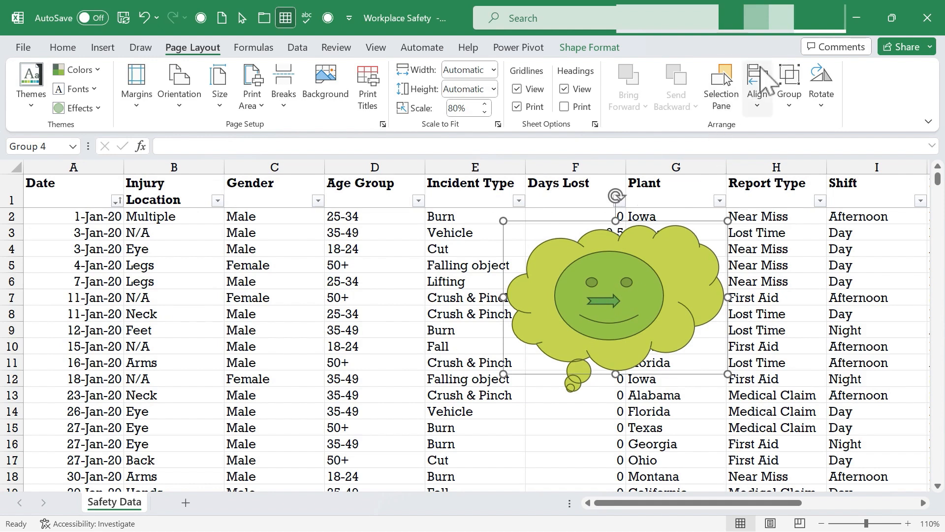
- Ungroup the graphic back into separate shapes and select just the thought bubble
{"action": "left_click", "coordinate": [790, 88]}
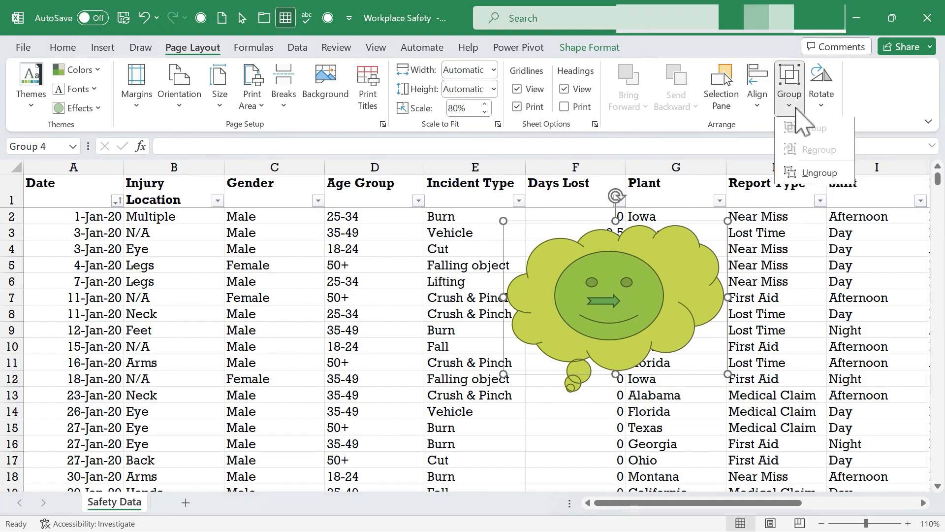
{"action": "left_click", "coordinate": [820, 173]}
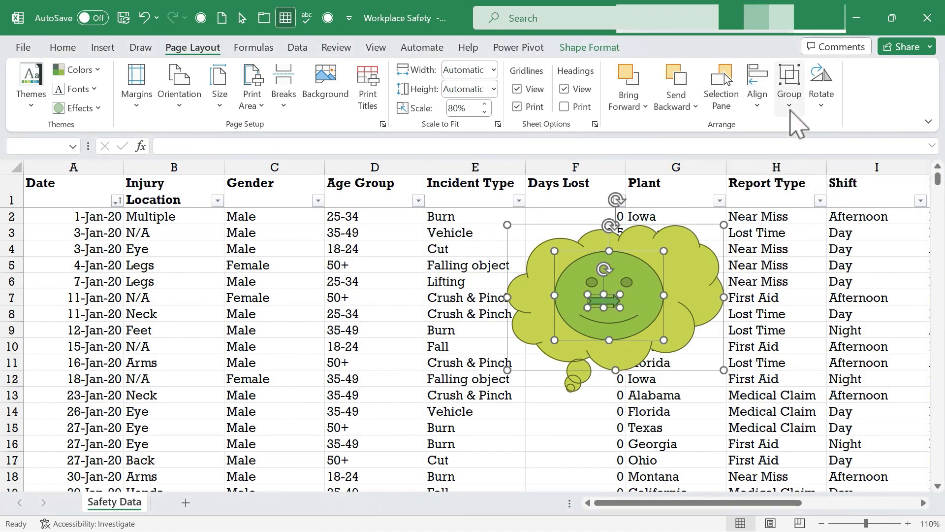
{"action": "left_click", "coordinate": [789, 85]}
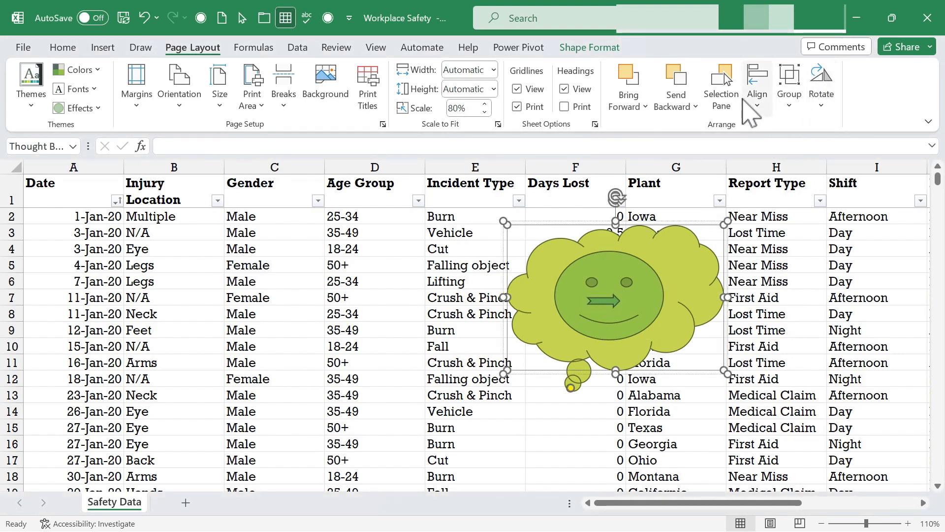
- Rotate the regrouped graphic through quarter turns right and left, ending upright
{"action": "left_click", "coordinate": [820, 84]}
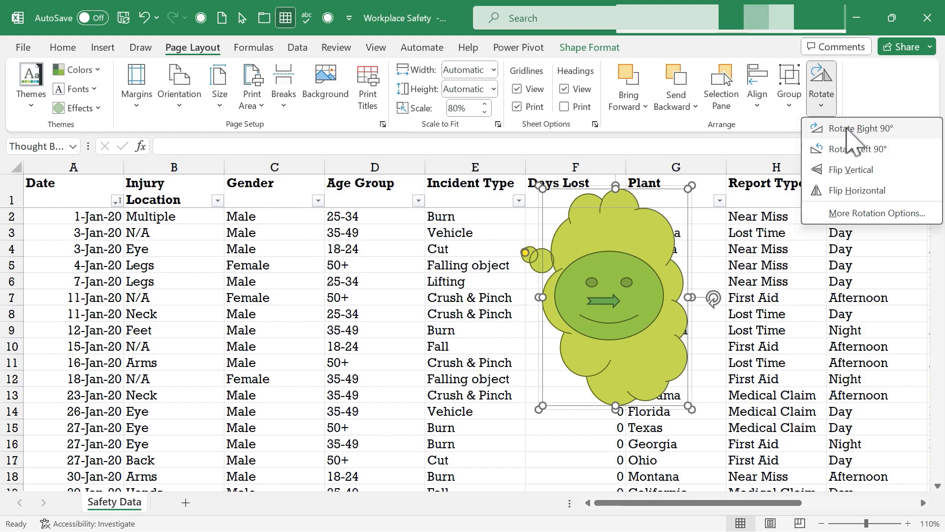
{"action": "left_click", "coordinate": [856, 128]}
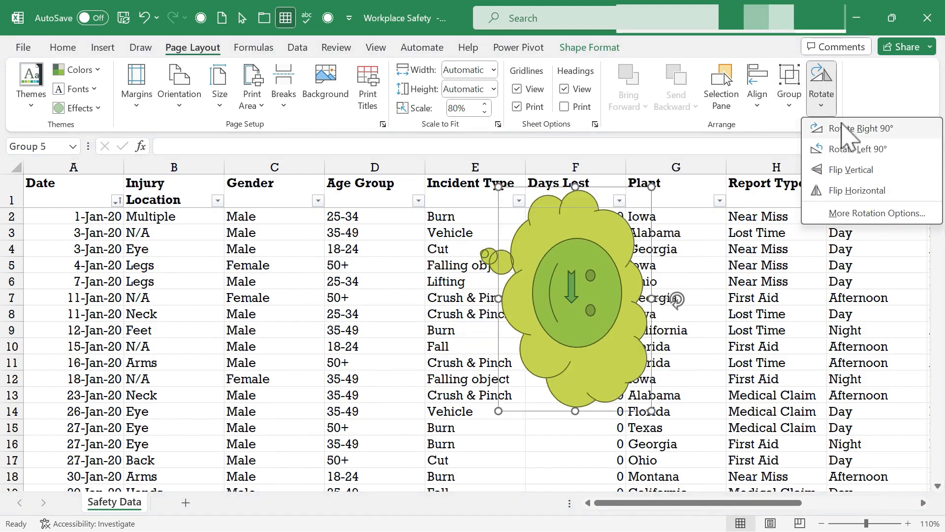
{"action": "left_click", "coordinate": [859, 128]}
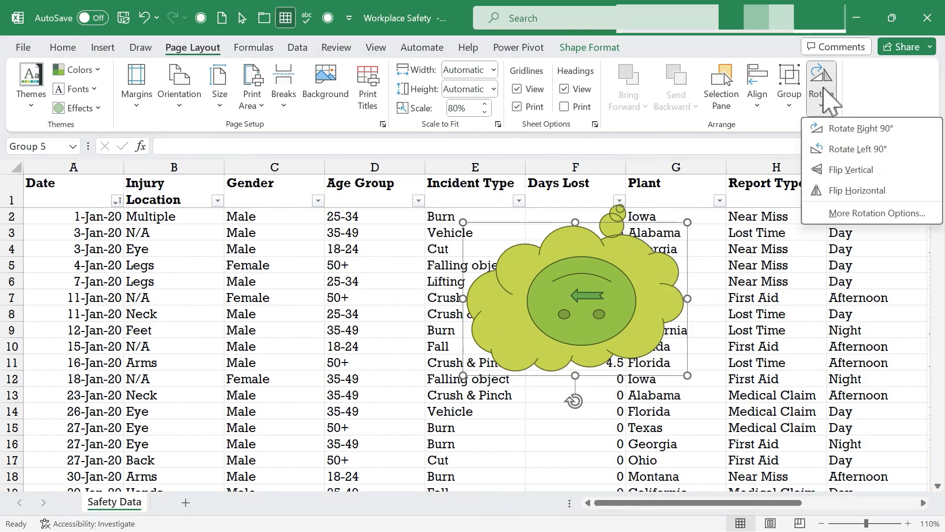
{"action": "left_click", "coordinate": [855, 149]}
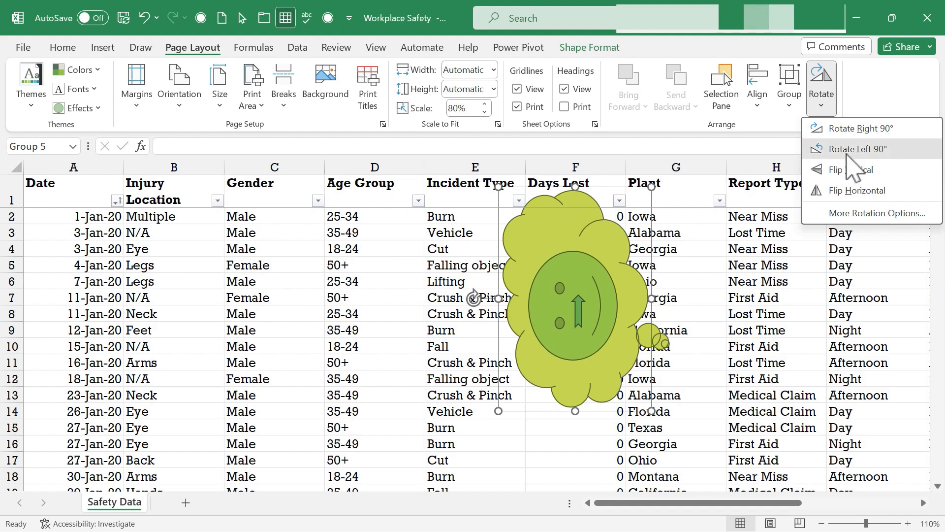
{"action": "left_click", "coordinate": [860, 149]}
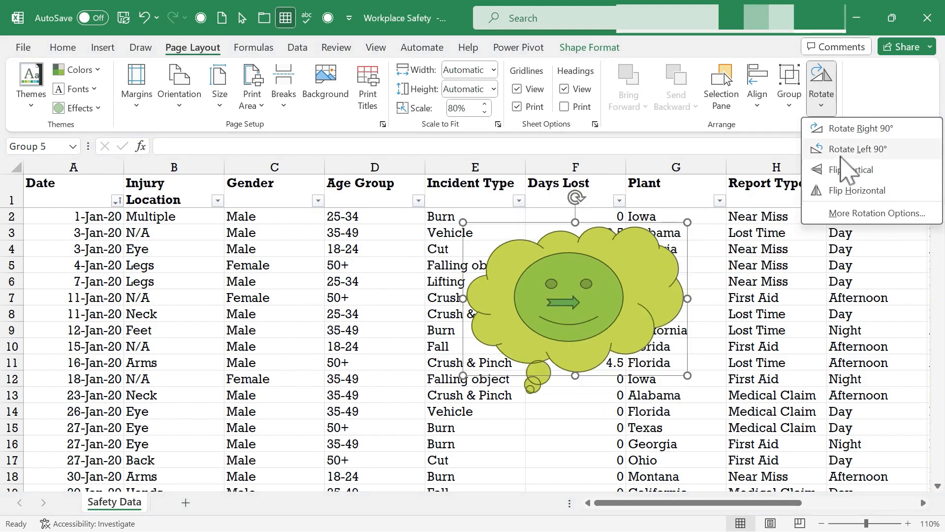
- Flip the graphic vertically, mirror it horizontally, then set a small tilt in More Rotation Options
{"action": "left_click", "coordinate": [856, 170]}
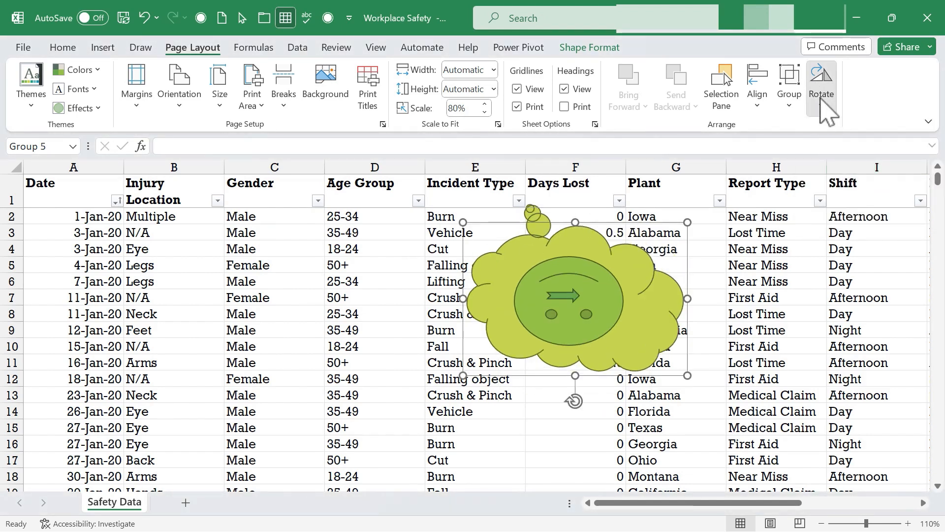
{"action": "left_click", "coordinate": [820, 84]}
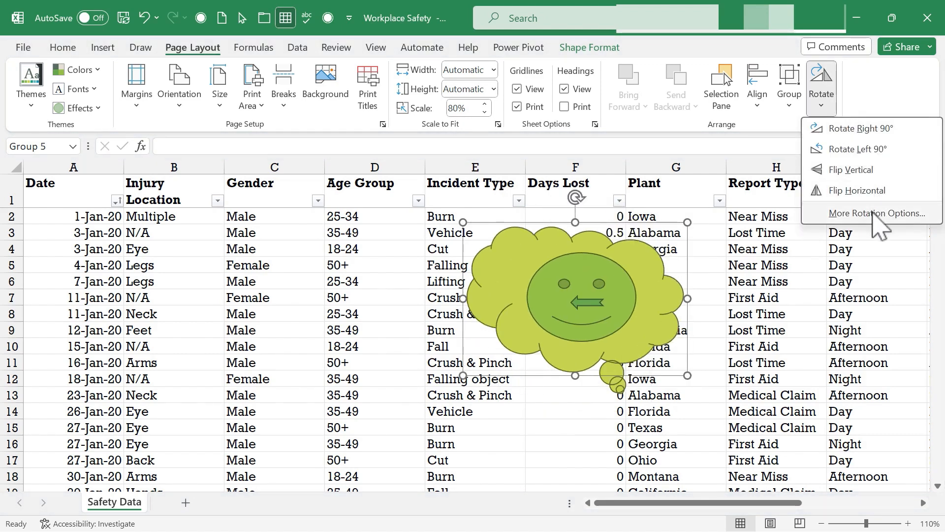
{"action": "left_click", "coordinate": [879, 213]}
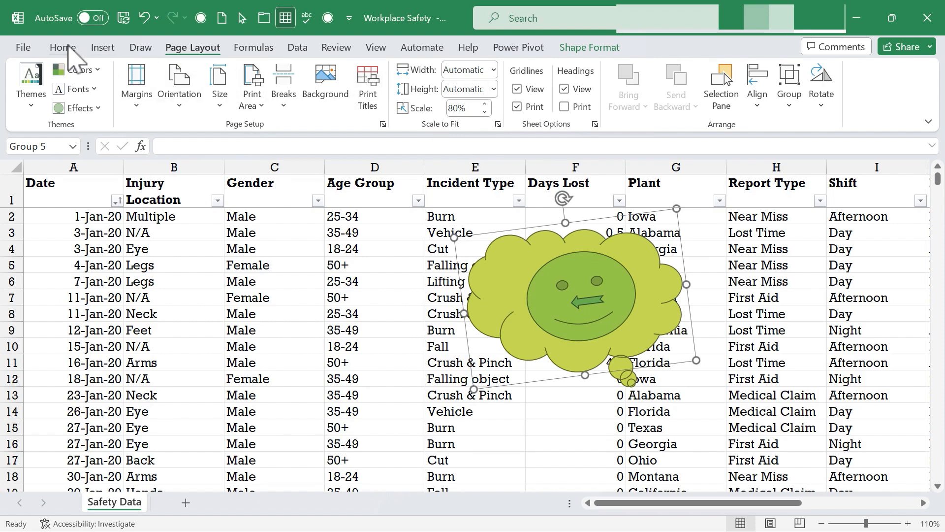
- Switch through the Draw, Page Layout and Data ribbons without changing the graphic
{"action": "left_click", "coordinate": [140, 47]}
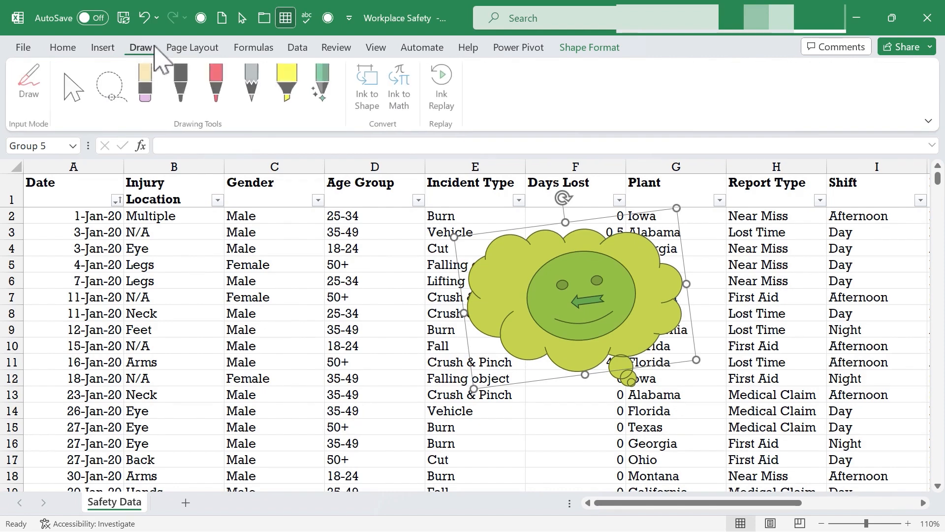
{"action": "left_click", "coordinate": [192, 47]}
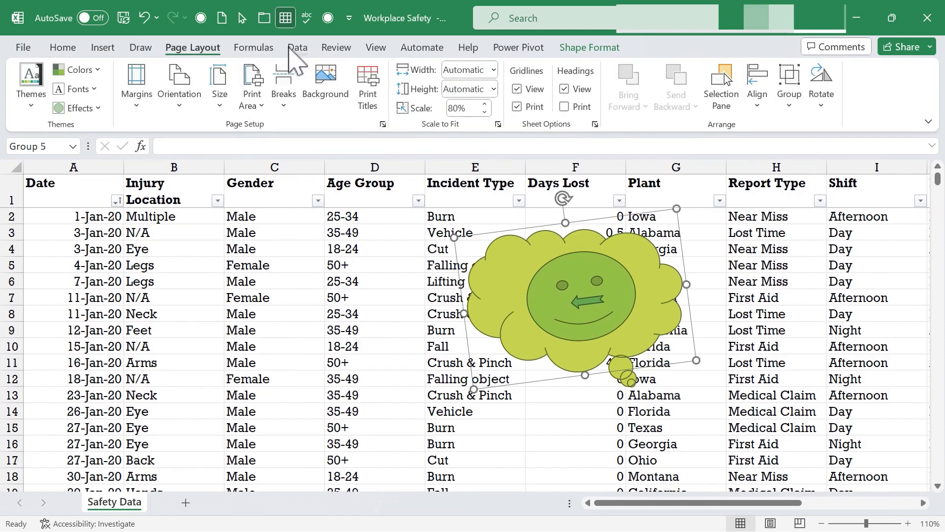
{"action": "left_click", "coordinate": [296, 47]}
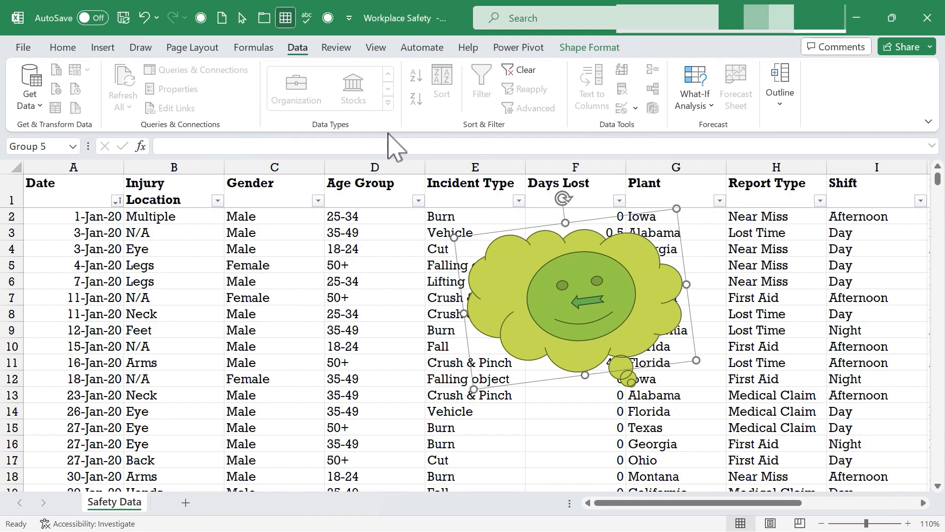
{"action": "mouse_move", "coordinate": [401, 60]}
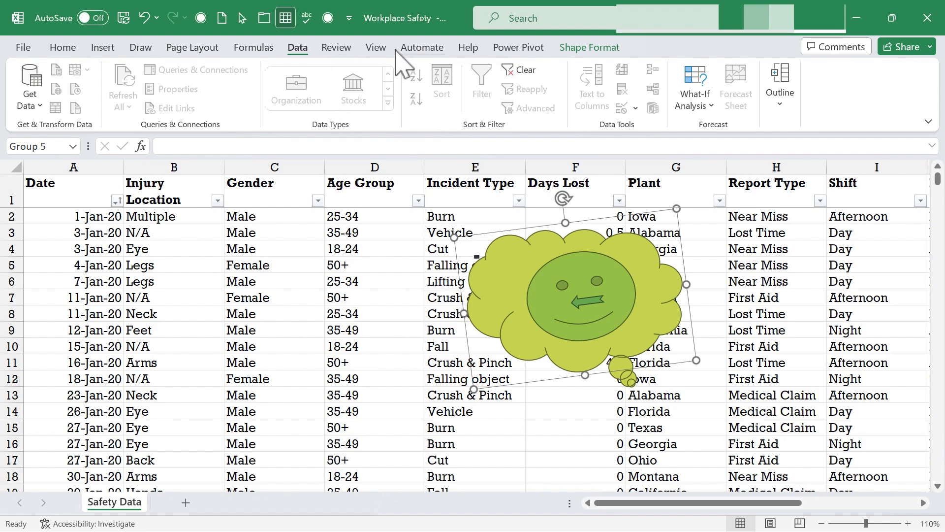